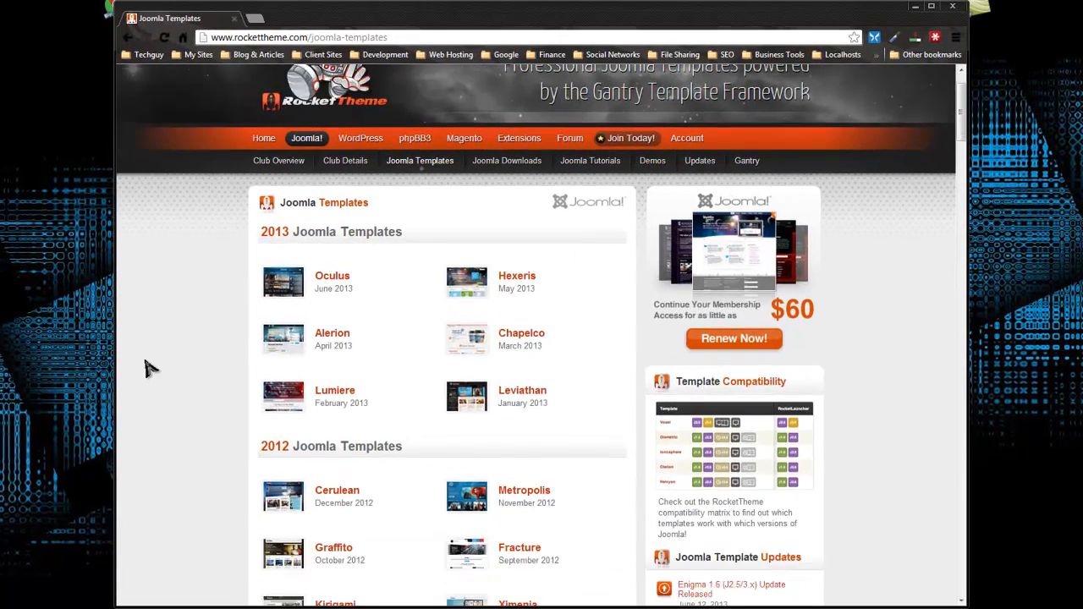
# Step: Scroll the 2012 templates list and open the Fresco template page
pyautogui.scroll(-3)
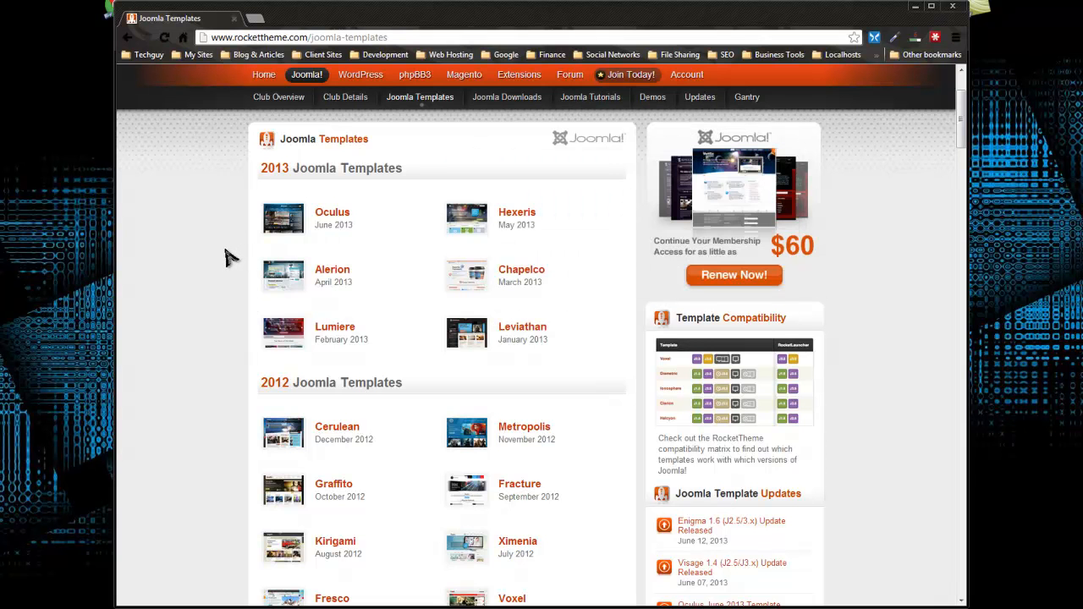
pyautogui.scroll(-3)
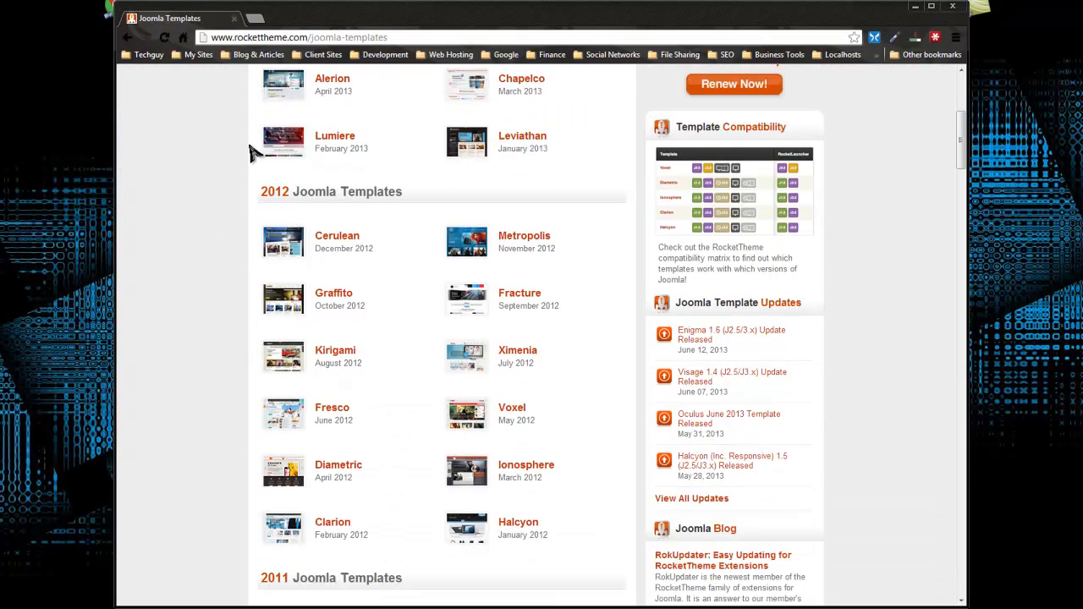
pyautogui.scroll(-3)
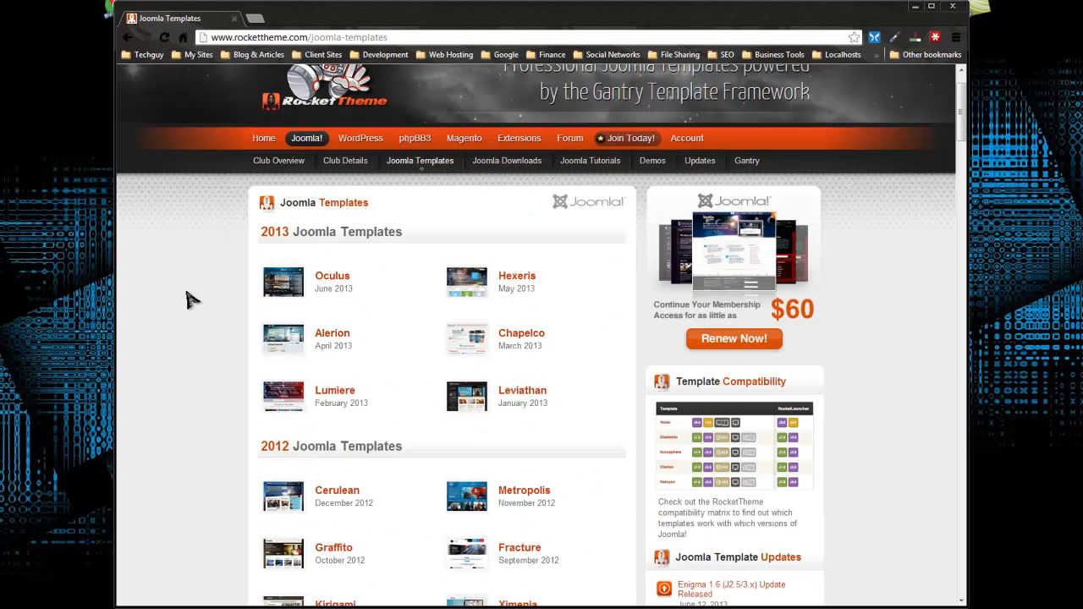
pyautogui.moveTo(273, 315)
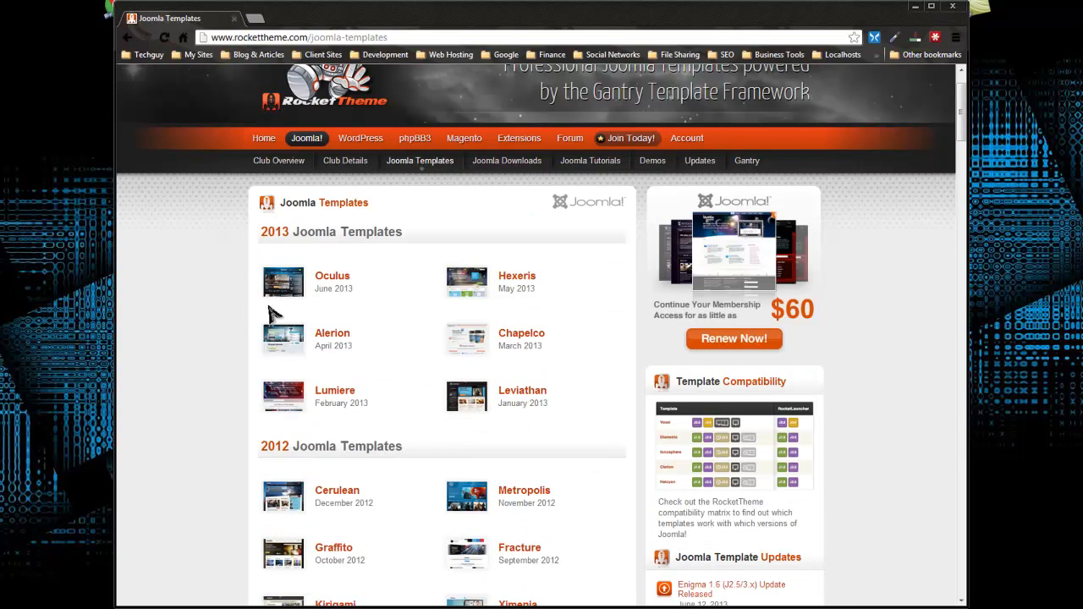
pyautogui.moveTo(203, 339)
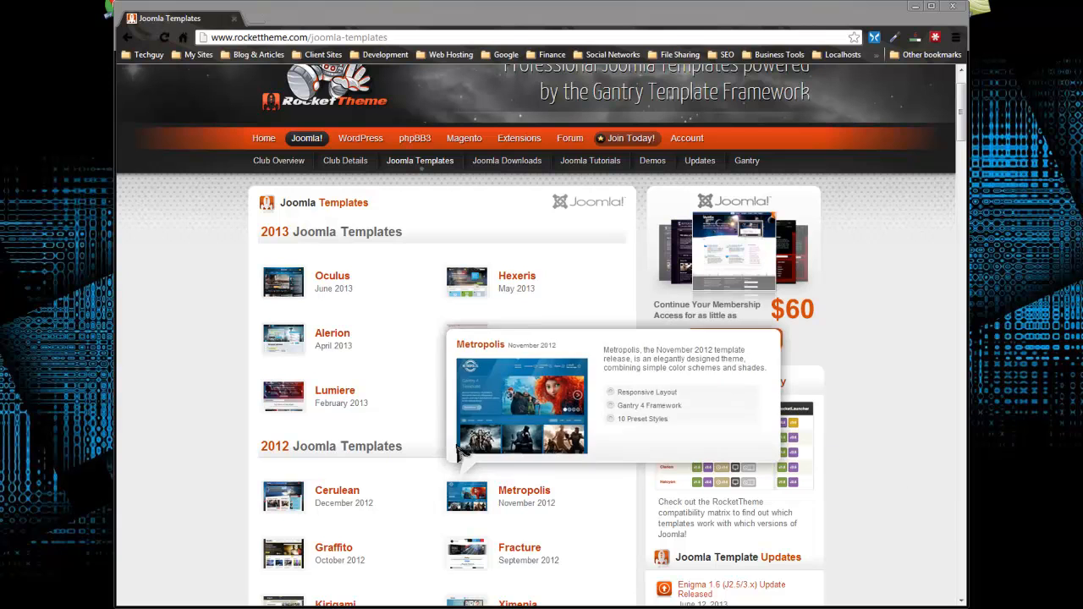
pyautogui.moveTo(161, 390)
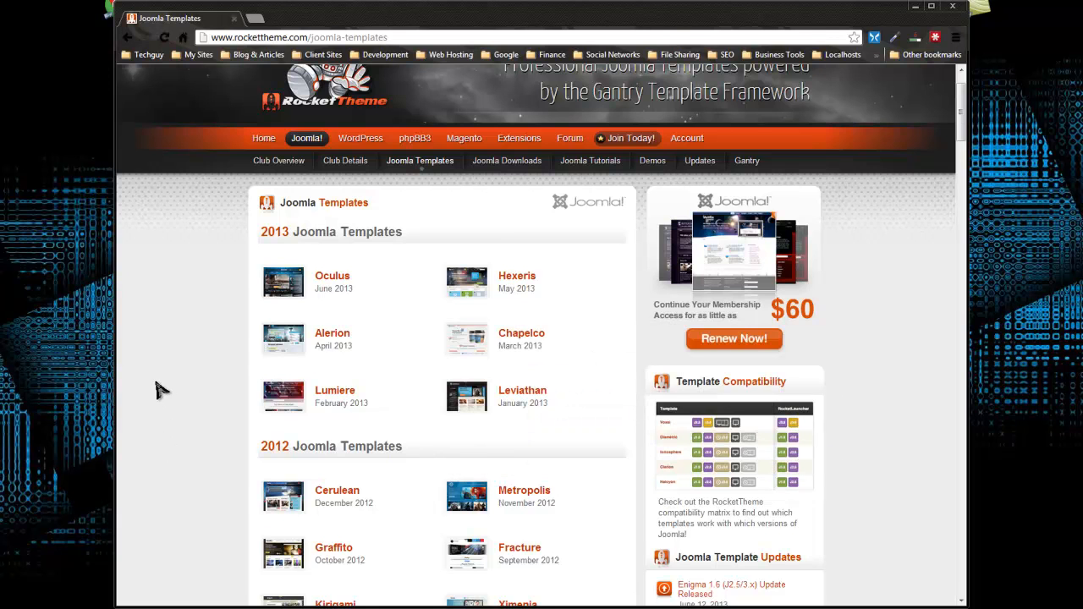
pyautogui.scroll(-3)
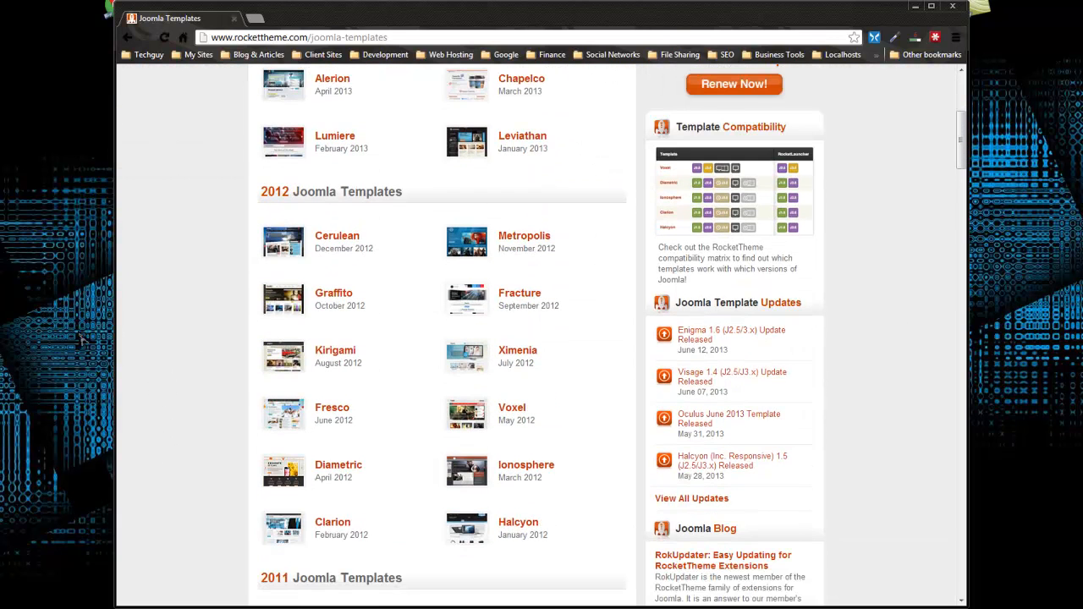
pyautogui.click(332, 407)
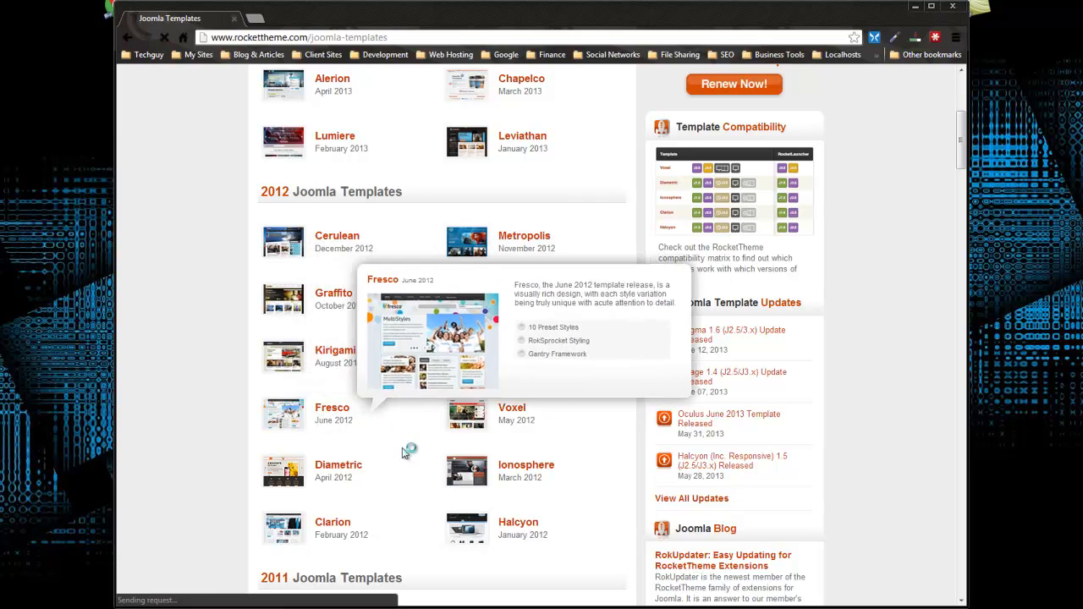
pyautogui.click(332, 407)
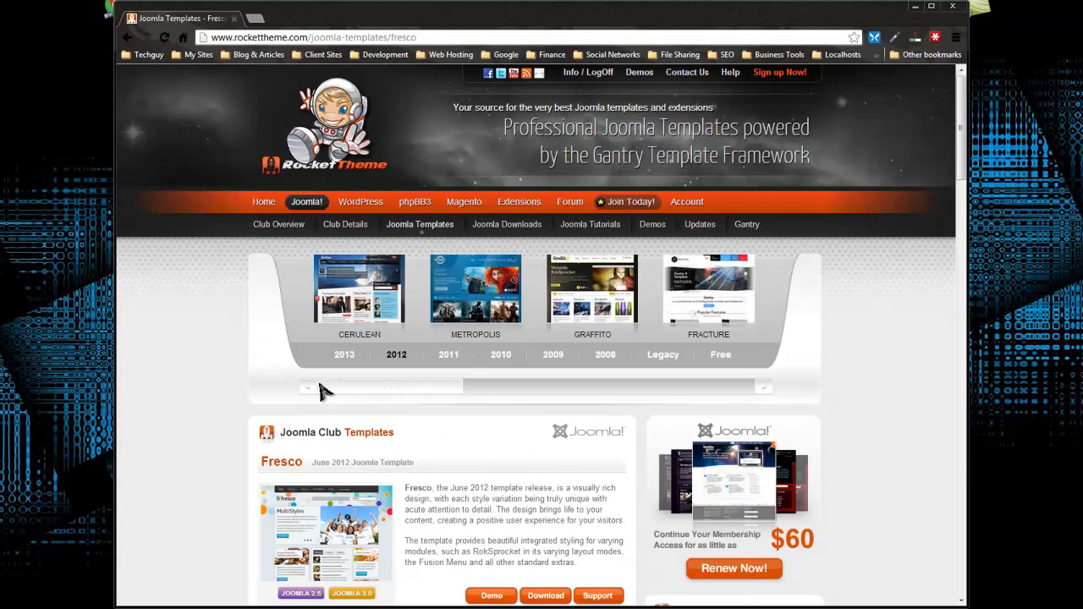
# Step: Try downloading Fresco, reach the Join a Club renewal page, and return to Fresco
pyautogui.scroll(-3)
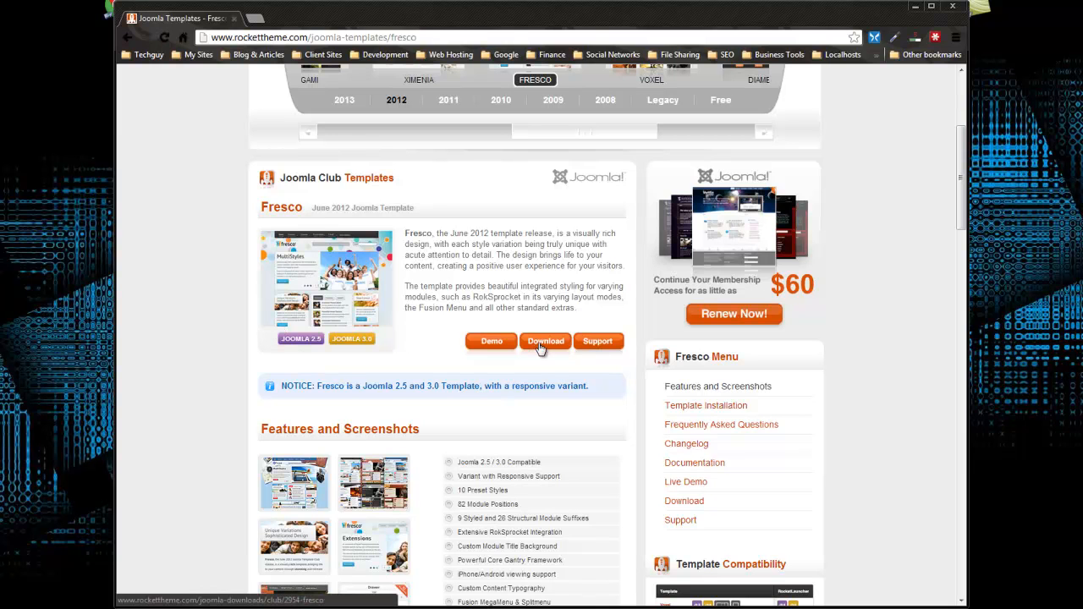
pyautogui.click(545, 341)
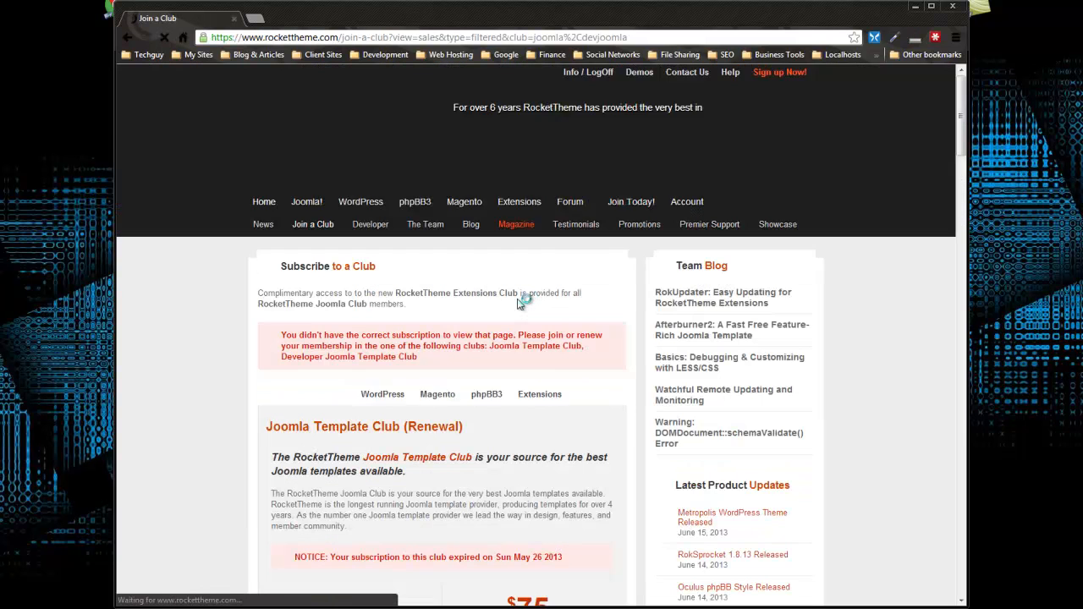
pyautogui.scroll(-3)
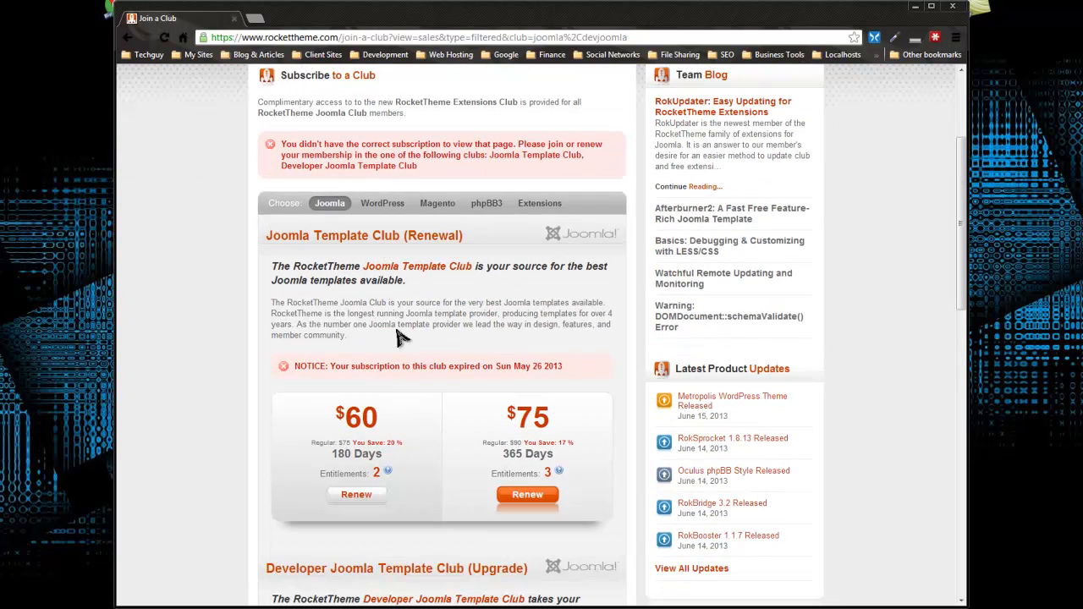
pyautogui.moveTo(411, 345)
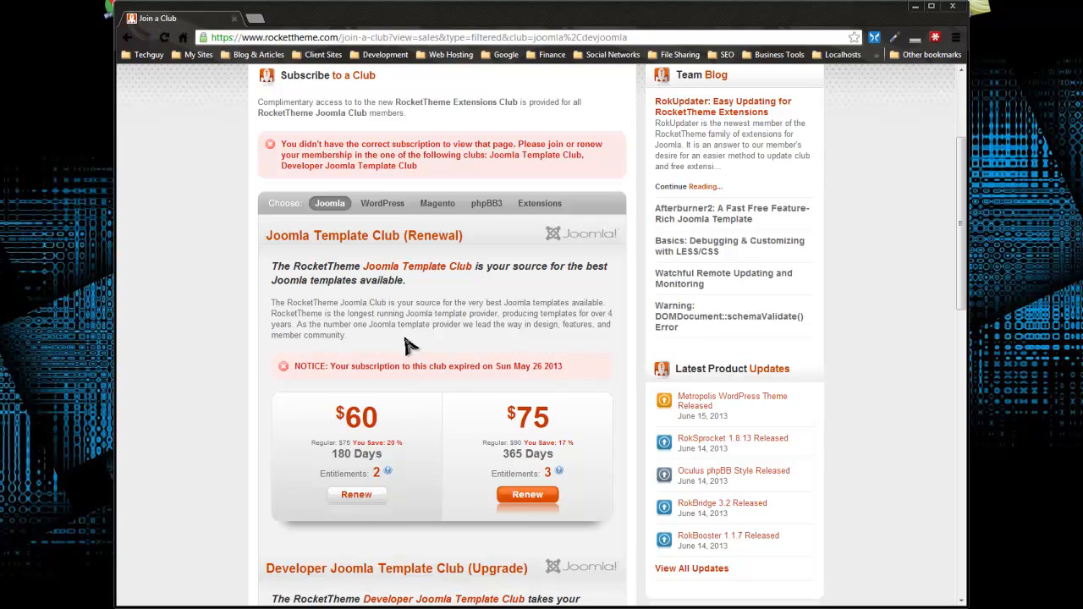
pyautogui.moveTo(427, 497)
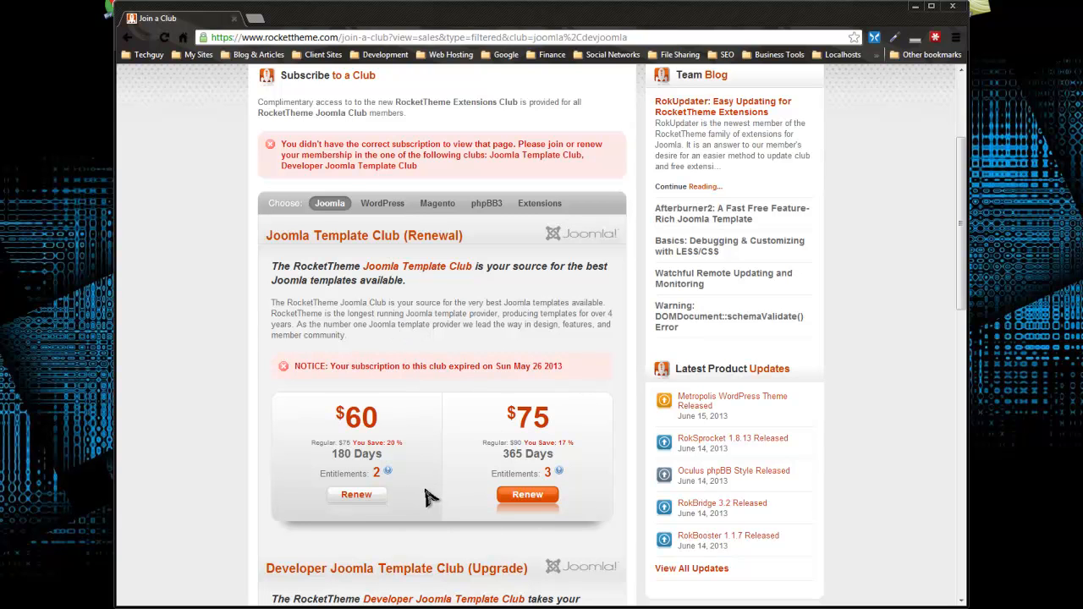
pyautogui.scroll(3)
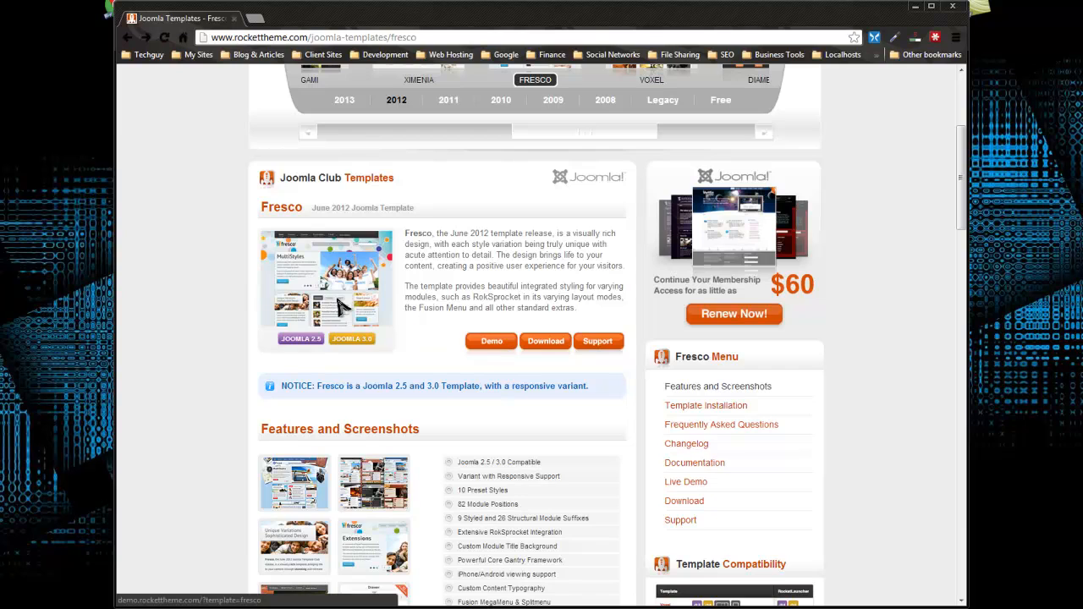
# Step: Launch Fresco's live demo in a new tab and browse its MultiStyles homepage
pyautogui.click(491, 341)
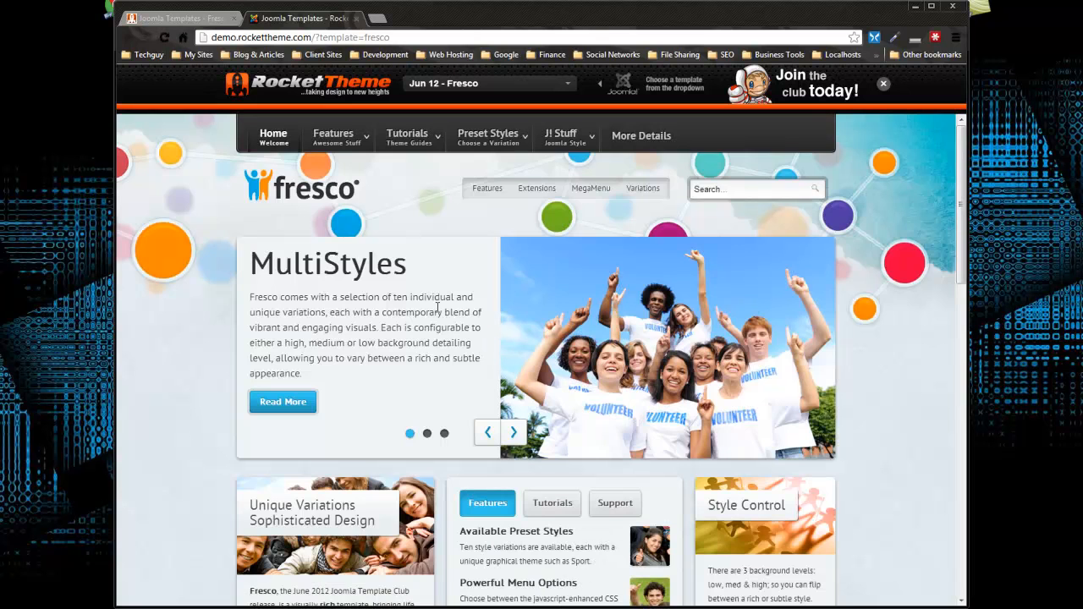
pyautogui.moveTo(415, 264)
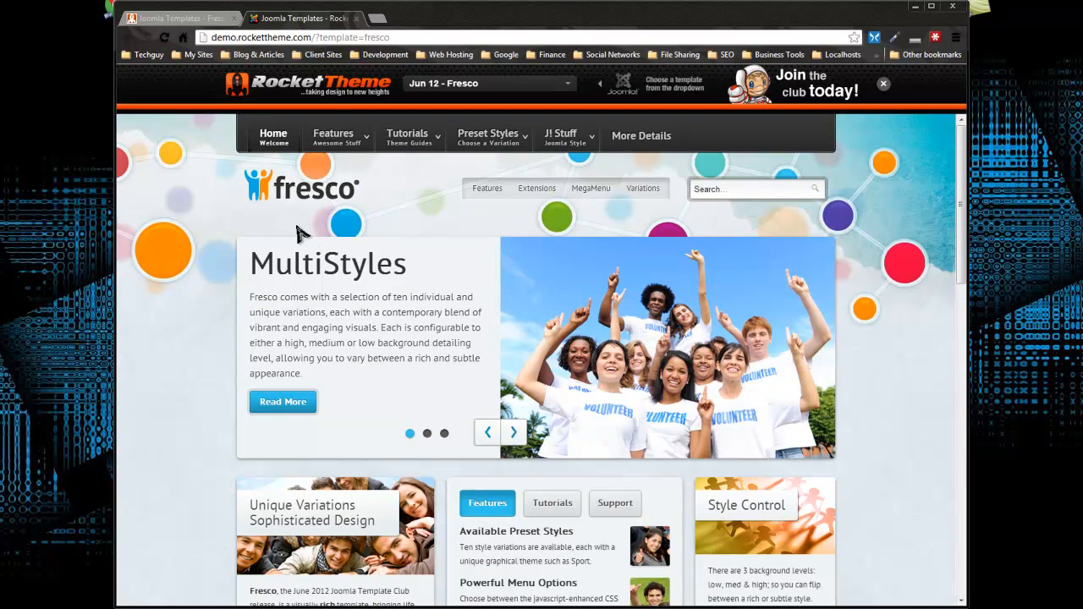
pyautogui.moveTo(295, 235)
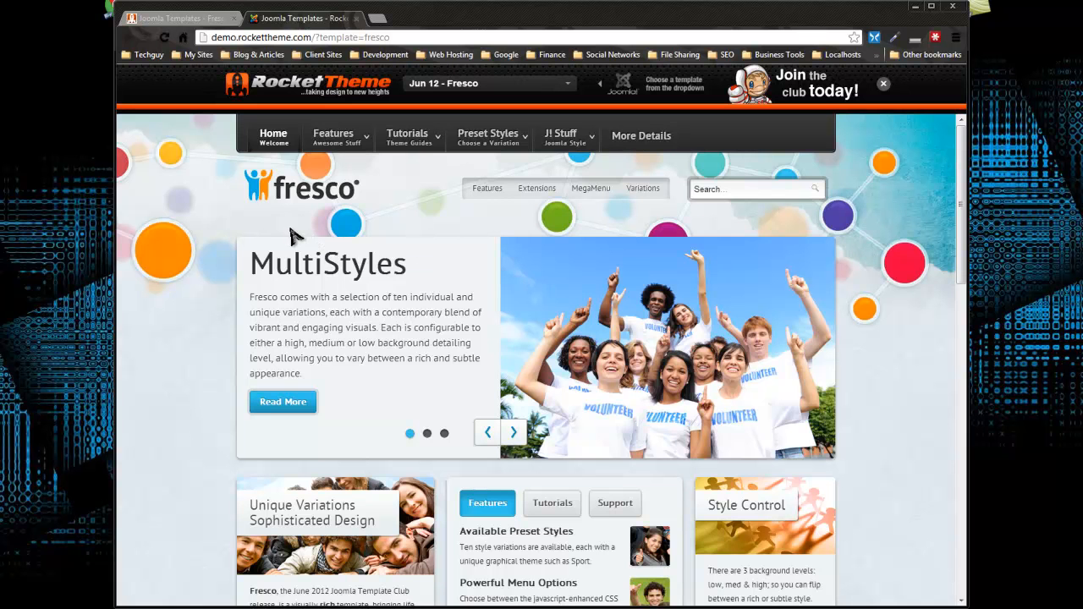
pyautogui.moveTo(816, 365)
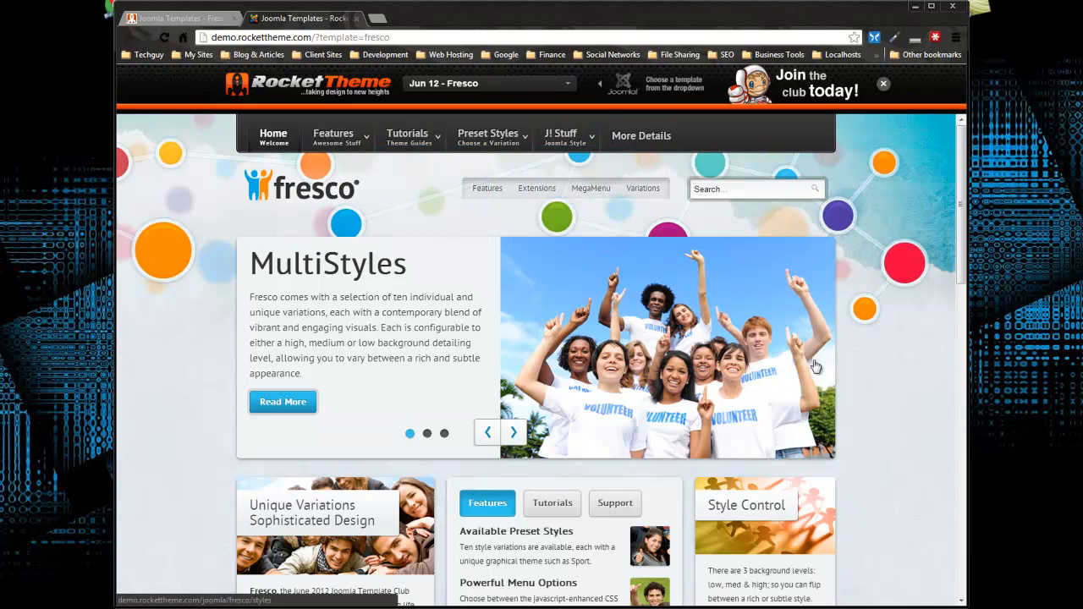
pyautogui.scroll(-3)
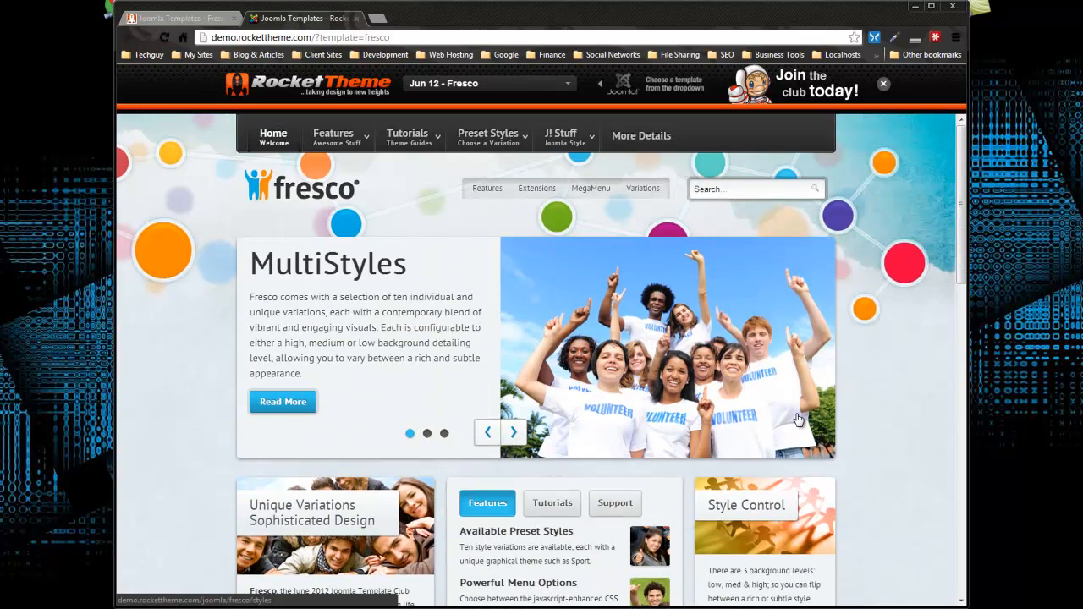
pyautogui.scroll(-3)
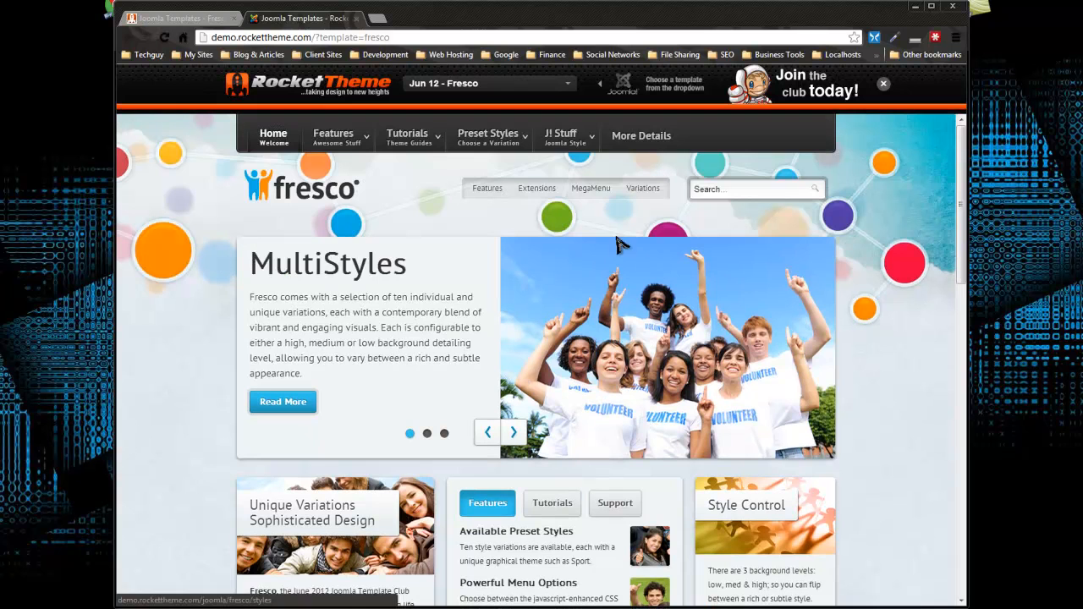
pyautogui.moveTo(153, 110)
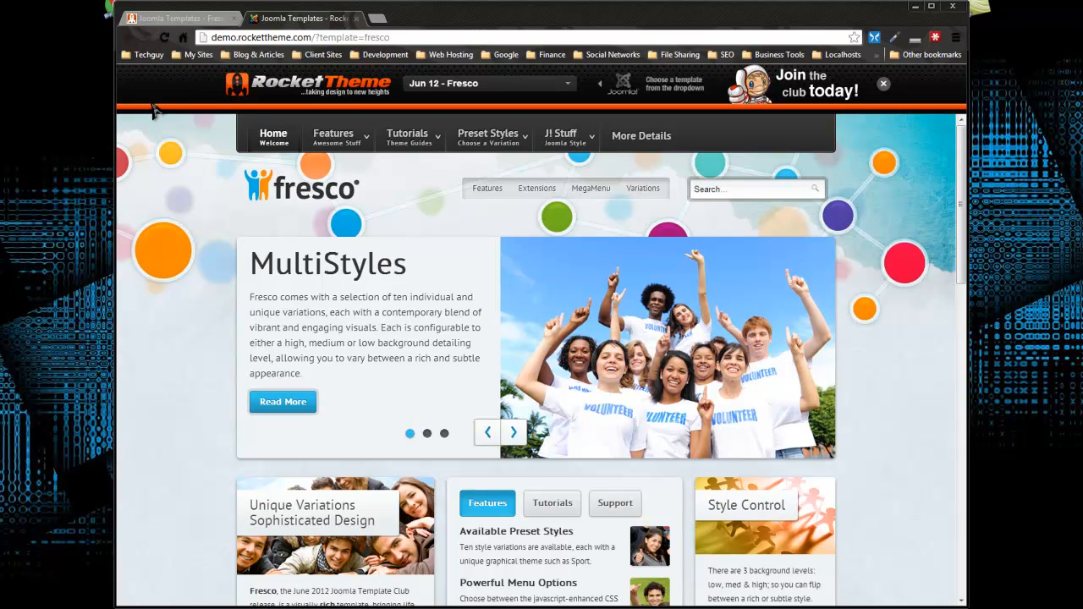
pyautogui.moveTo(174, 310)
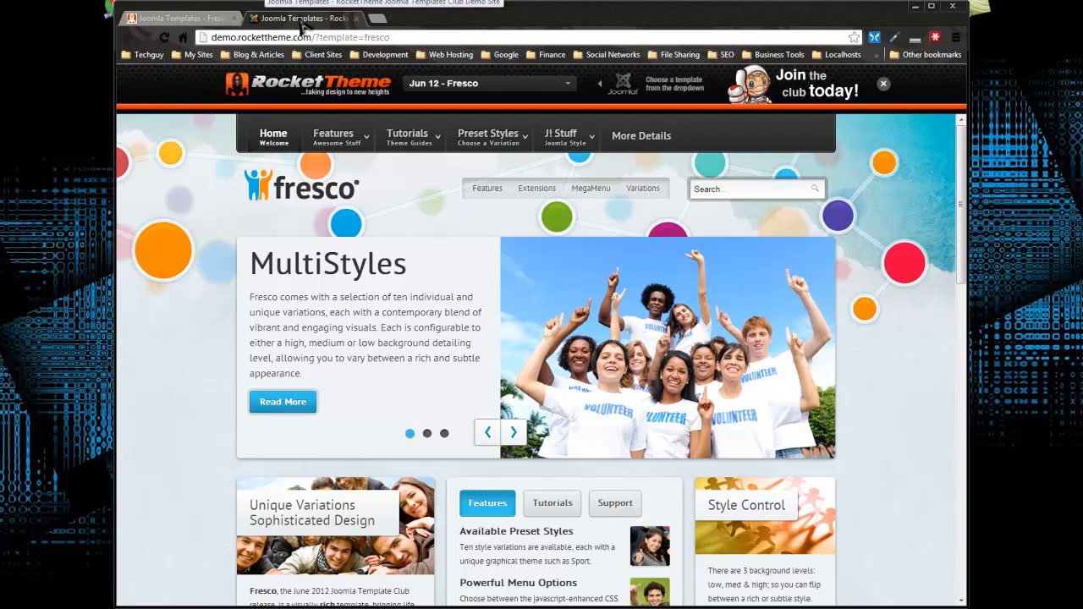
pyautogui.moveTo(376, 19)
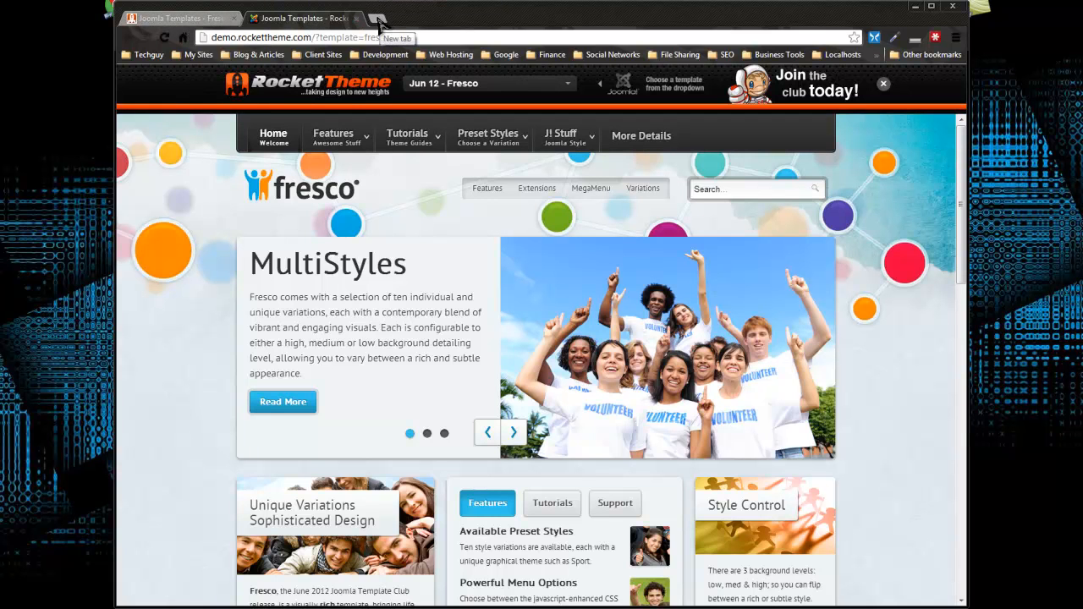
# Step: Open a blank browser tab and begin entering a localhost address
pyautogui.click(377, 18)
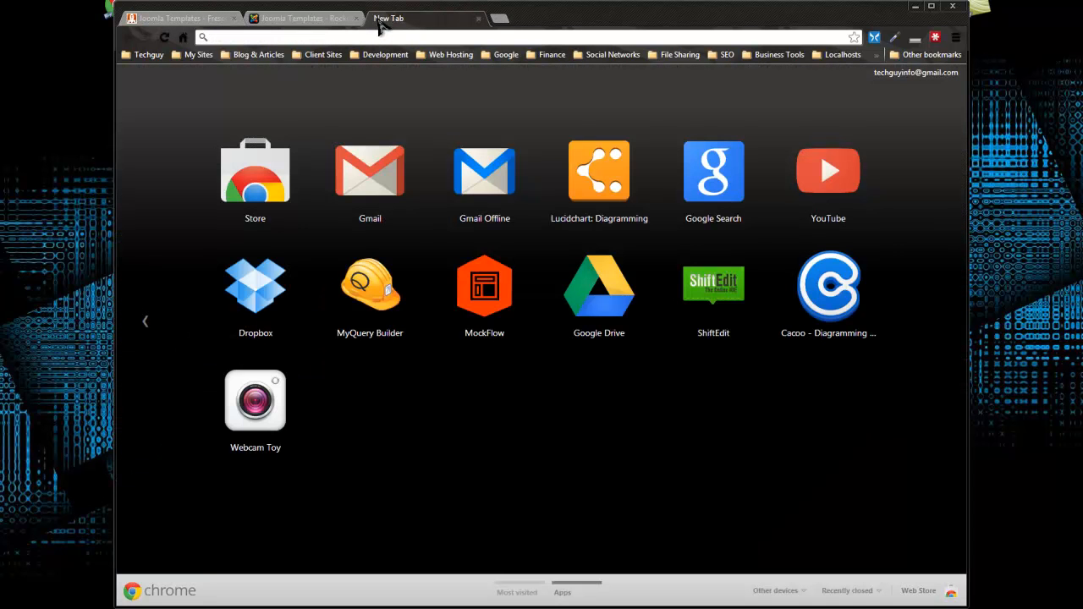
pyautogui.moveTo(358, 76)
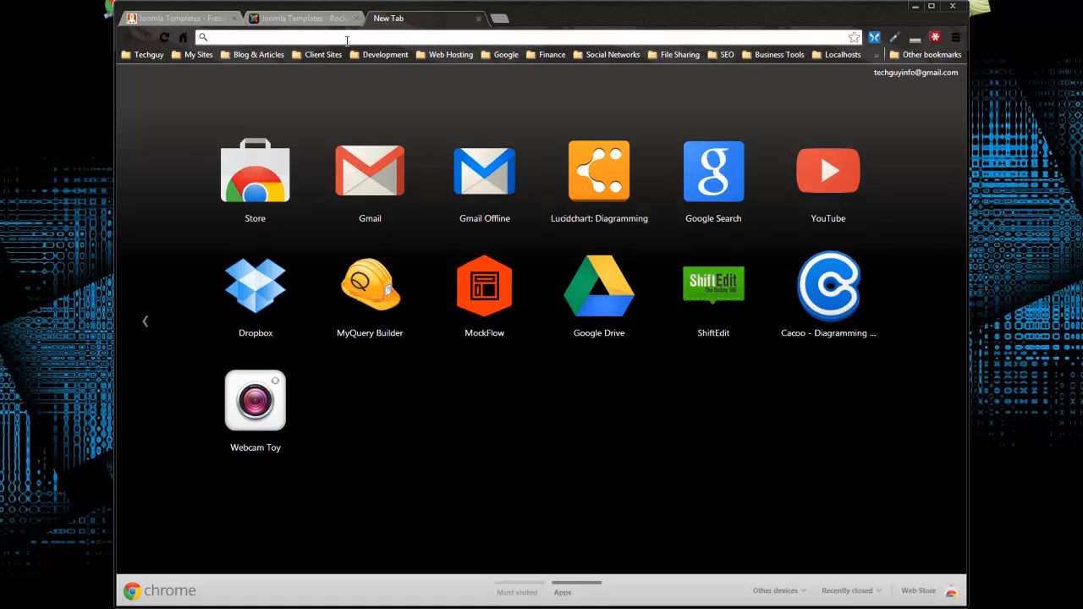
pyautogui.write('apachefriends.org/en/index.html')
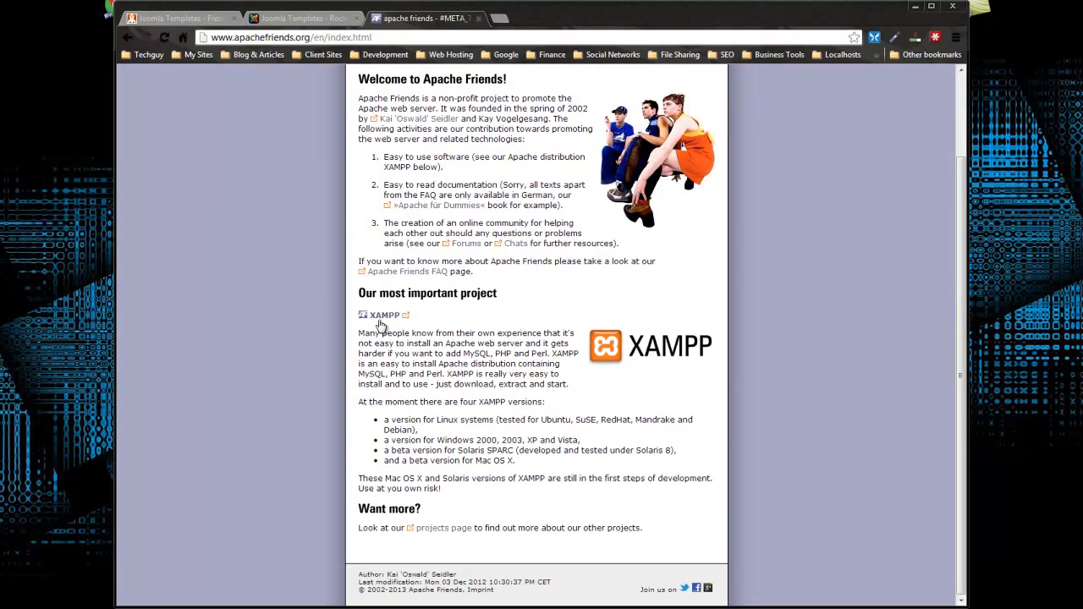
pyautogui.moveTo(588, 356)
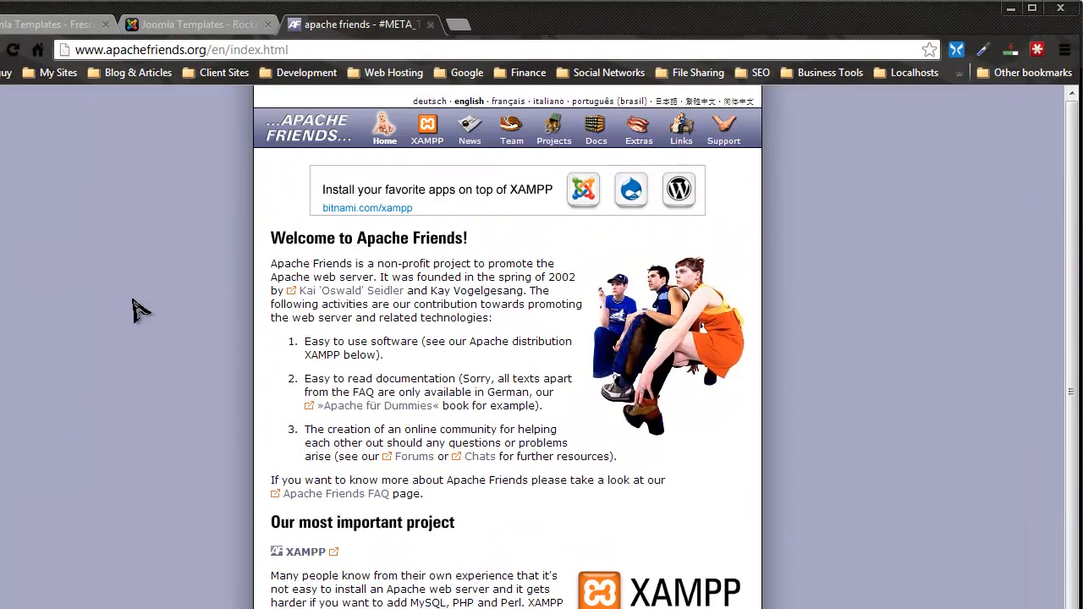
pyautogui.click(457, 23)
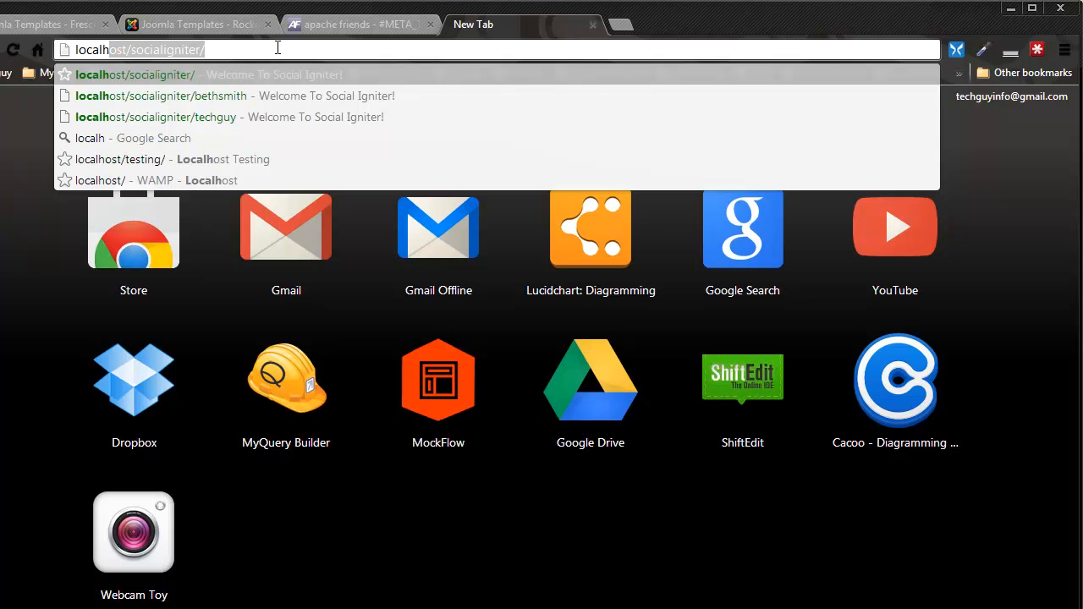
# Step: At localhost/phpmyadmin's Databases tab, create a database named fresco
pyautogui.write('localhost/php')
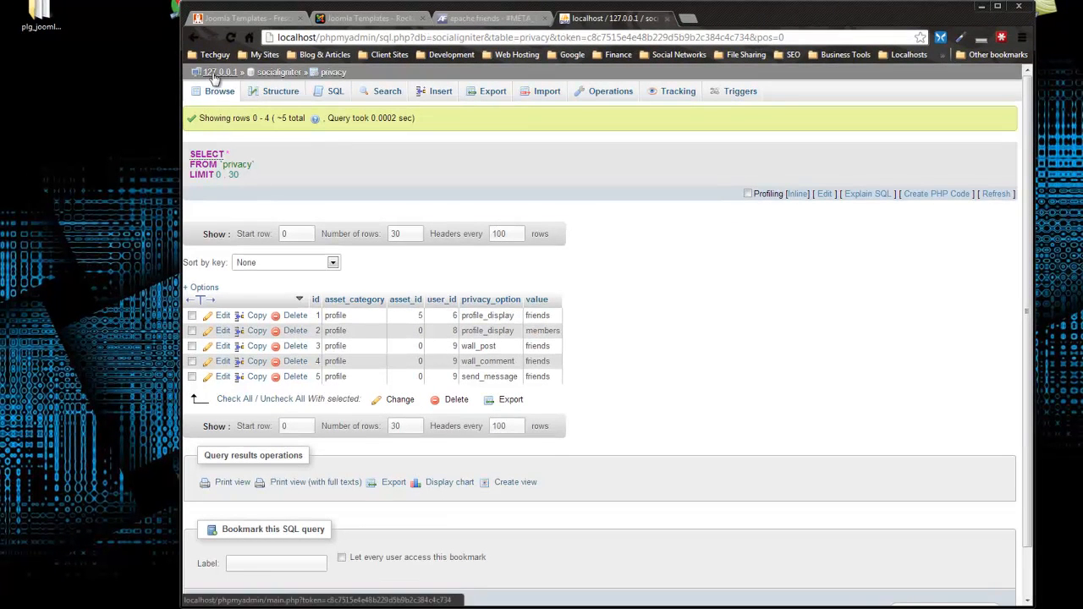
pyautogui.click(221, 72)
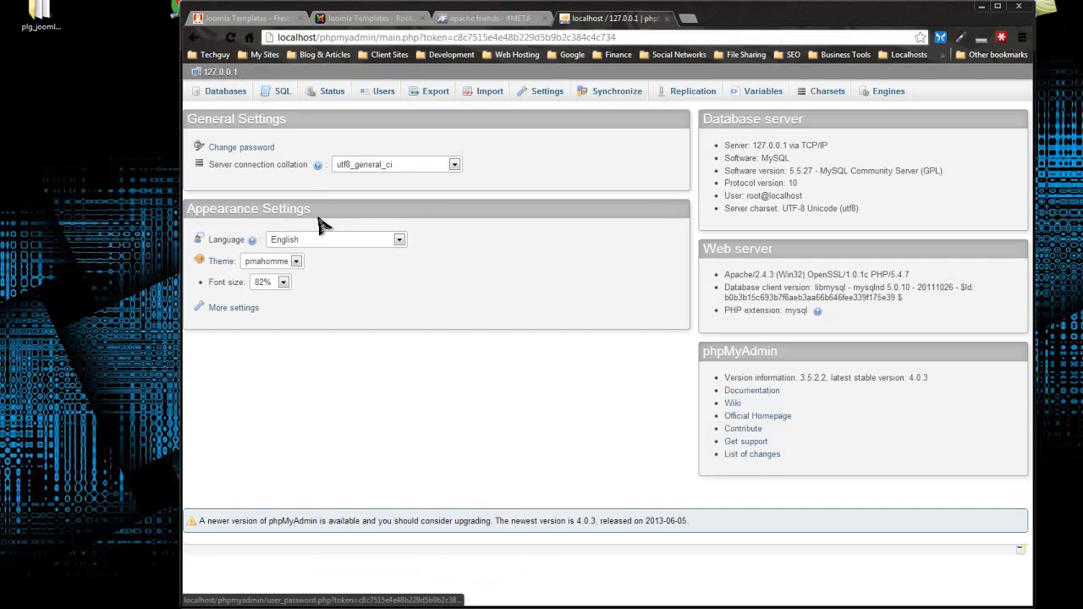
pyautogui.click(225, 91)
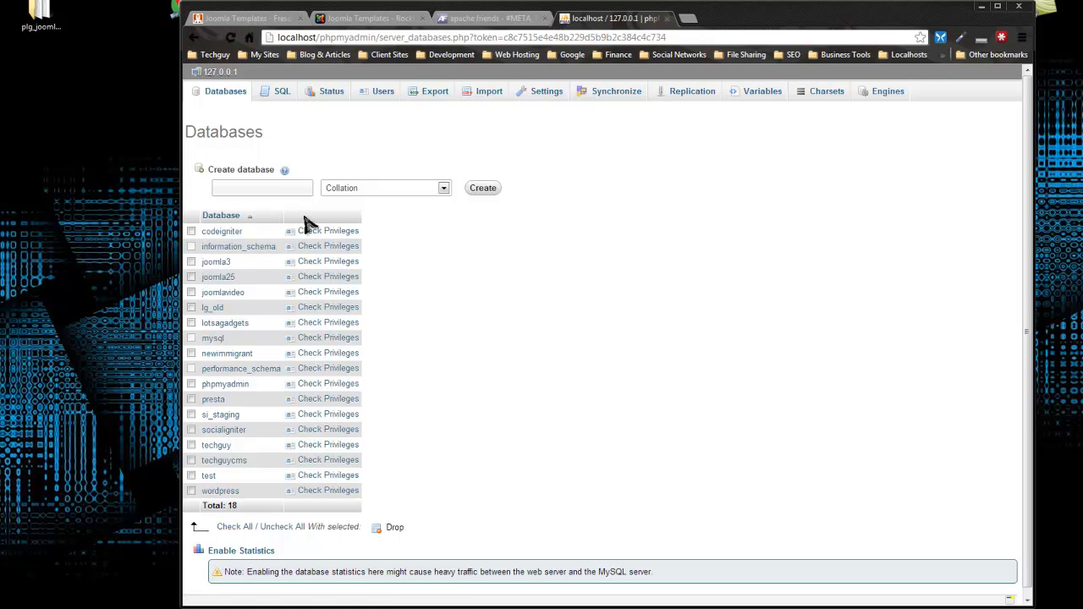
pyautogui.click(262, 187)
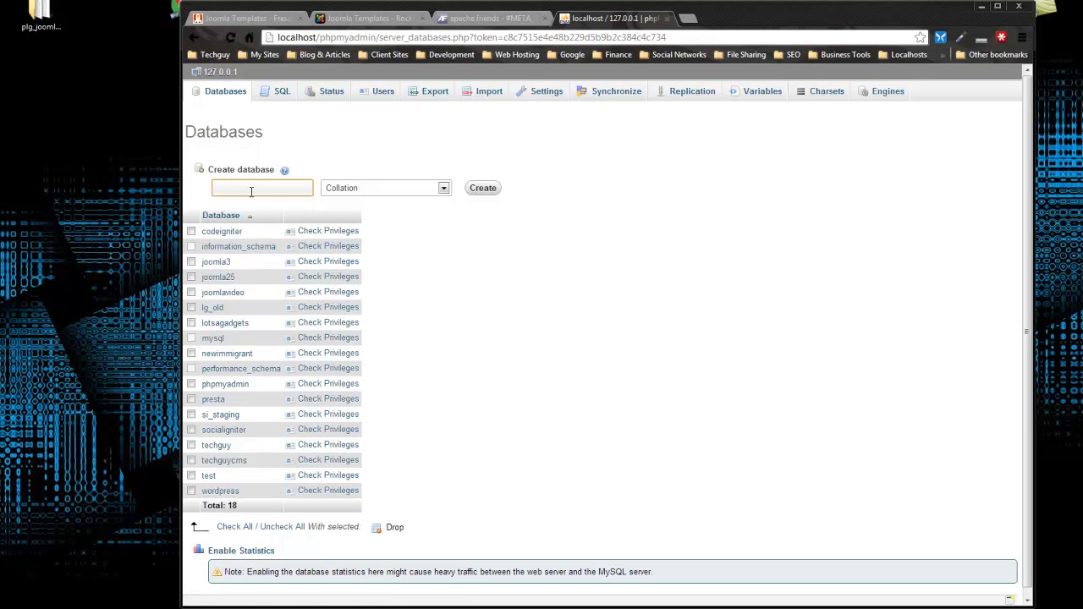
pyautogui.write('jo')
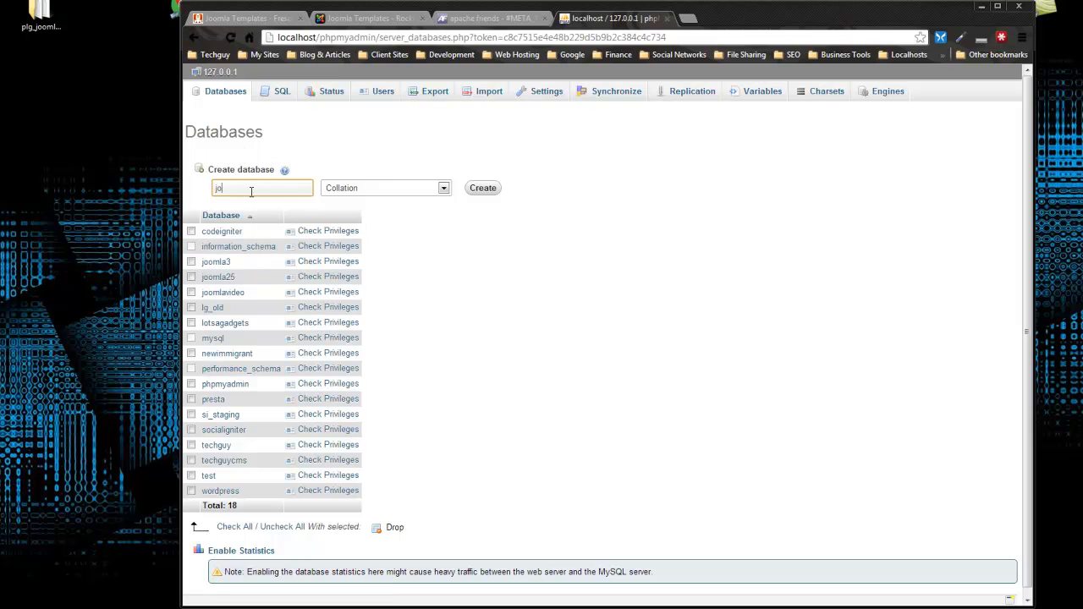
pyautogui.write('fres')
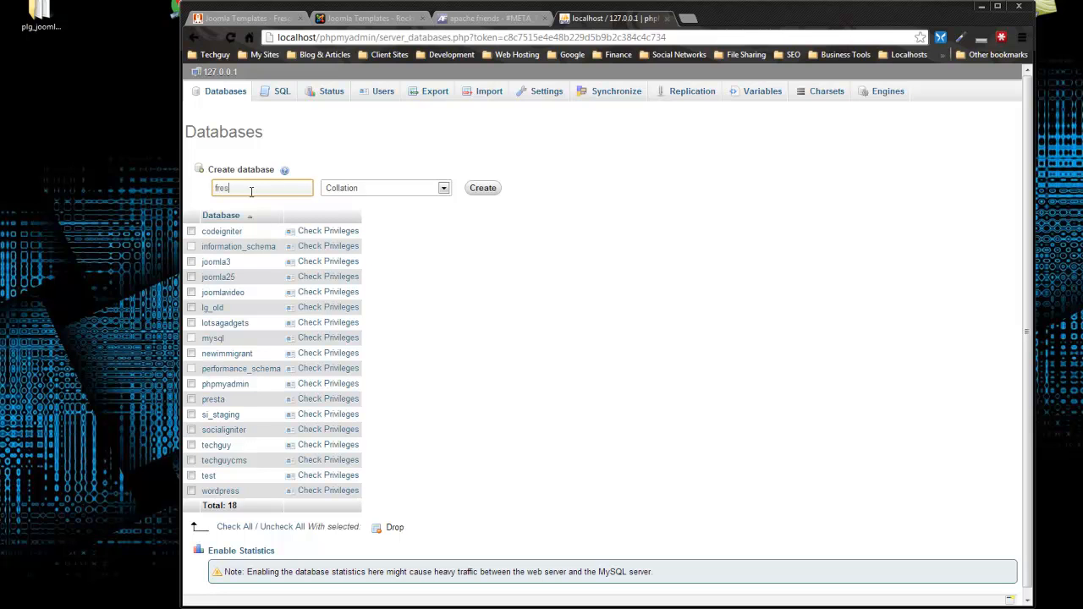
pyautogui.click(482, 188)
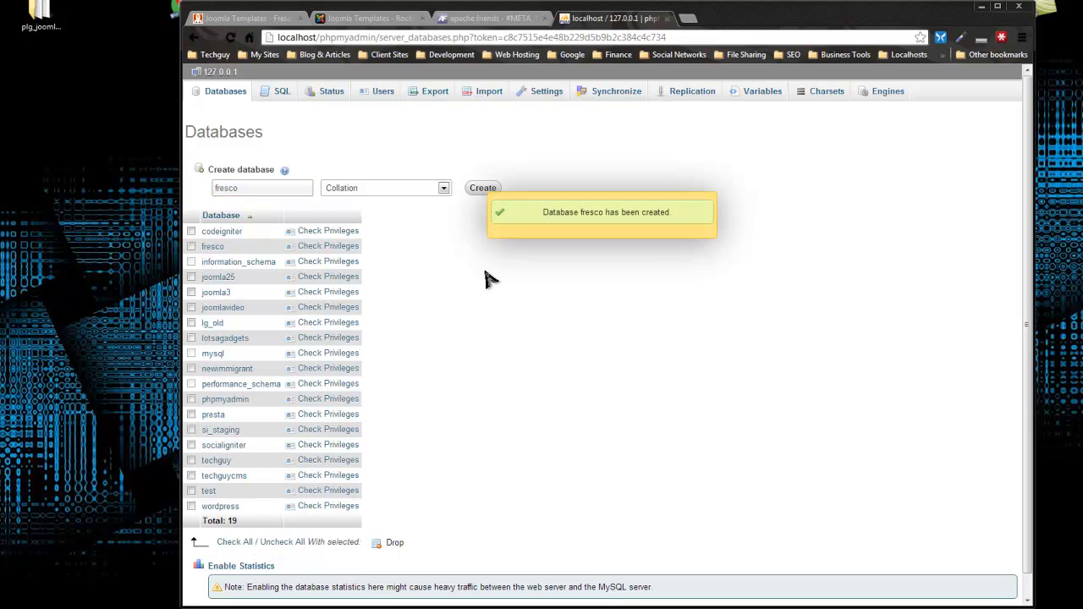
pyautogui.moveTo(355, 165)
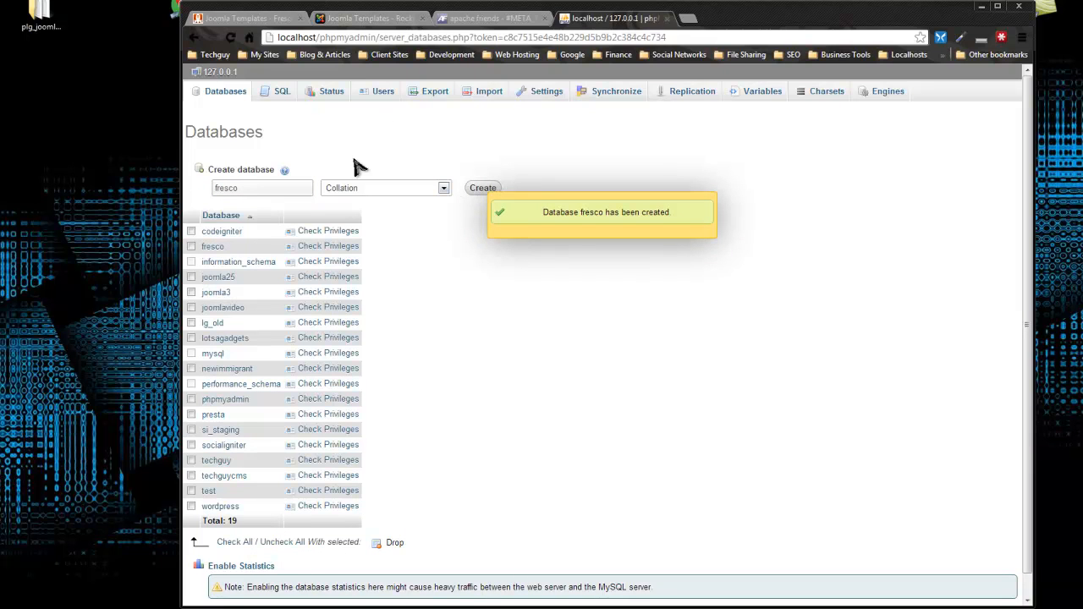
pyautogui.moveTo(689, 25)
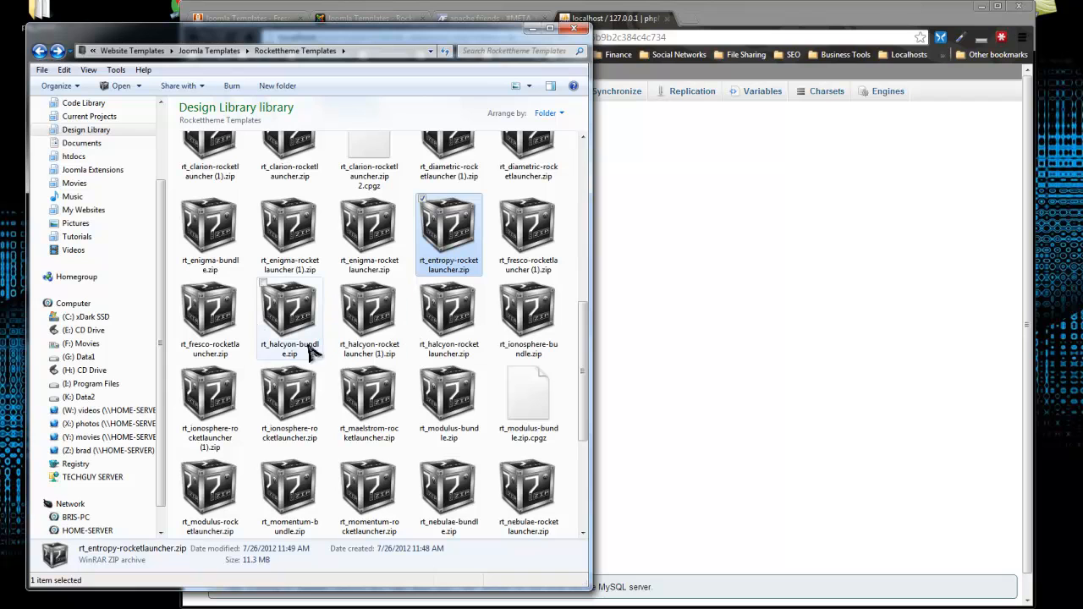
# Step: Open rt_fresco-rocketlauncher.zip in WinRAR and scroll through its Joomla folders
pyautogui.click(209, 317)
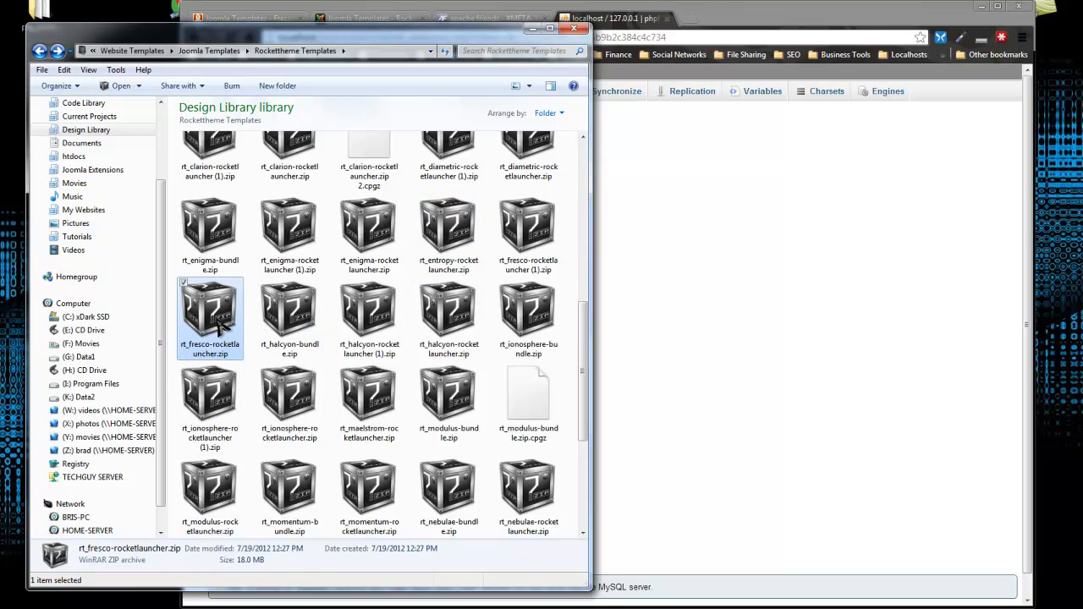
pyautogui.moveTo(187, 356)
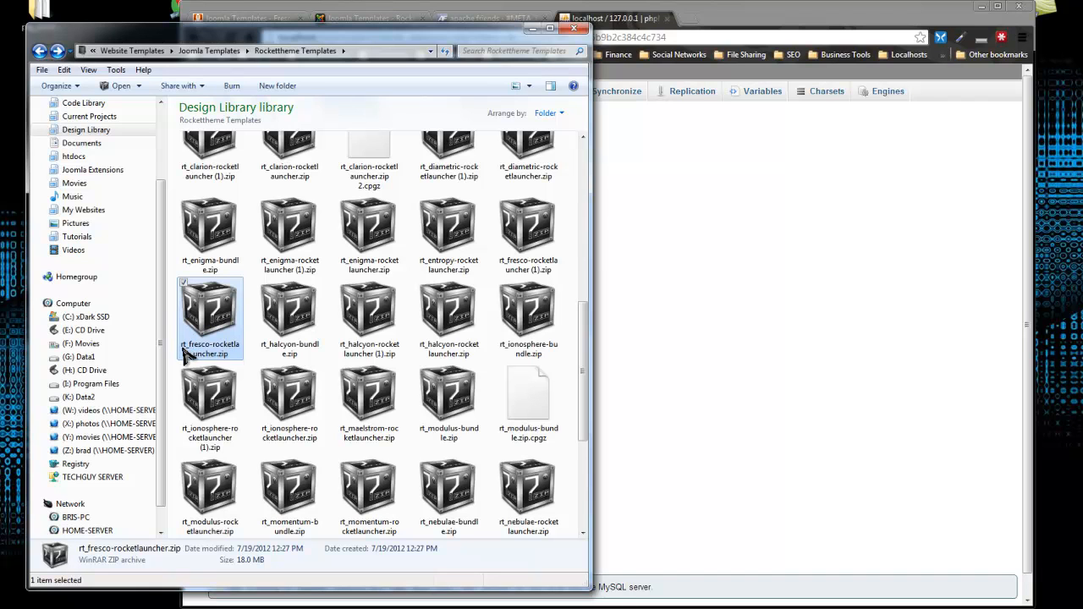
pyautogui.moveTo(194, 356)
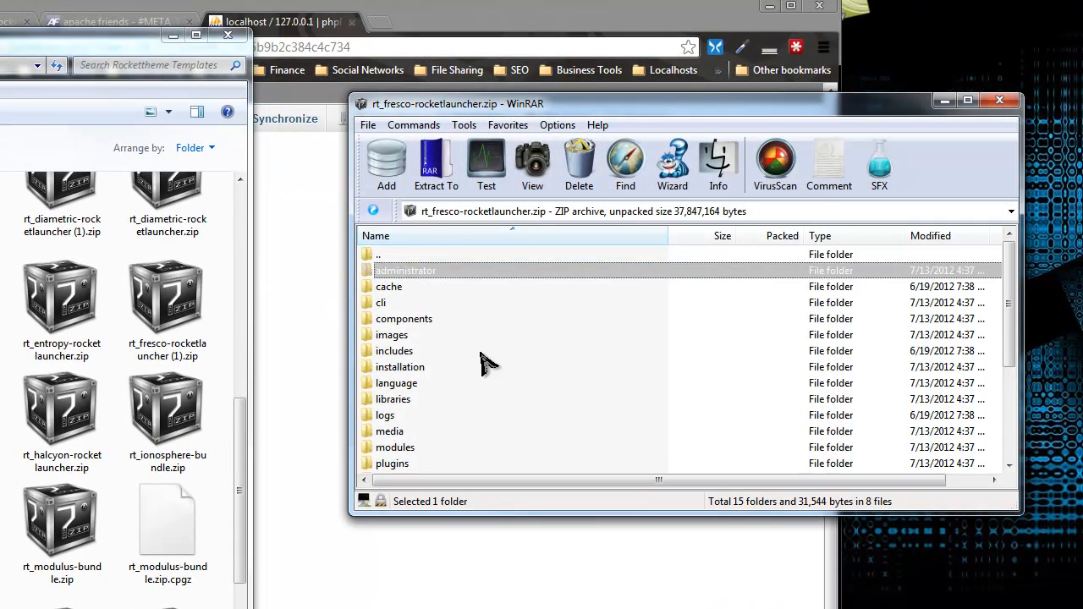
pyautogui.scroll(-3)
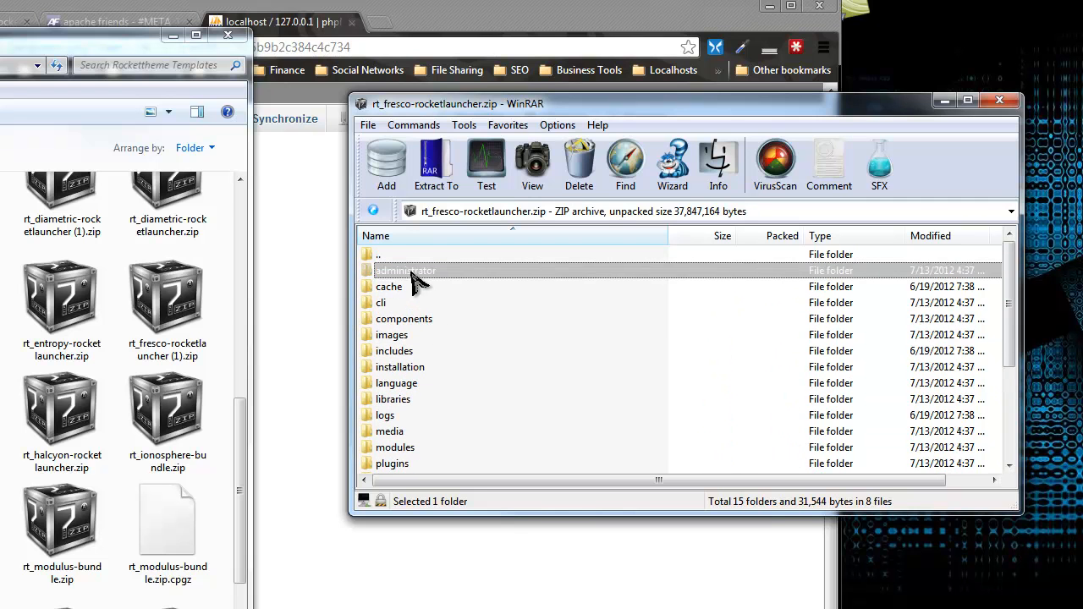
pyautogui.moveTo(461, 330)
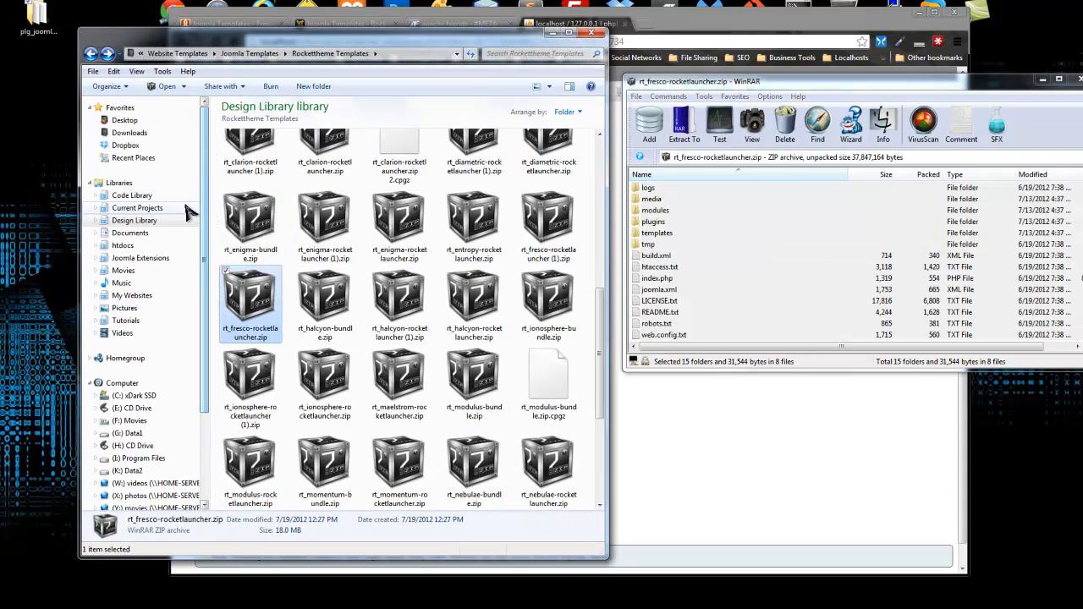
# Step: Move the archive contents into the htdocs joomla folder and close WinRAR
pyautogui.click(123, 245)
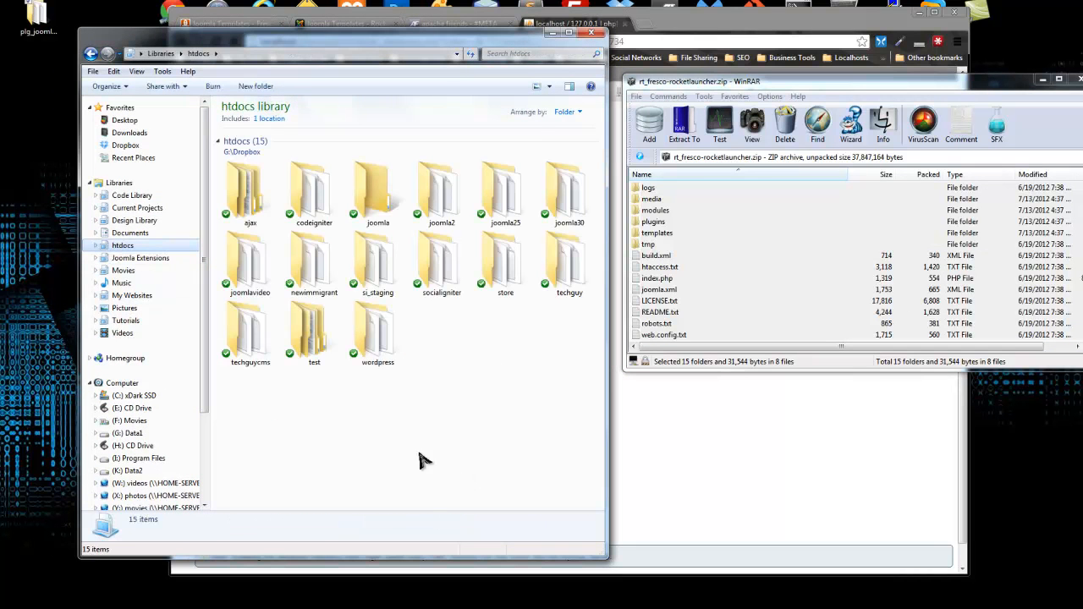
pyautogui.click(314, 263)
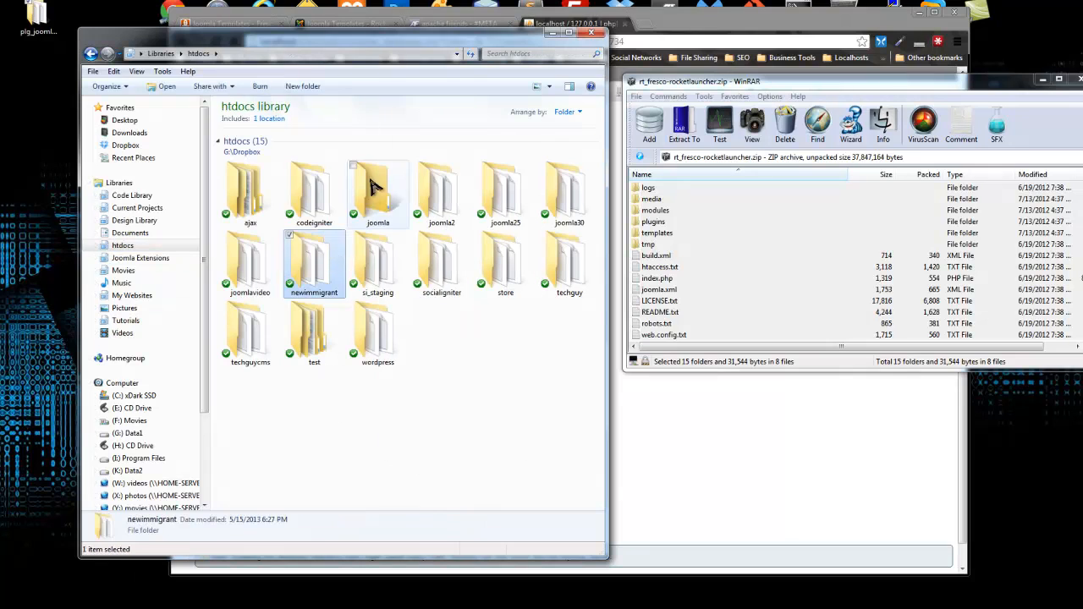
pyautogui.doubleClick(377, 190)
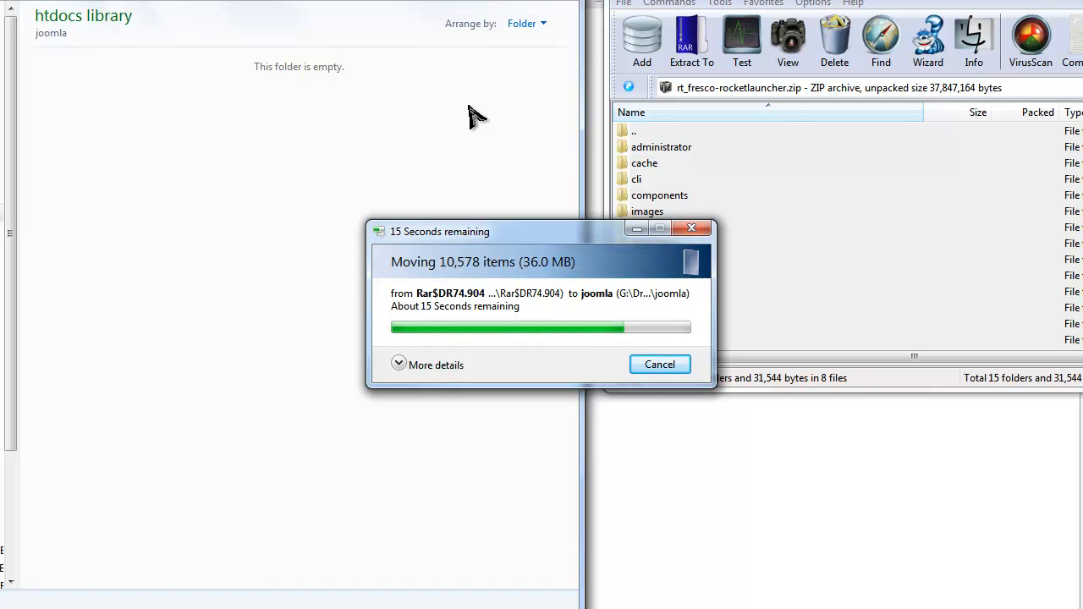
pyautogui.moveTo(698, 338)
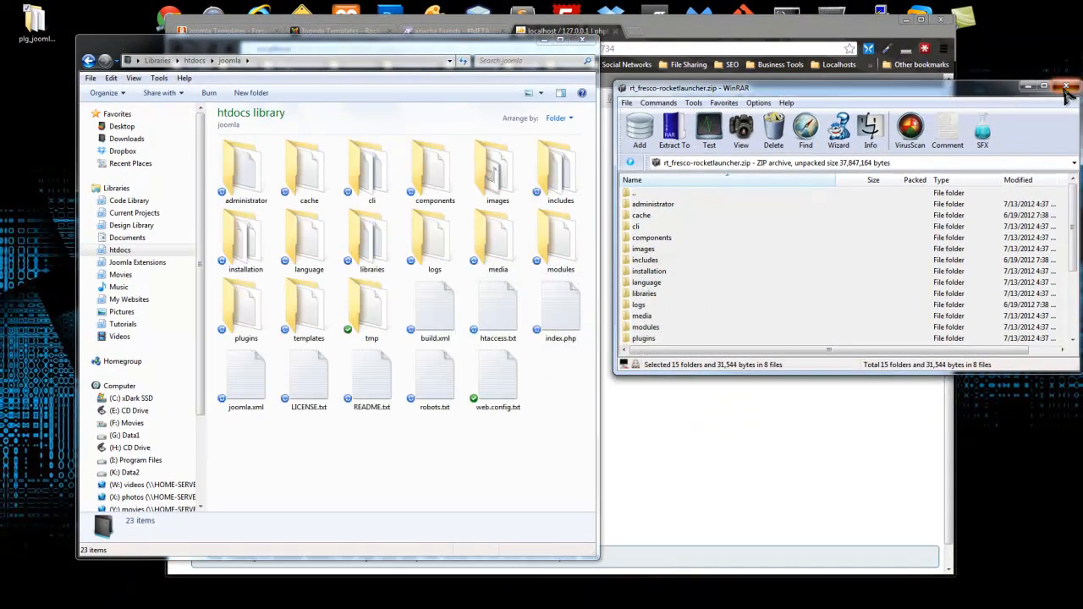
pyautogui.click(1065, 88)
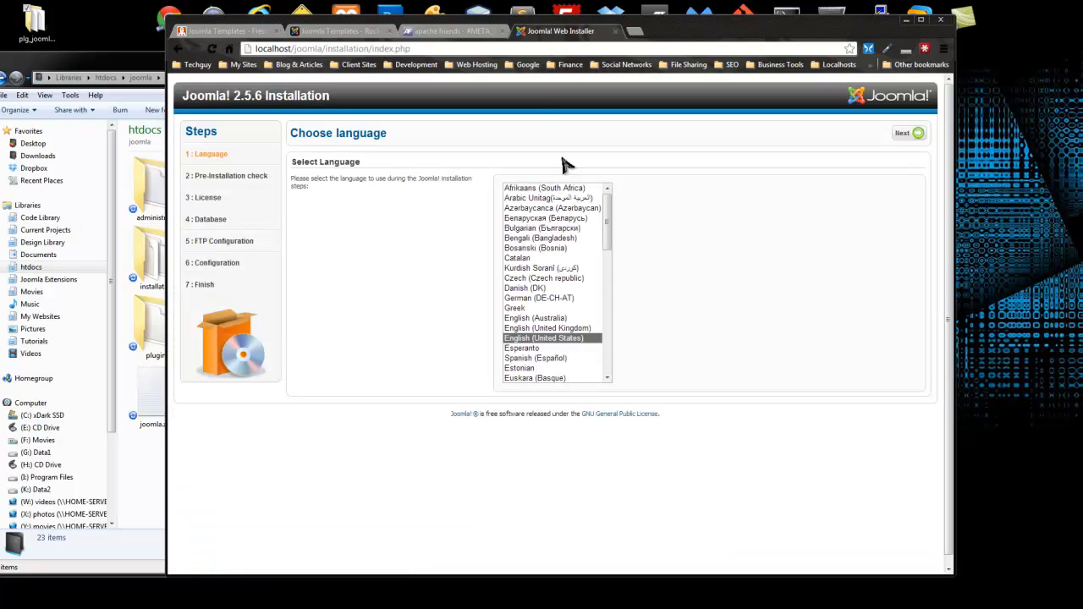
pyautogui.moveTo(858, 192)
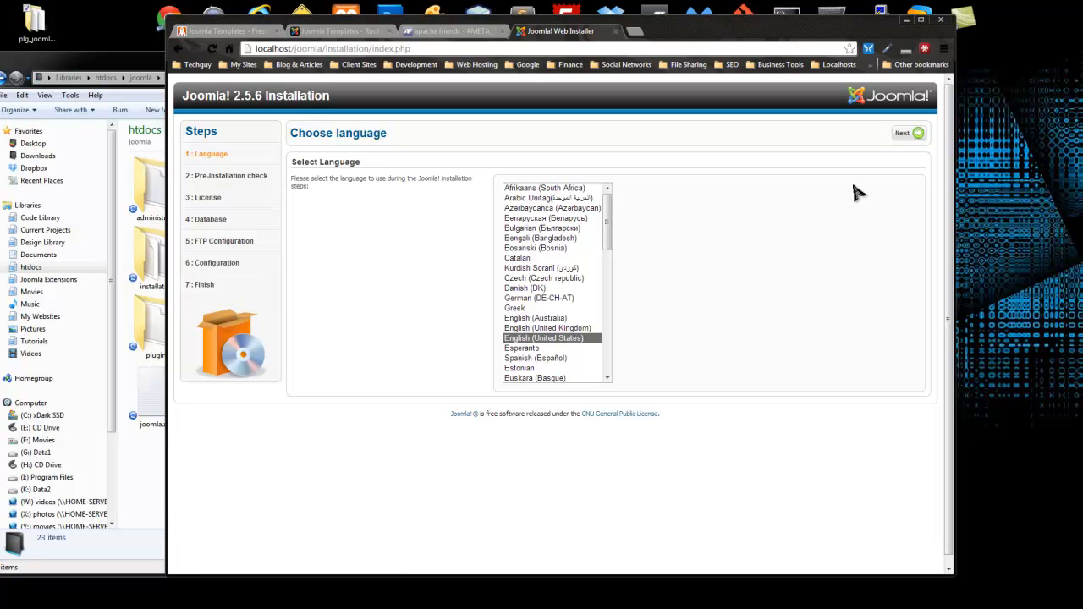
# Step: Keep English (United States) and continue past the language step
pyautogui.click(907, 133)
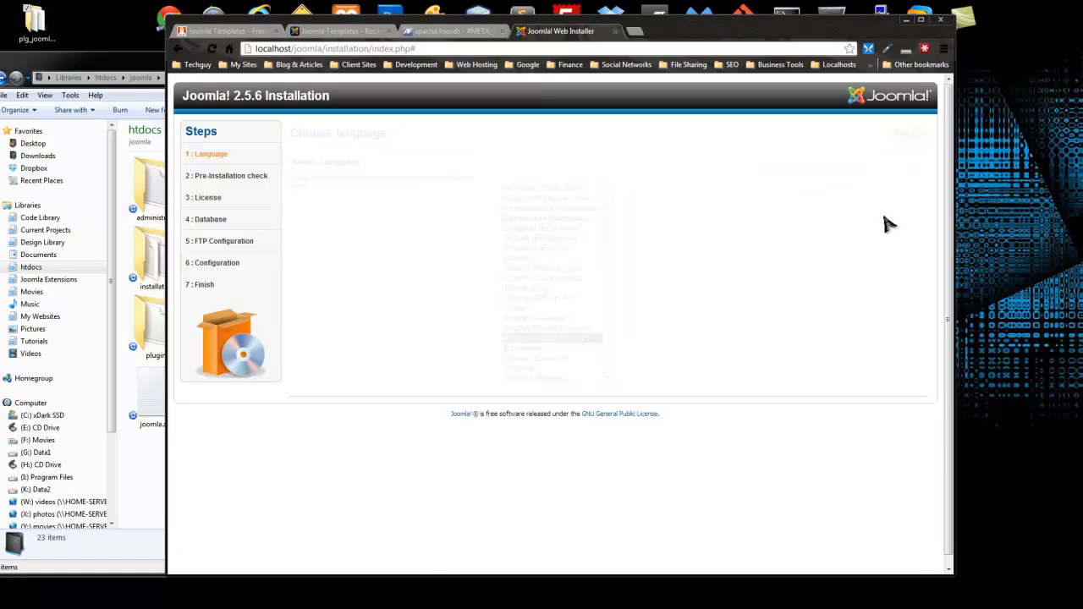
# Step: Pass the pre-installation check and license, then enter root as database username
pyautogui.click(907, 133)
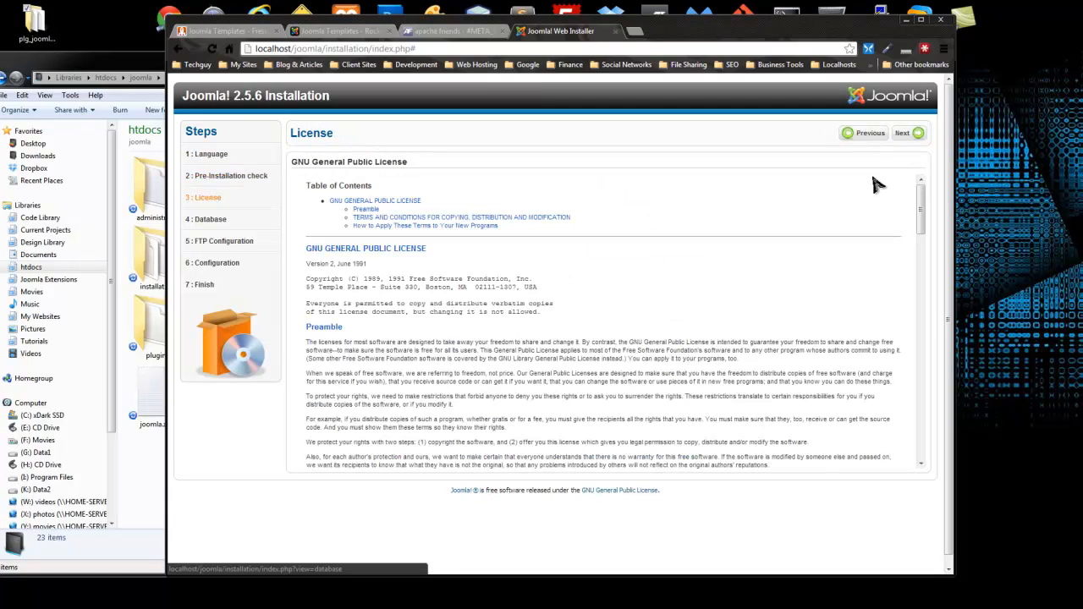
pyautogui.click(902, 133)
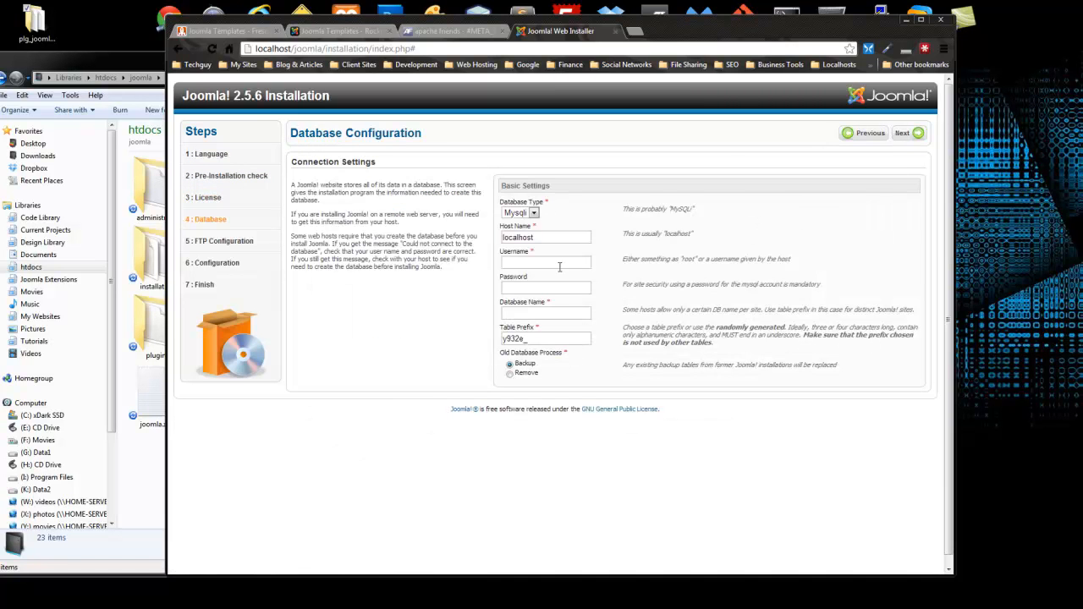
pyautogui.click(545, 262)
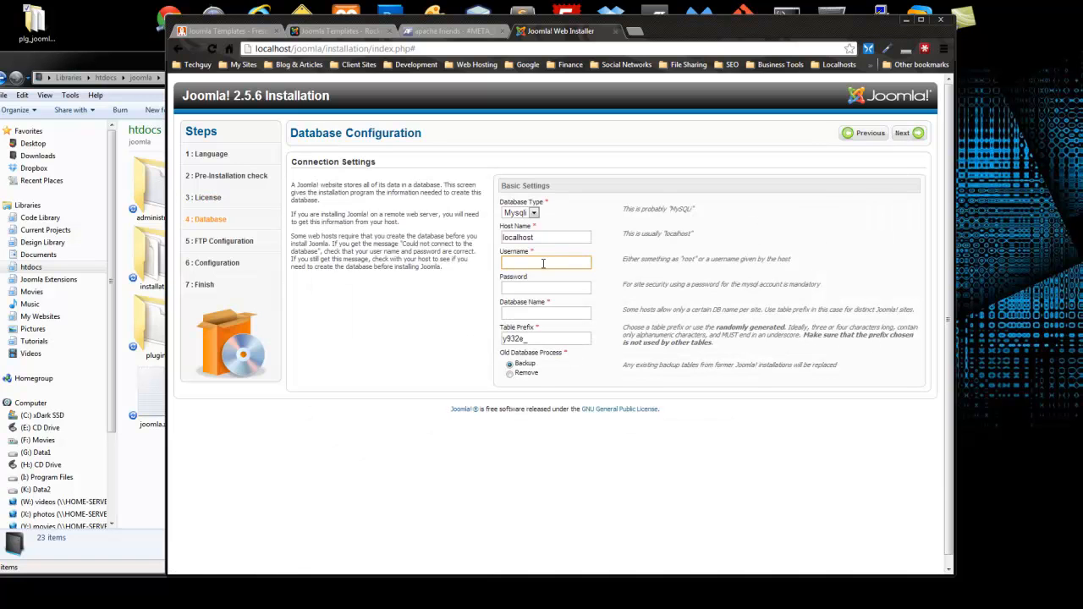
pyautogui.write('root')
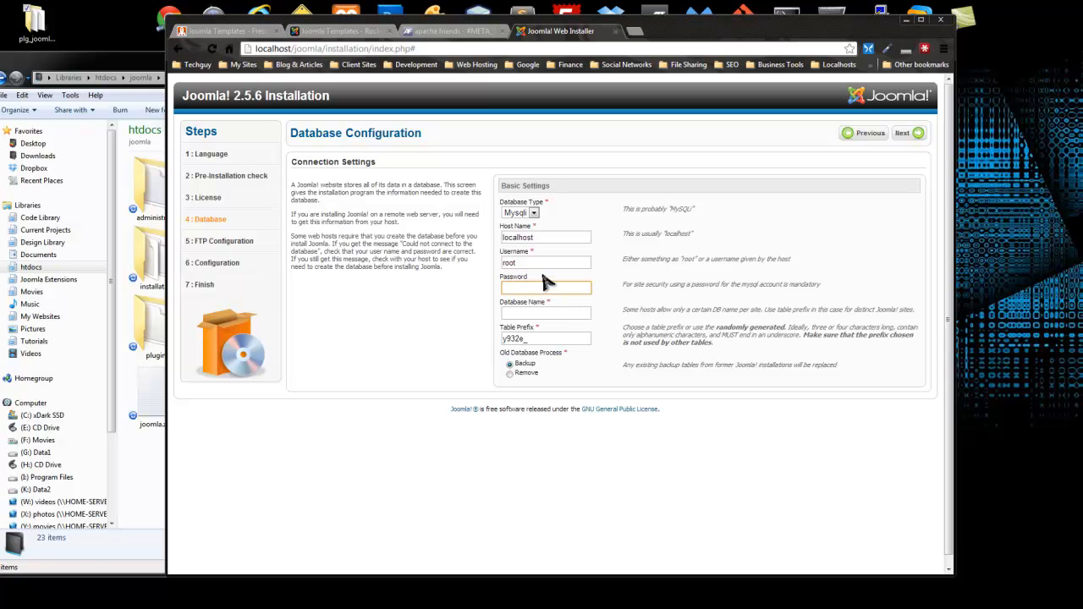
# Step: Enter the MySQL password and database name fresco, keep the y932e_ prefix, and submit
pyautogui.click(546, 261)
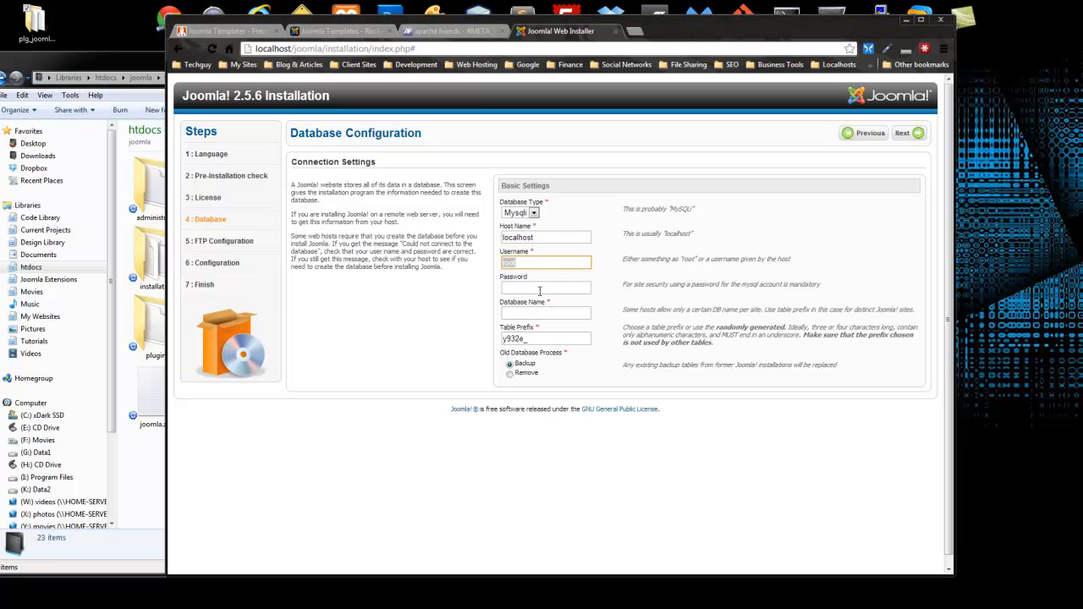
pyautogui.write('root')
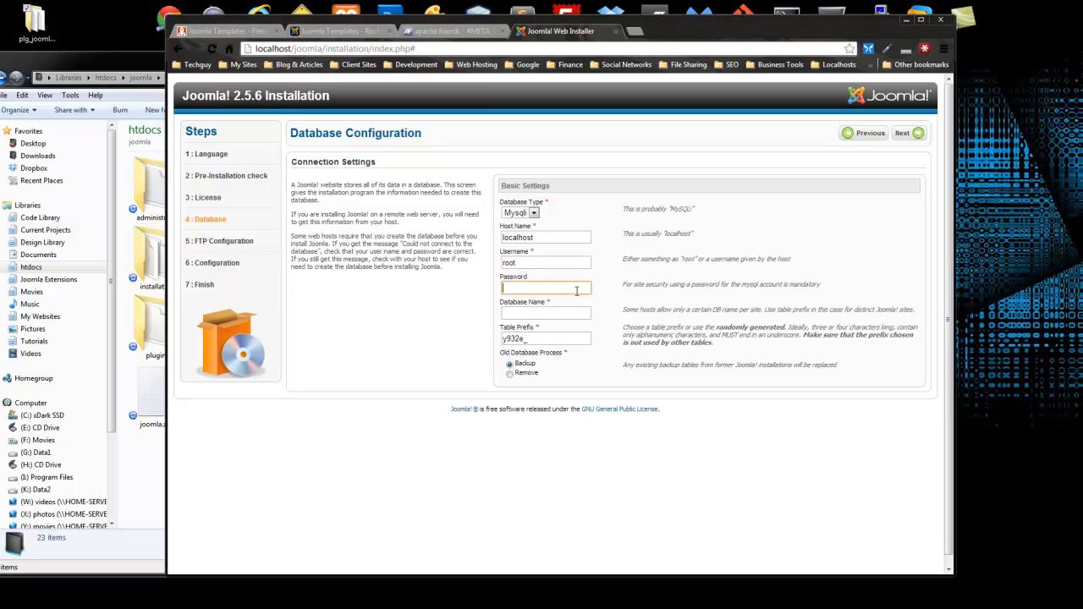
pyautogui.write('password')
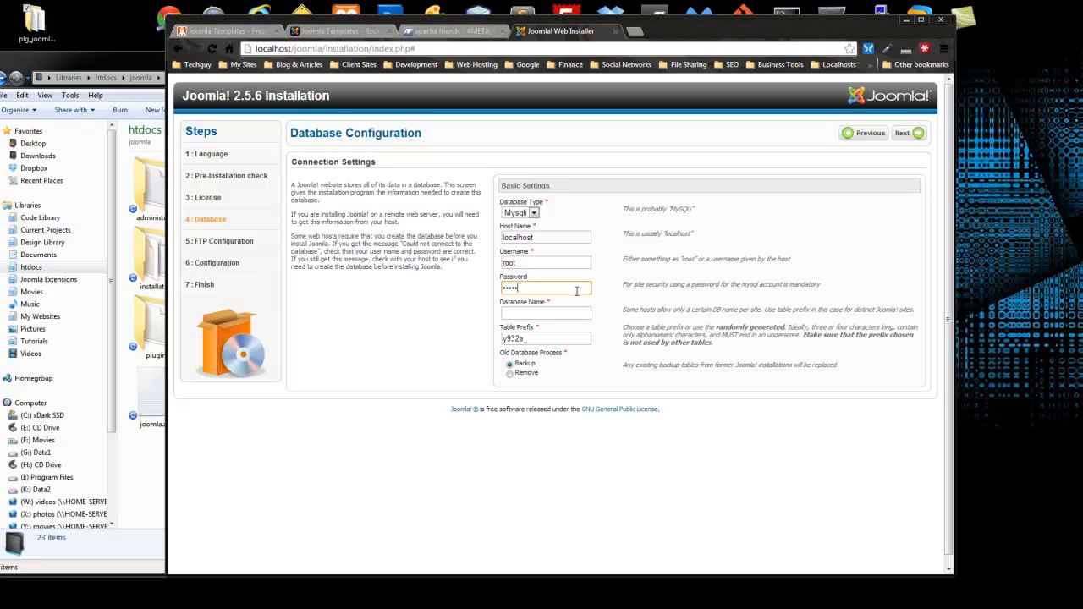
pyautogui.write('••••')
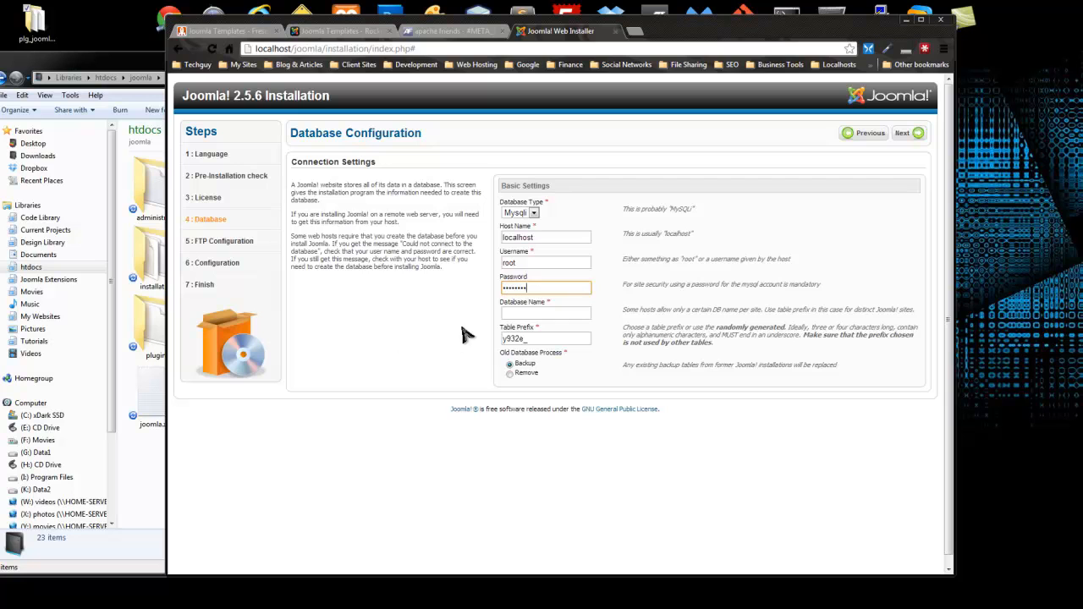
pyautogui.write('fresco')
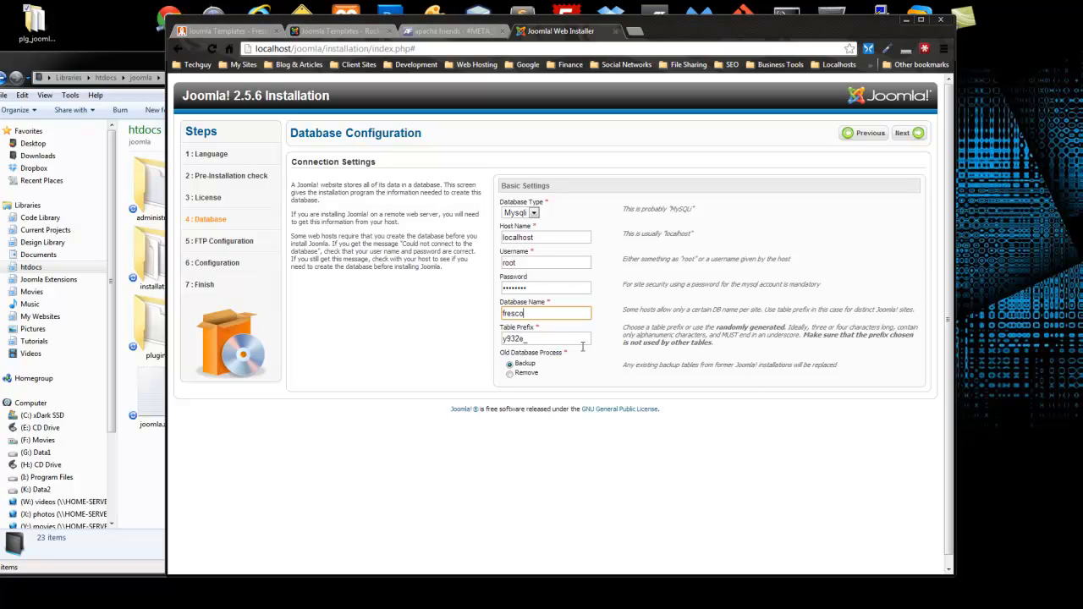
pyautogui.click(545, 338)
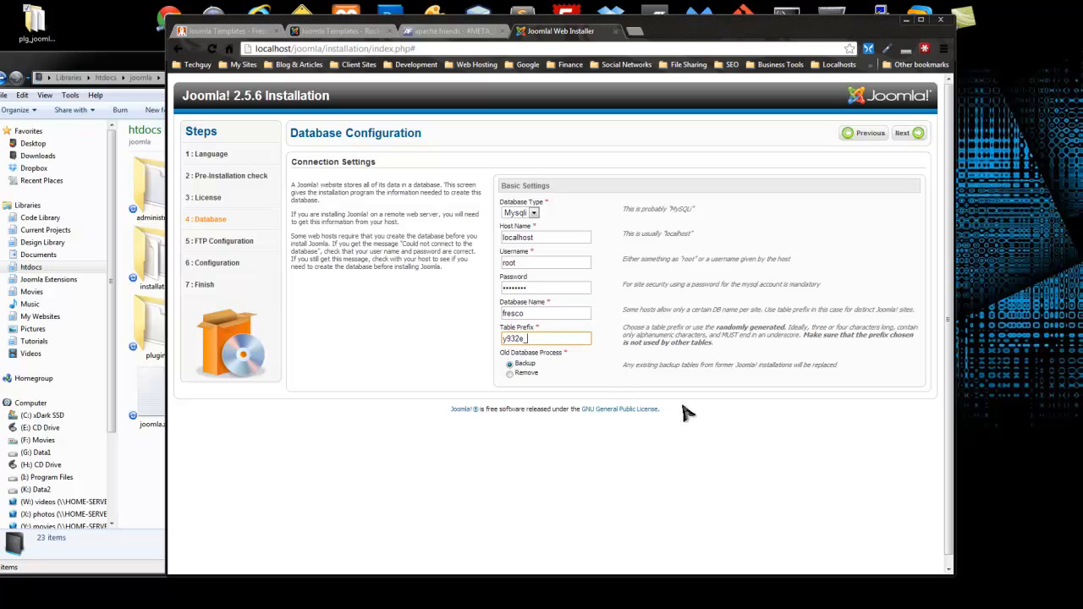
pyautogui.click(902, 133)
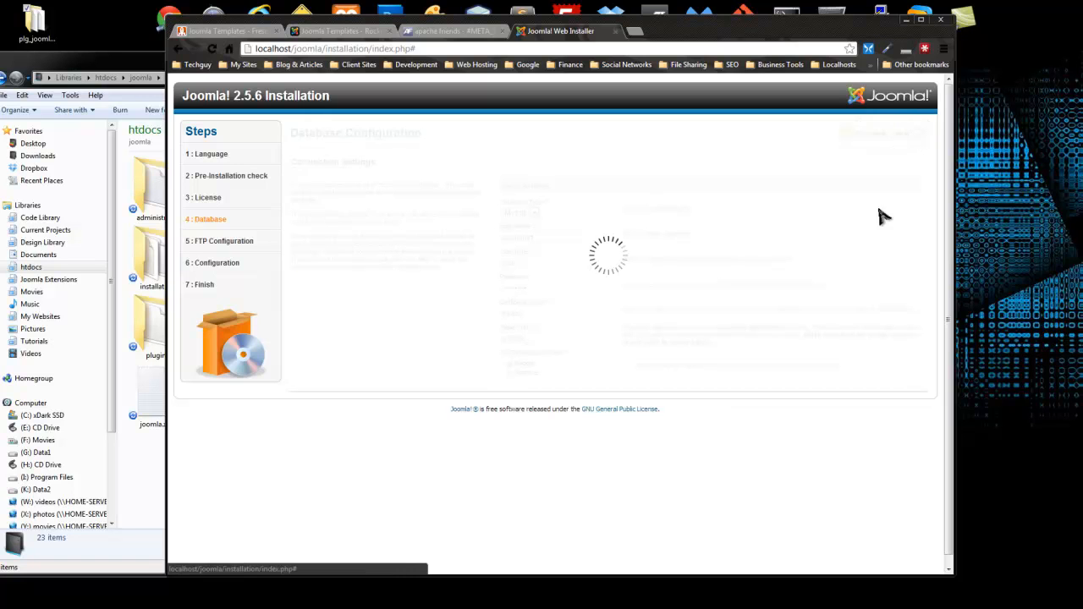
pyautogui.moveTo(624, 342)
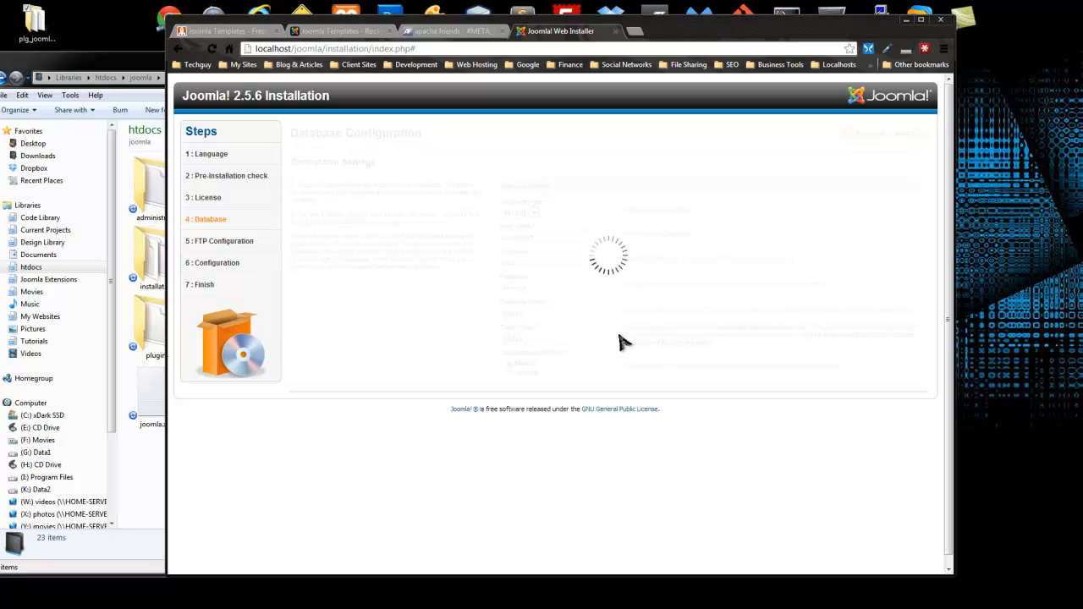
# Step: Skip FTP configuration and enter 'Joomla Site' as the site name
pyautogui.click(907, 133)
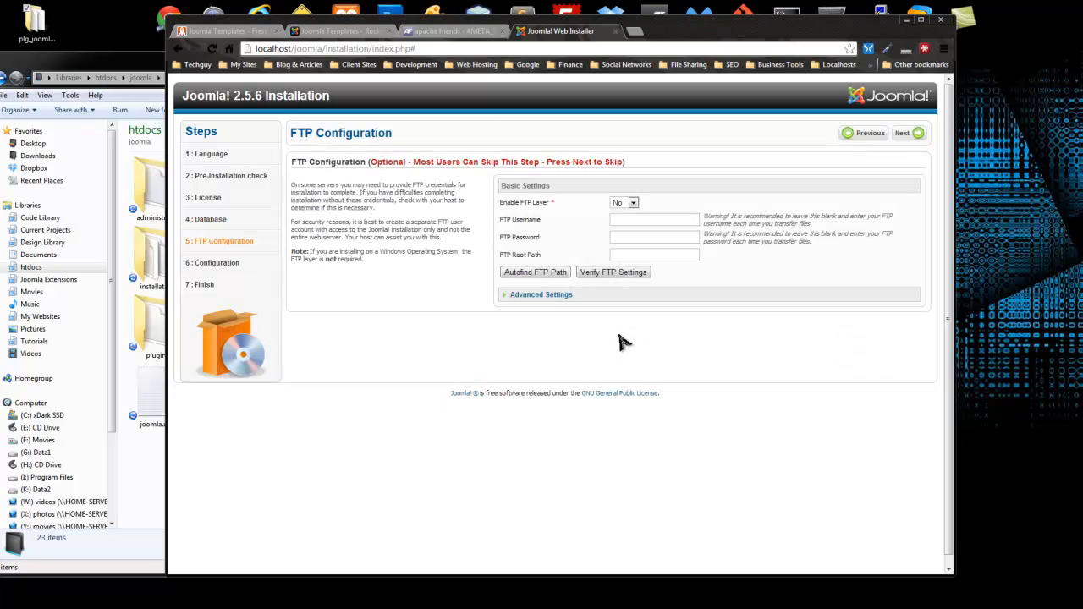
pyautogui.click(906, 132)
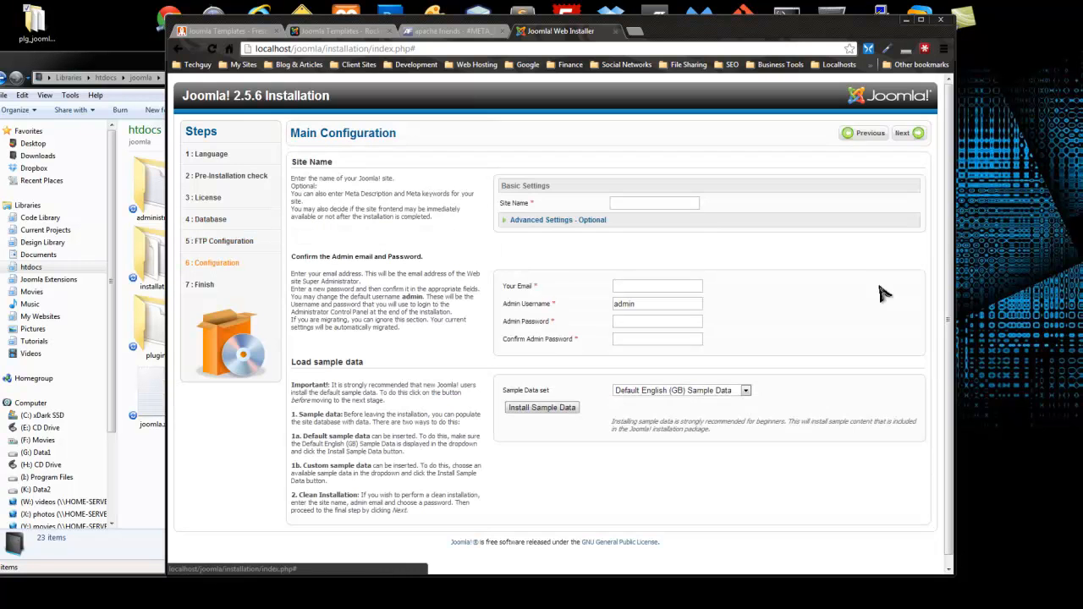
pyautogui.click(654, 203)
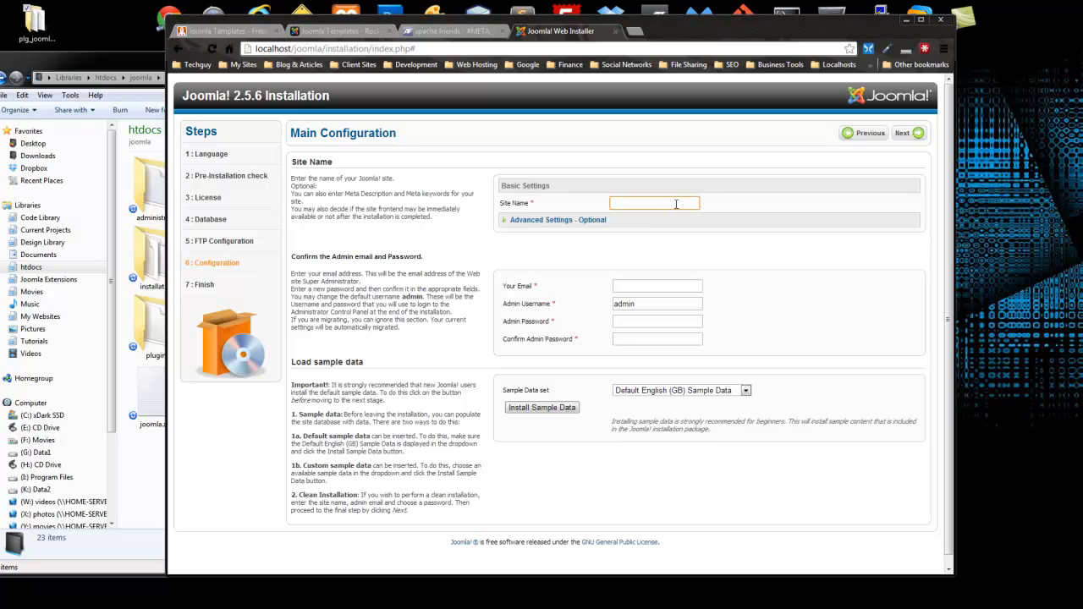
pyautogui.write('Joomla Si')
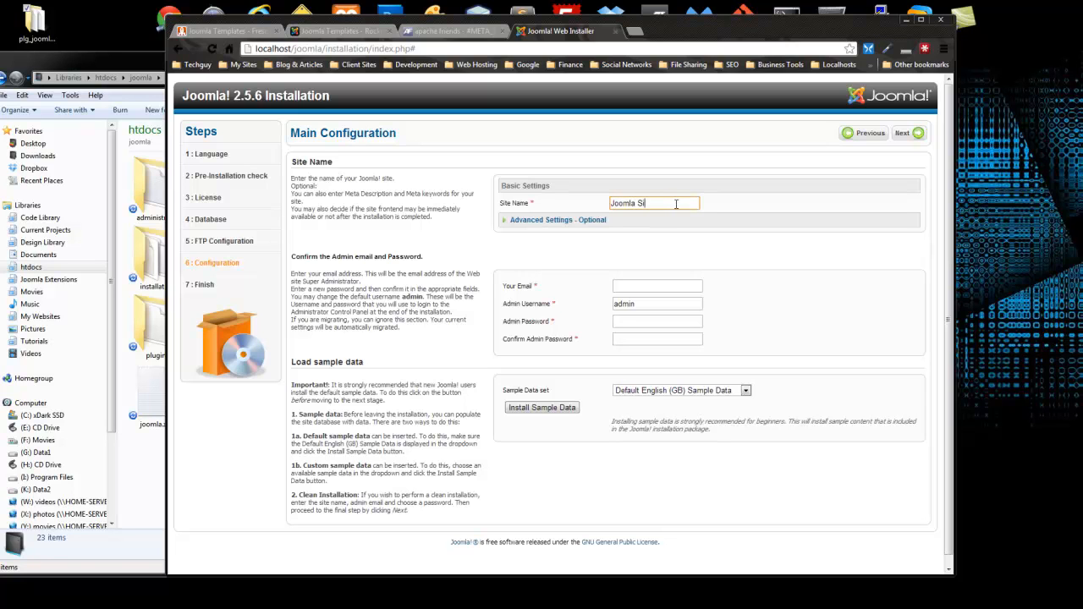
# Step: Fill in the admin email and administrator password fields
pyautogui.click(658, 285)
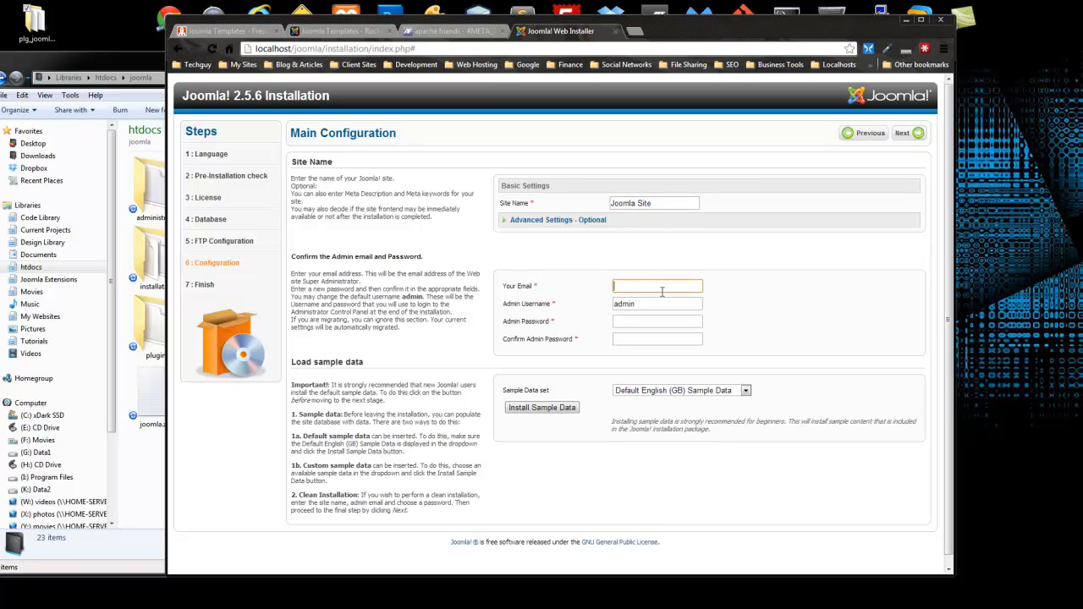
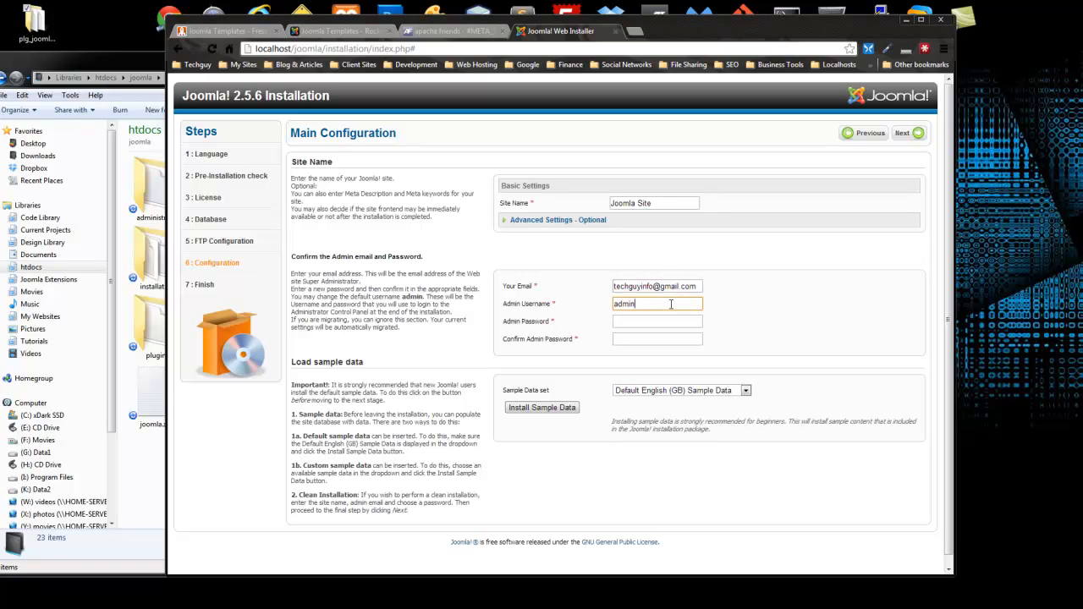
pyautogui.click(658, 322)
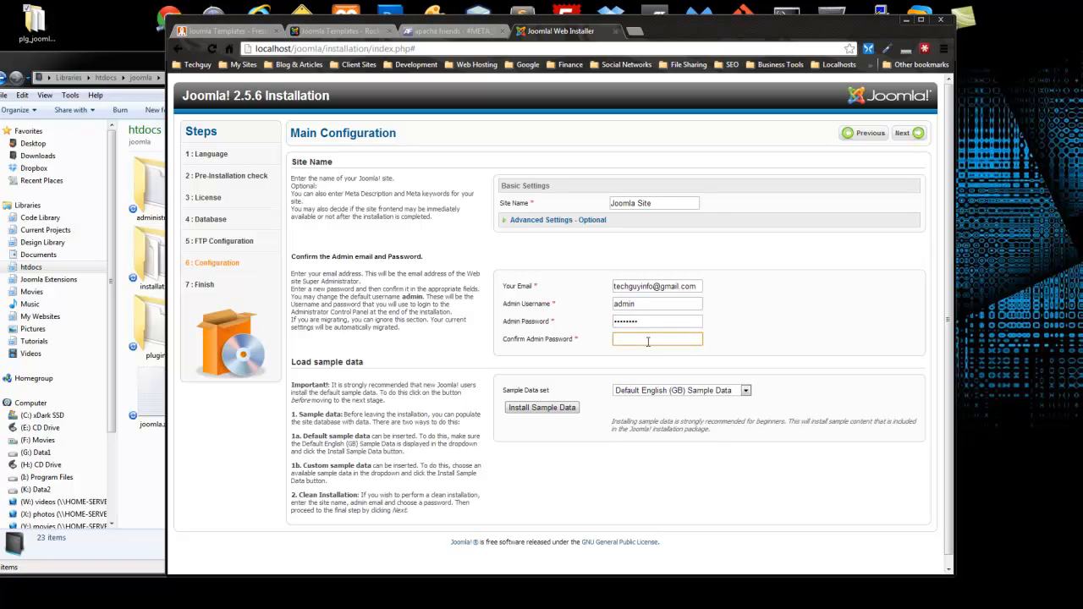
pyautogui.write('••••••••')
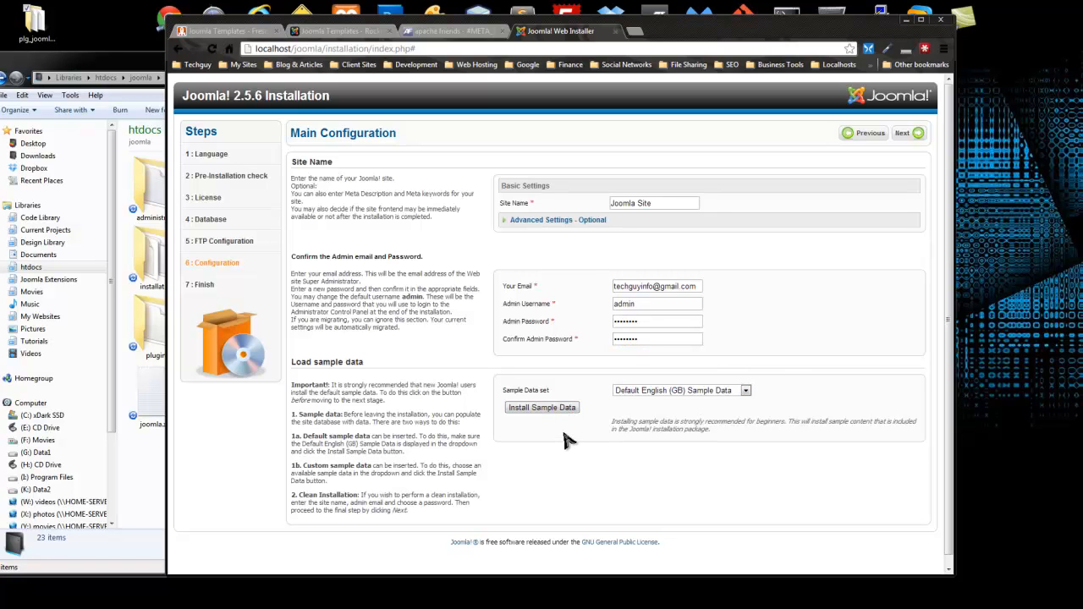
pyautogui.moveTo(503, 440)
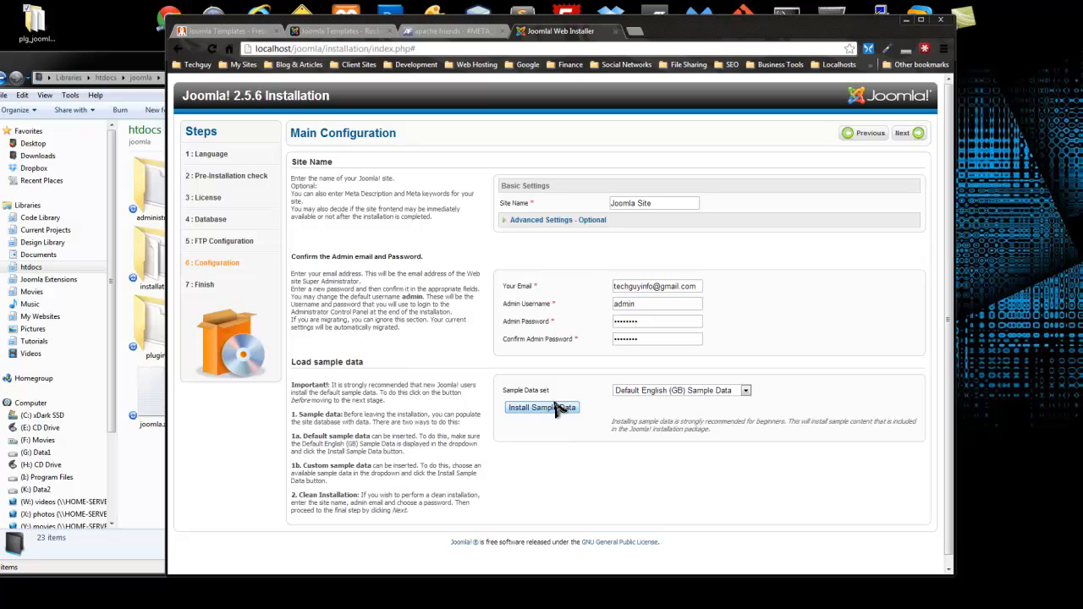
# Step: Install the default English (GB) sample data and proceed to the final step
pyautogui.click(542, 407)
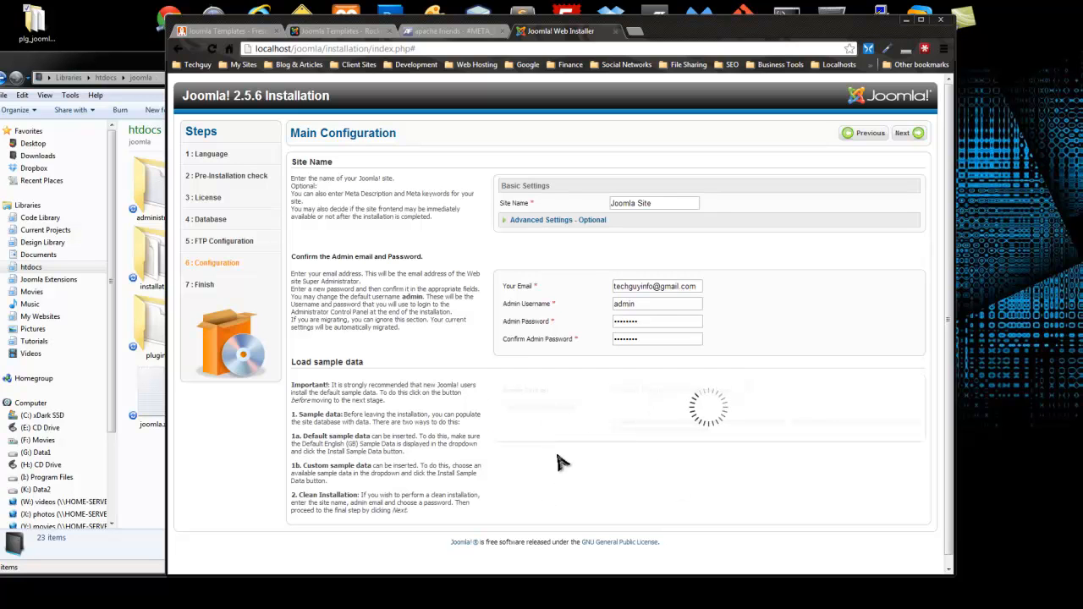
pyautogui.moveTo(569, 465)
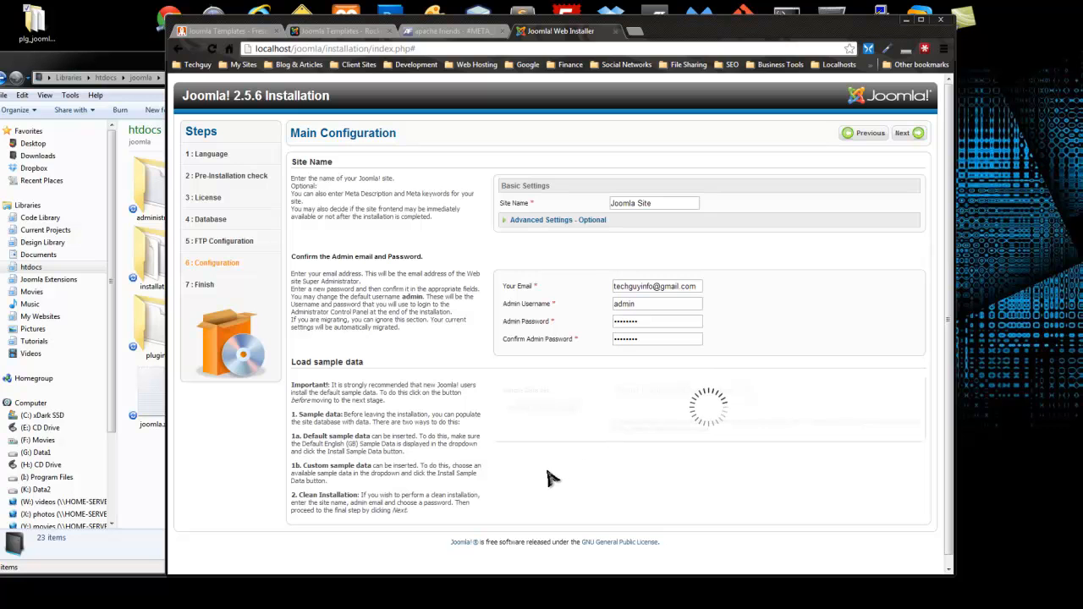
pyautogui.moveTo(582, 398)
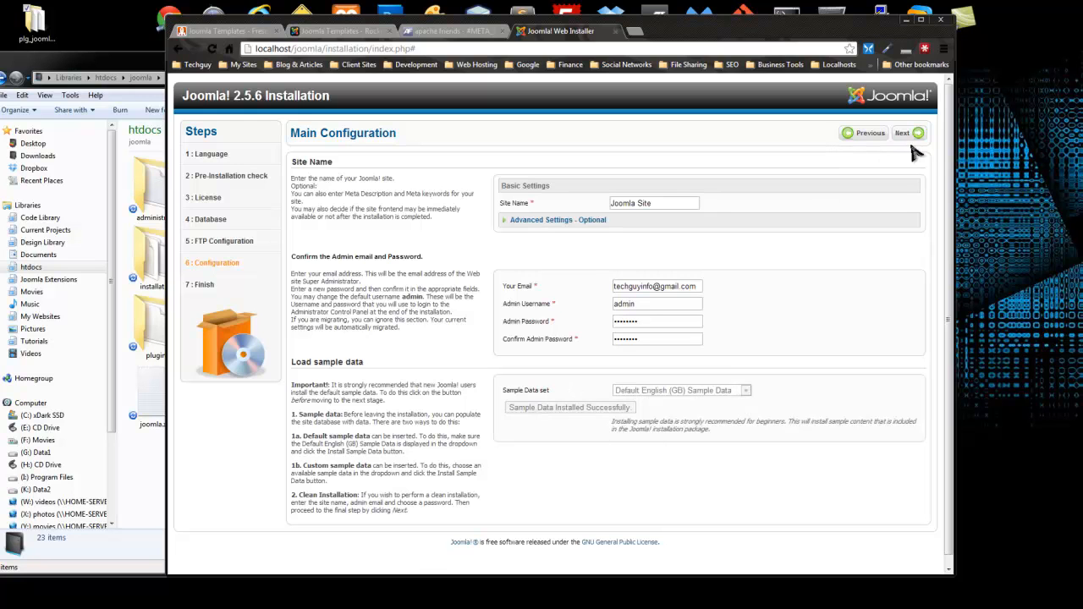
pyautogui.click(905, 133)
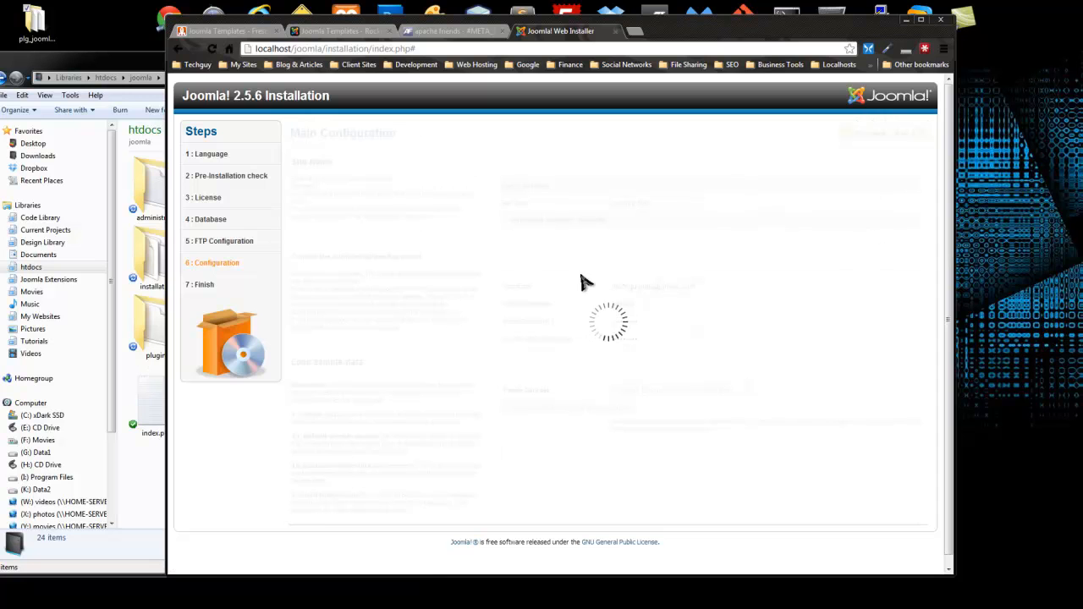
pyautogui.moveTo(566, 286)
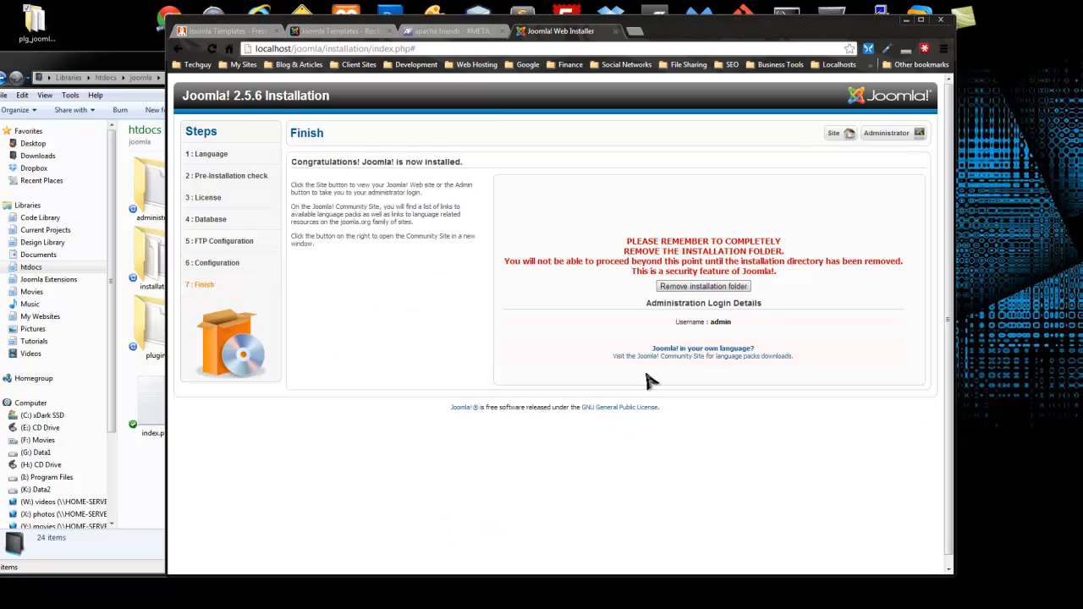
pyautogui.moveTo(618, 292)
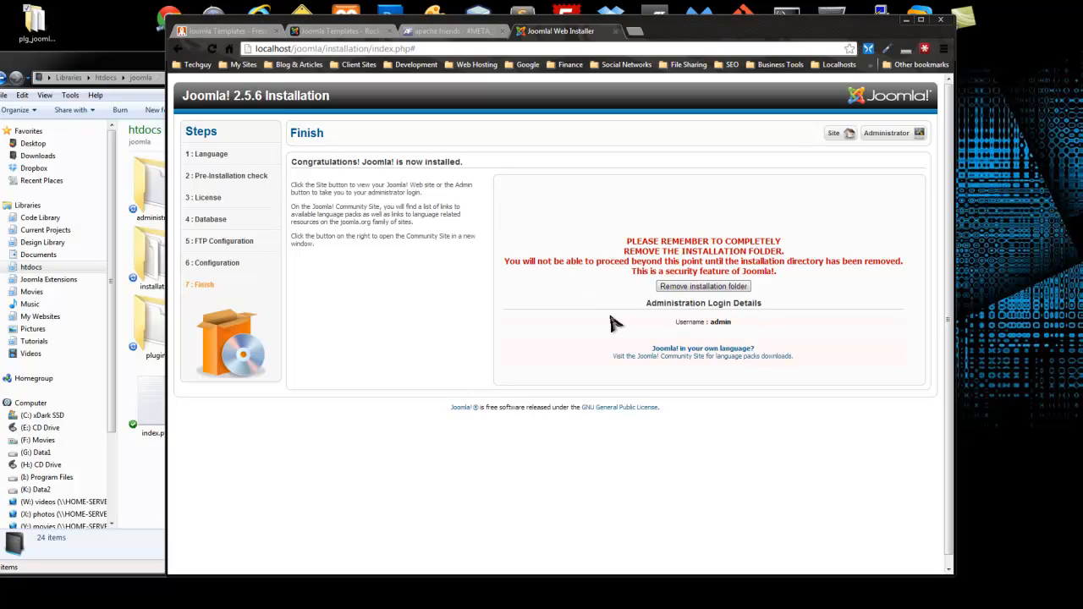
pyautogui.moveTo(655, 307)
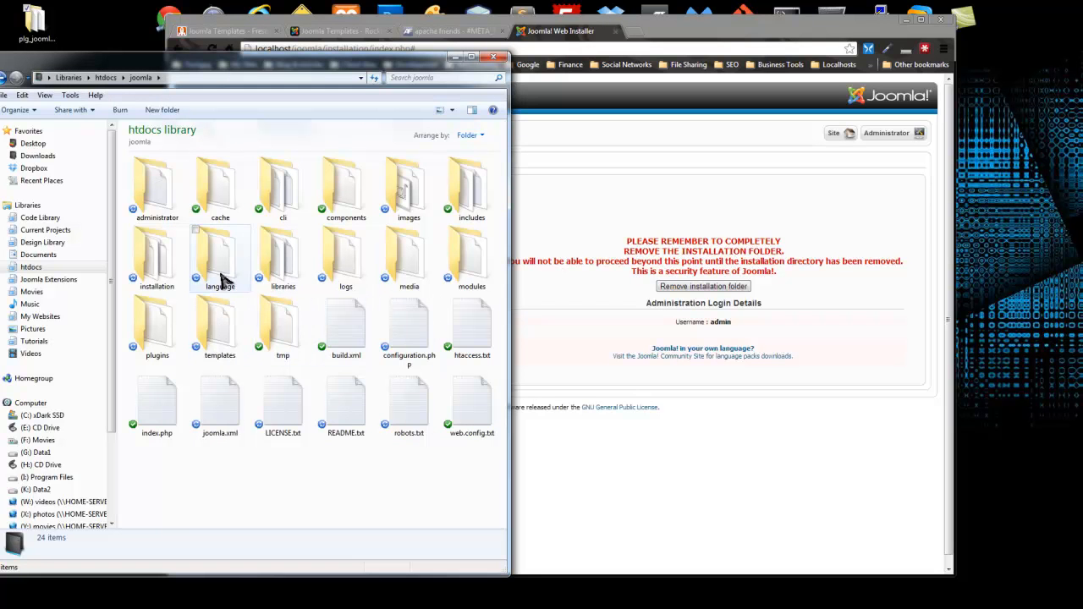
# Step: Delete the Joomla installation folder and go to the Administrator login page
pyautogui.click(157, 254)
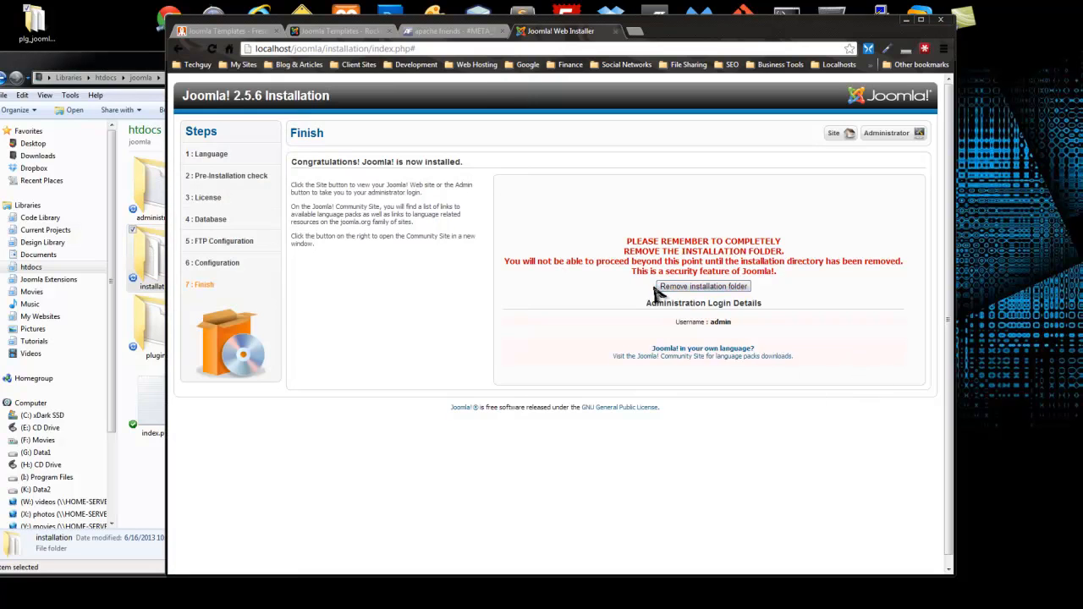
pyautogui.click(702, 286)
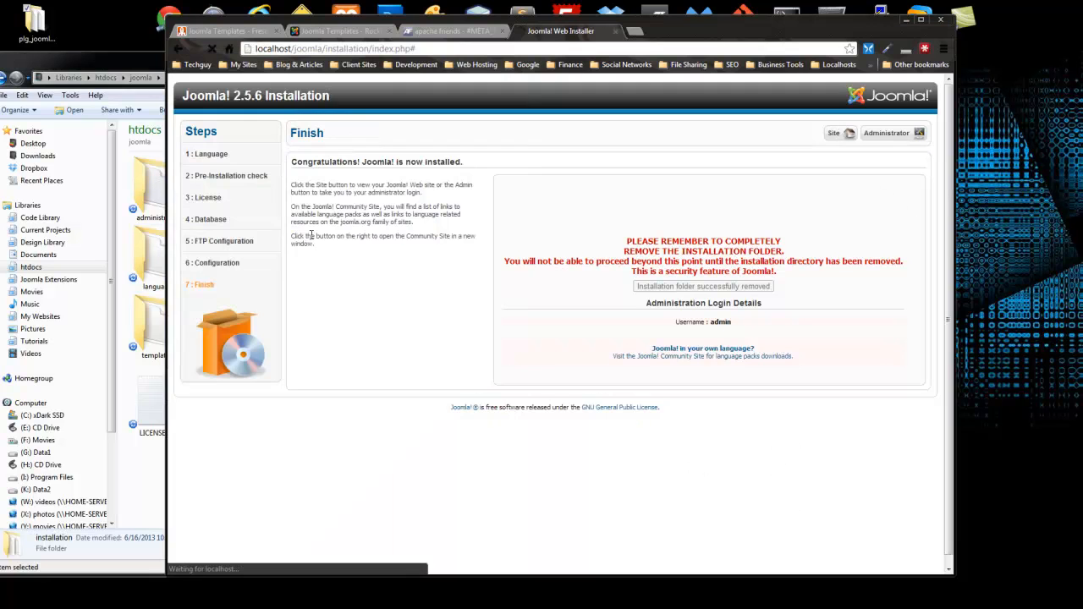
pyautogui.click(886, 133)
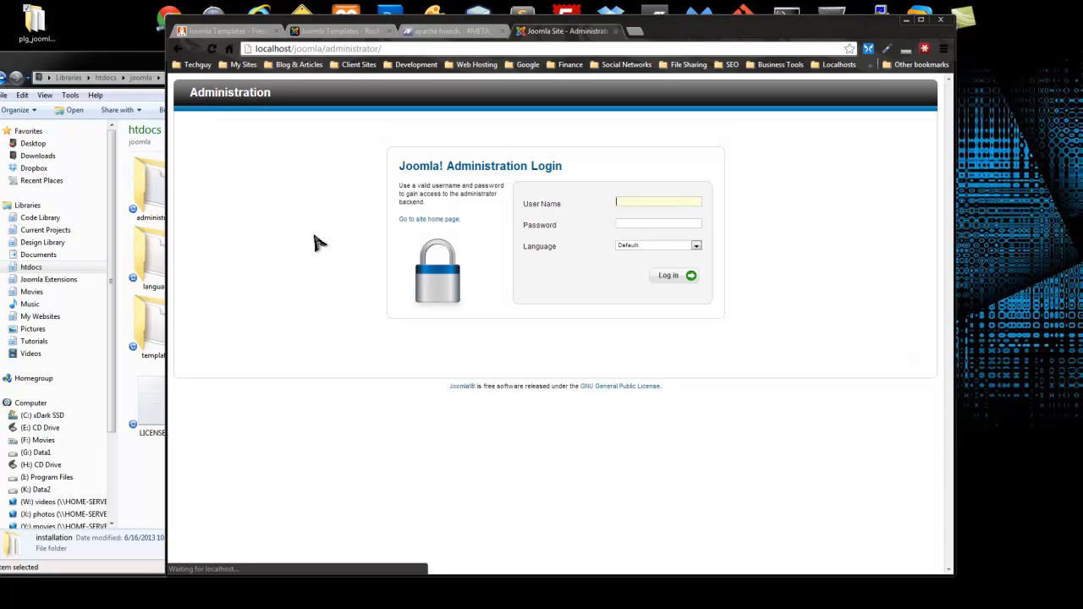
# Step: Log in to the Joomla backend with username 'admin' to reach the Control Panel
pyautogui.write('a')
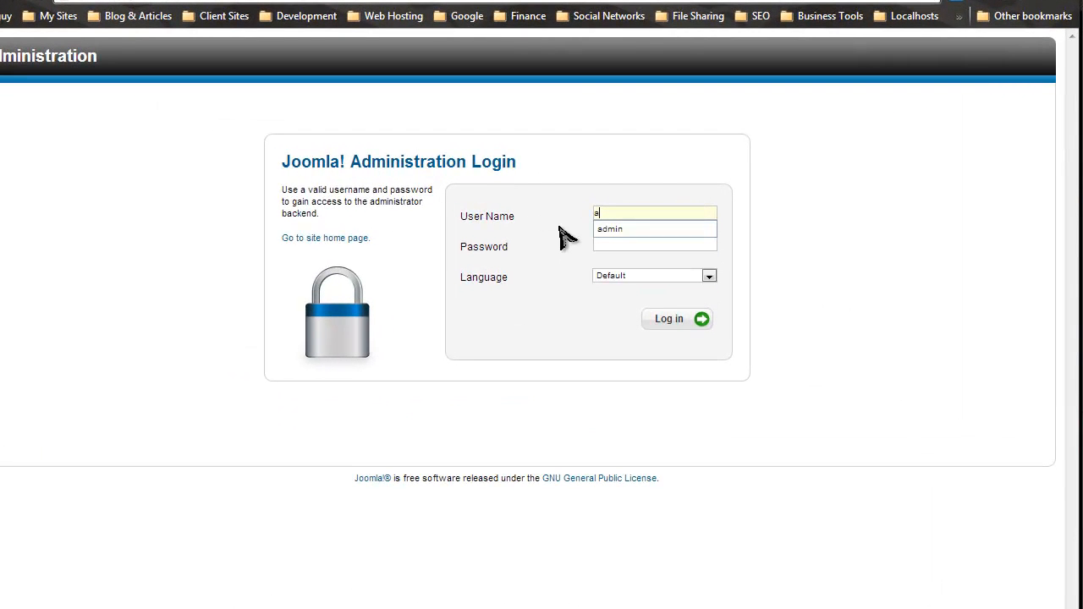
pyautogui.write('dmin')
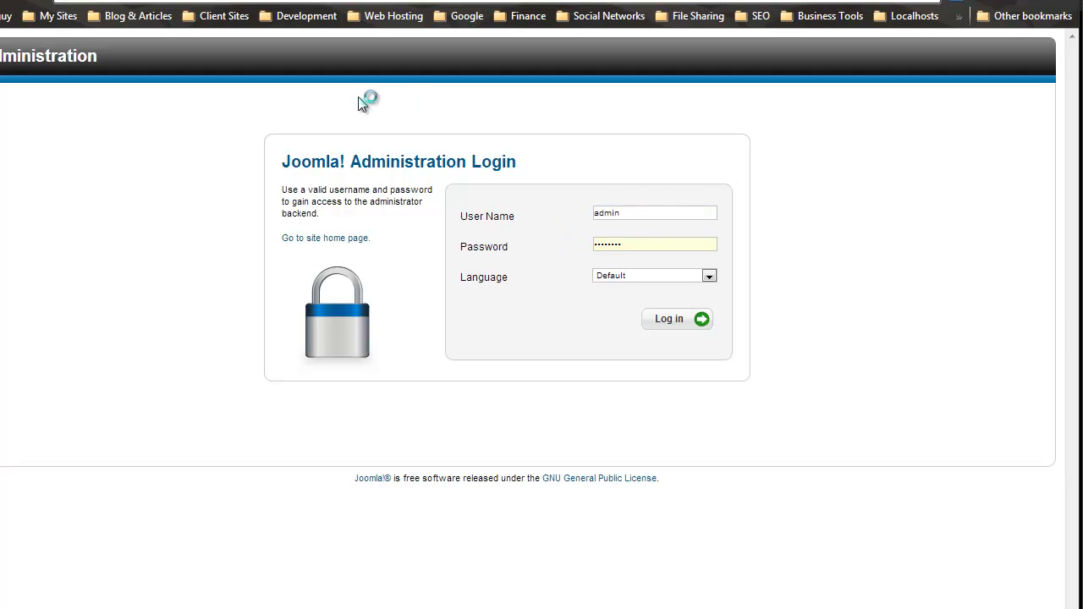
pyautogui.moveTo(366, 117)
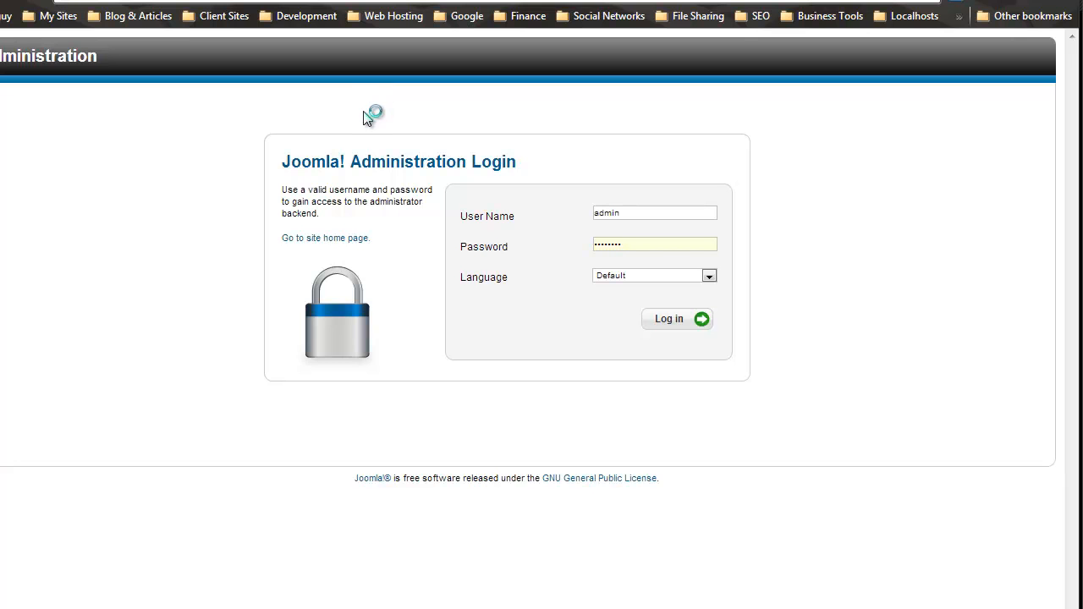
pyautogui.click(668, 318)
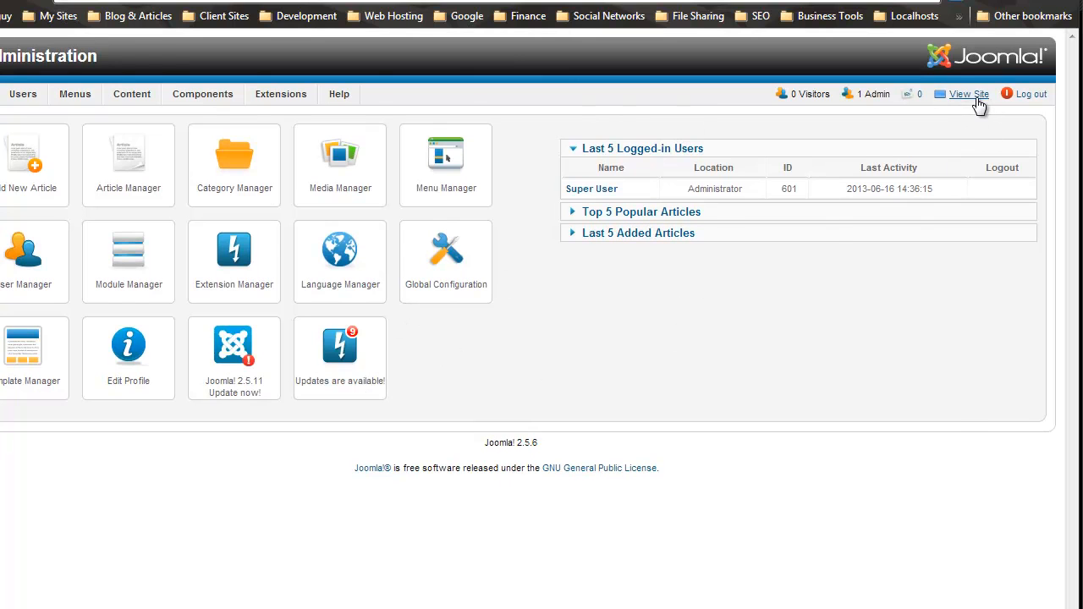
# Step: Browse the Fresco homepage and open the Tutorials > Installation instructions page
pyautogui.click(967, 93)
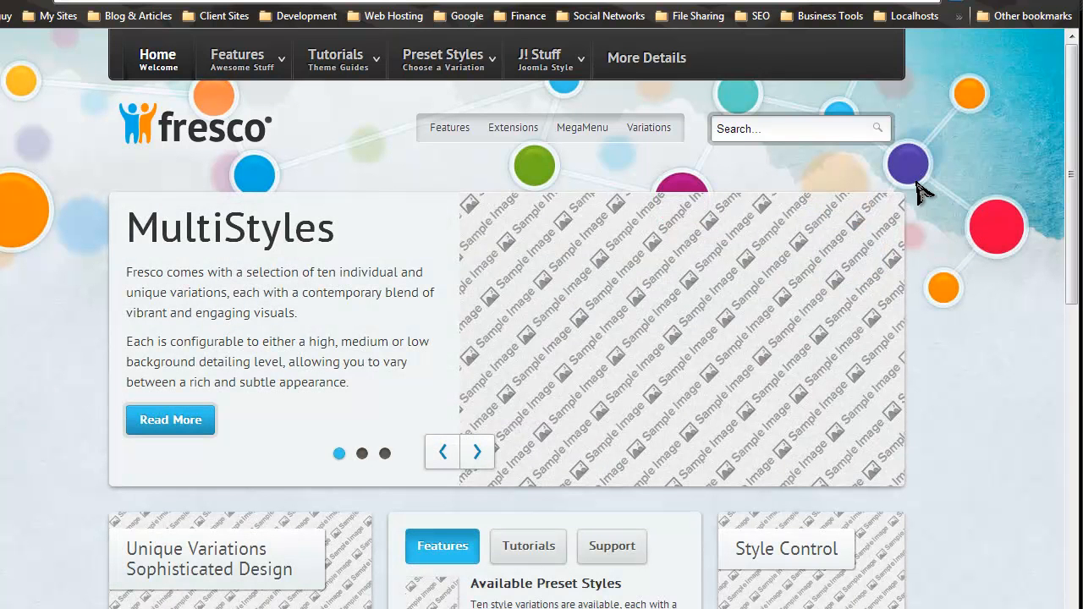
pyautogui.scroll(-3)
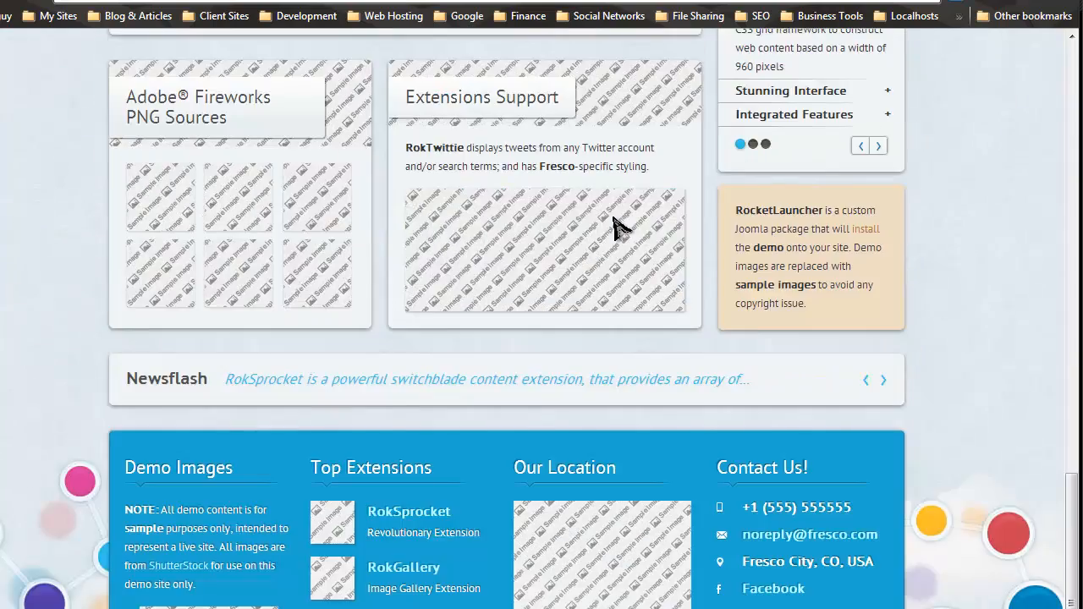
pyautogui.scroll(3)
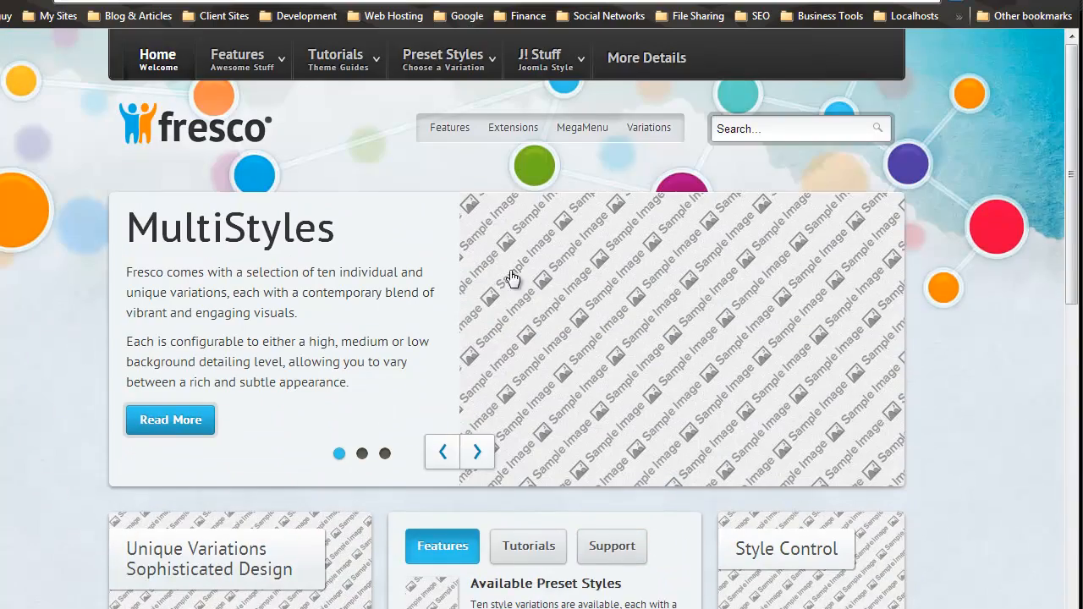
pyautogui.moveTo(743, 385)
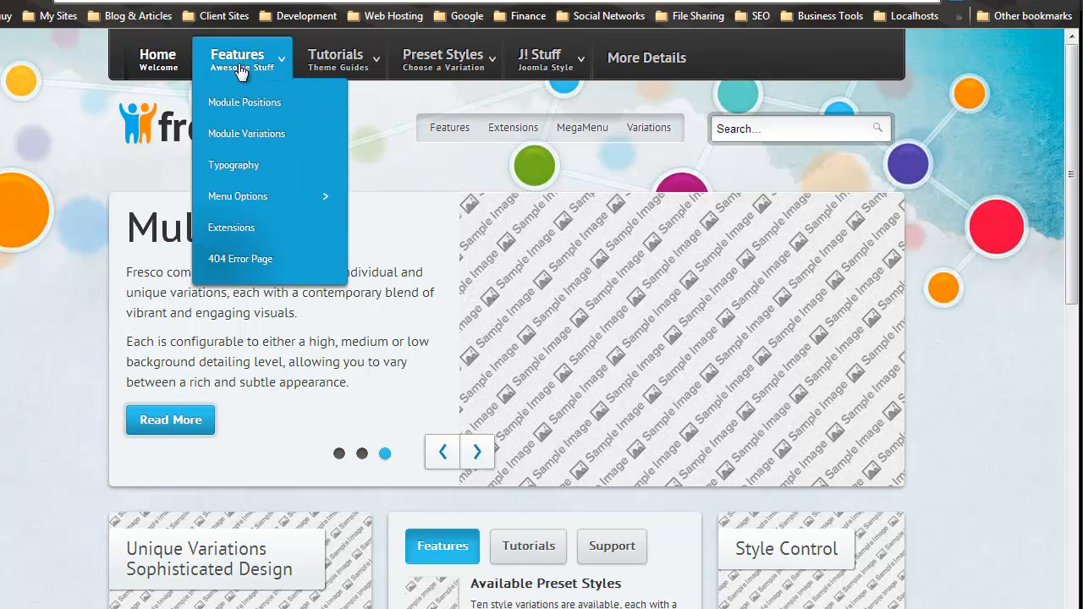
pyautogui.moveTo(238, 195)
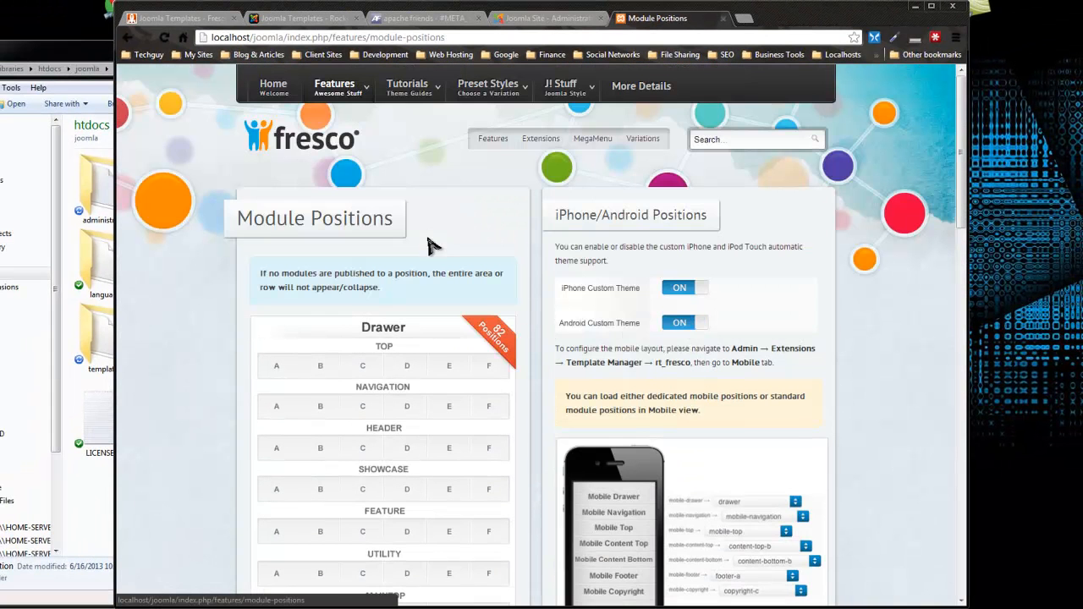
pyautogui.click(407, 85)
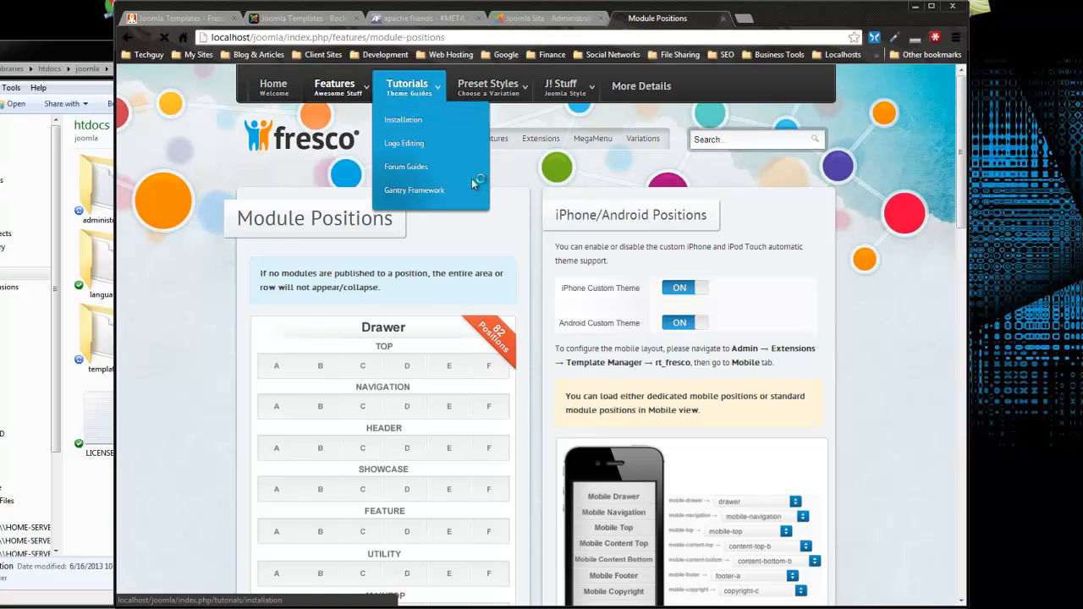
pyautogui.click(402, 120)
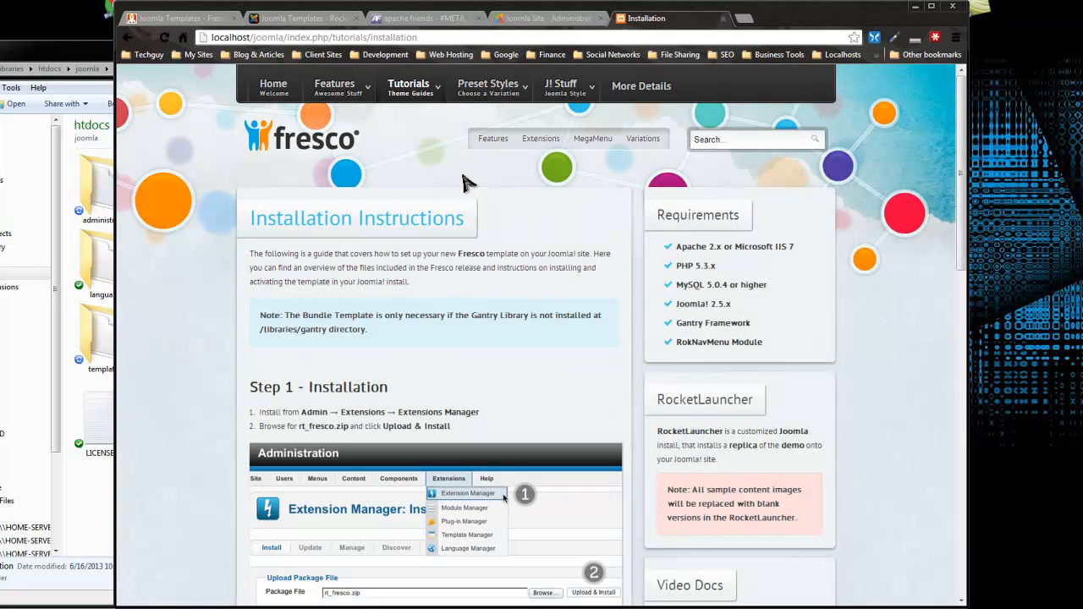
pyautogui.moveTo(341, 239)
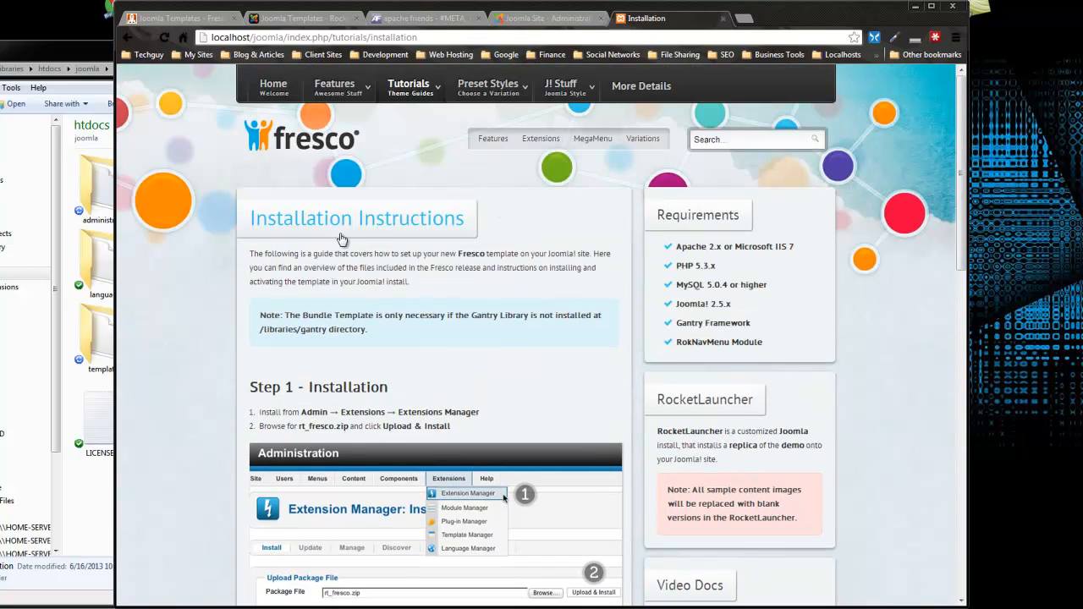
pyautogui.moveTo(562, 443)
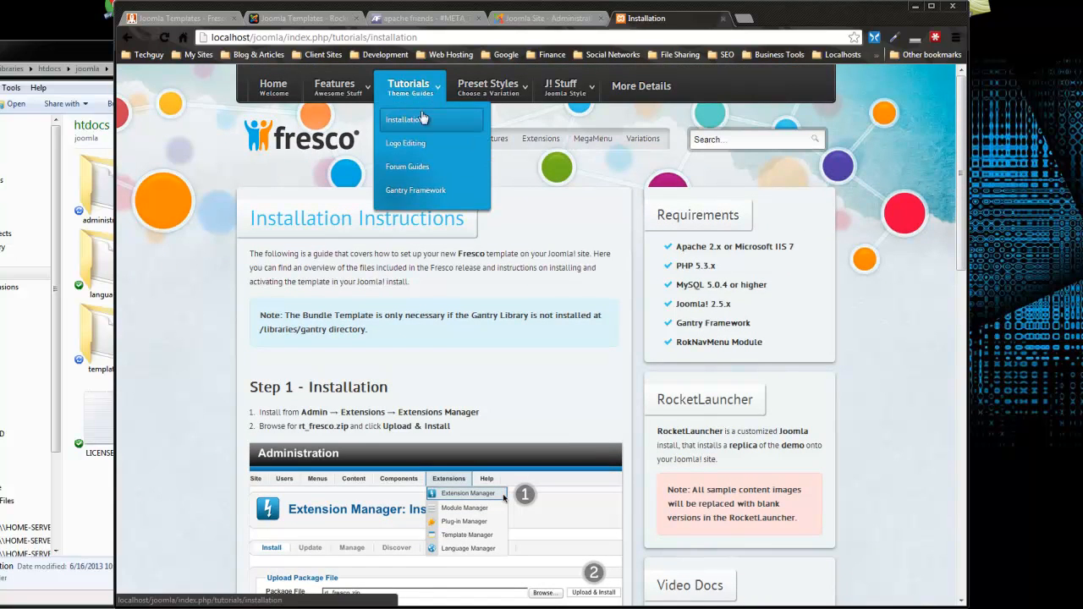
pyautogui.click(548, 17)
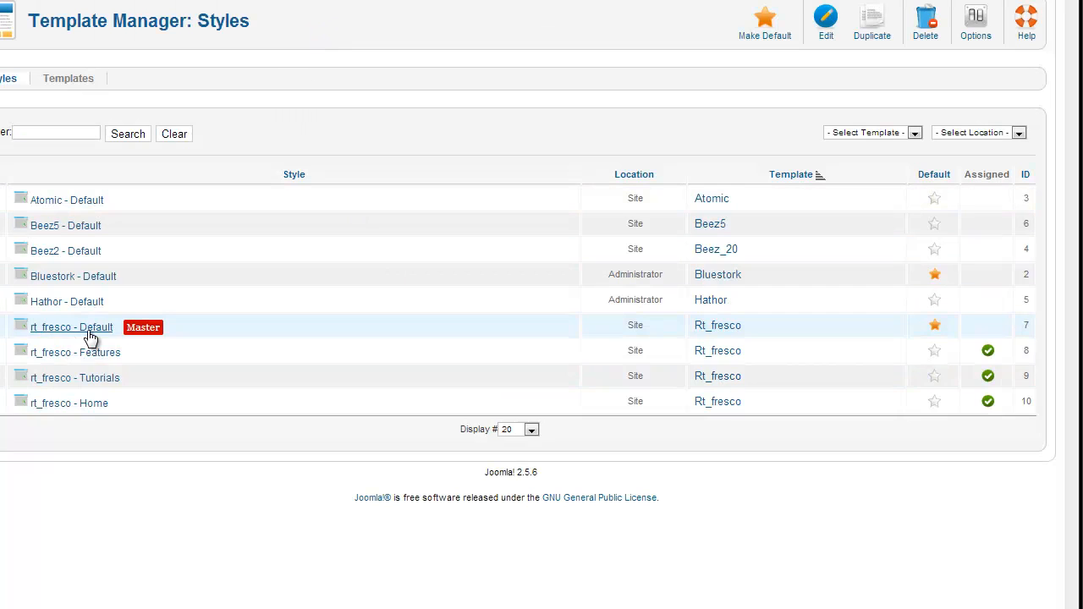
pyautogui.moveTo(71, 338)
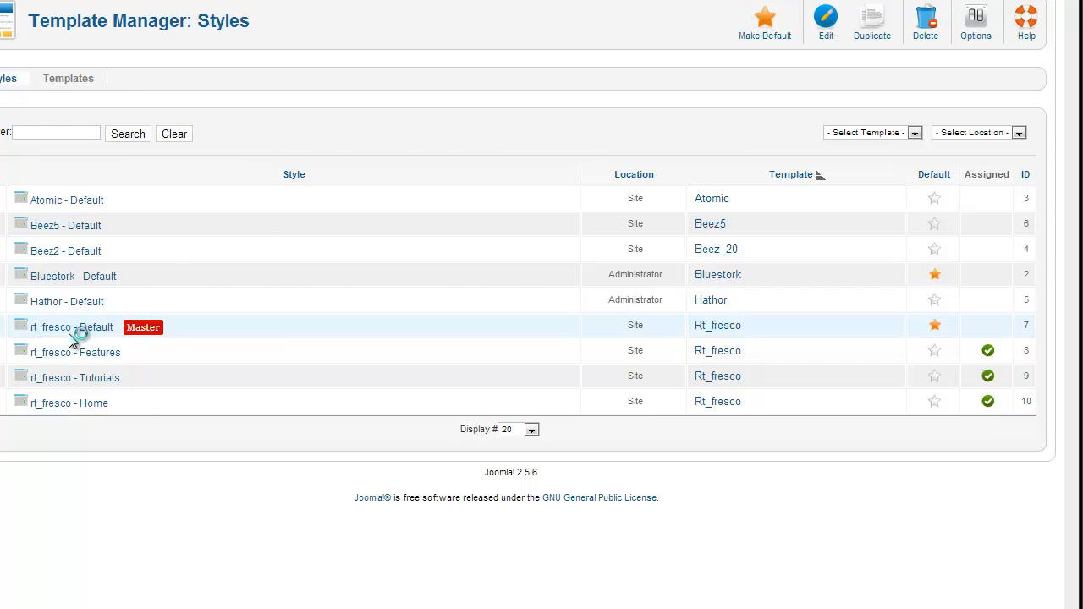
# Step: Open the rt_fresco - Default style in the Template Manager for editing
pyautogui.click(72, 327)
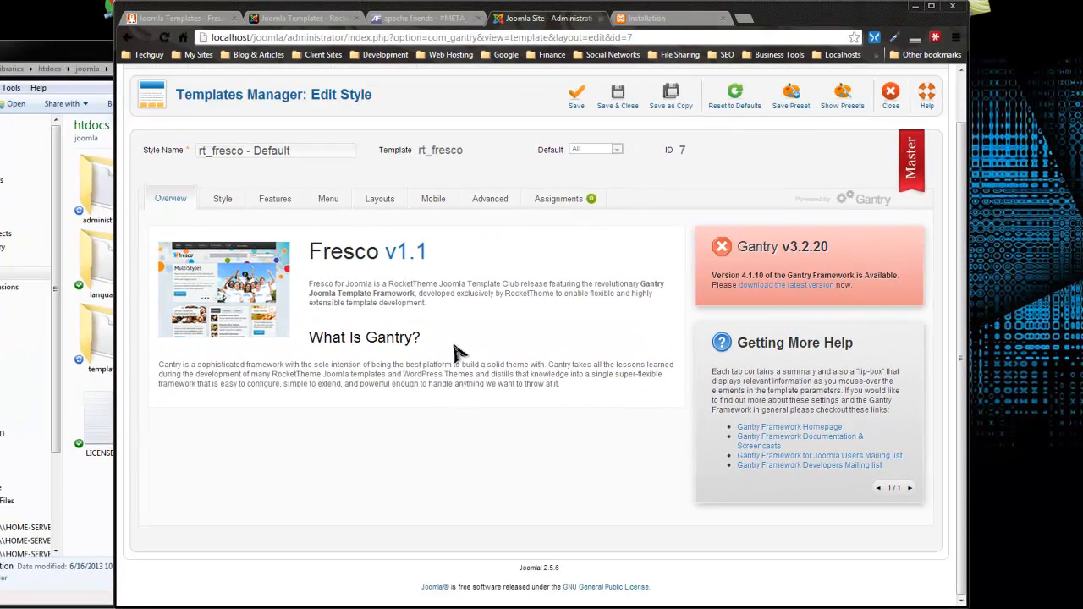
pyautogui.click(222, 198)
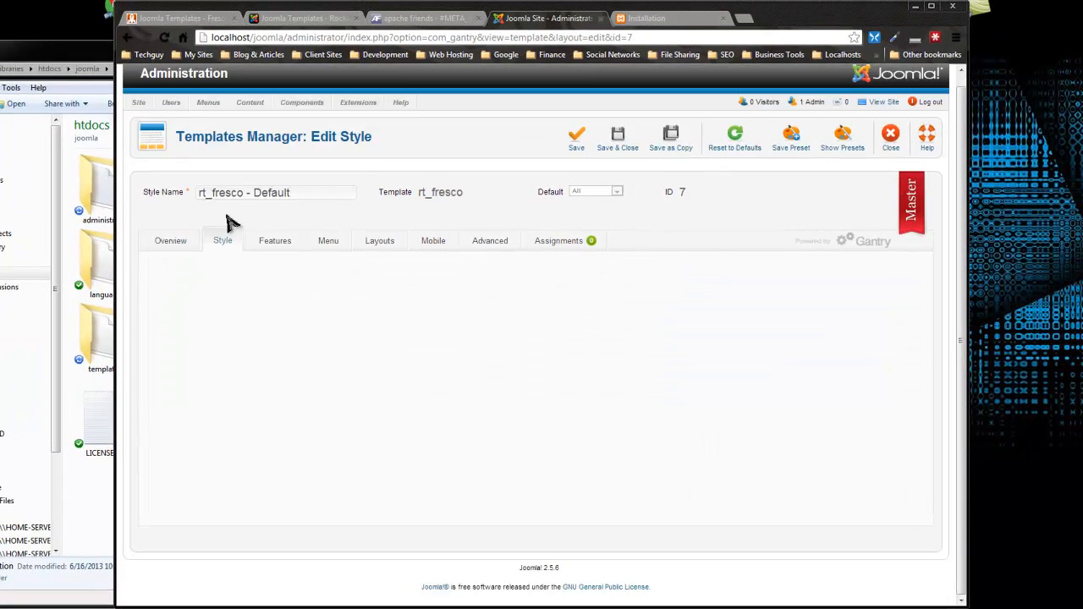
pyautogui.click(221, 240)
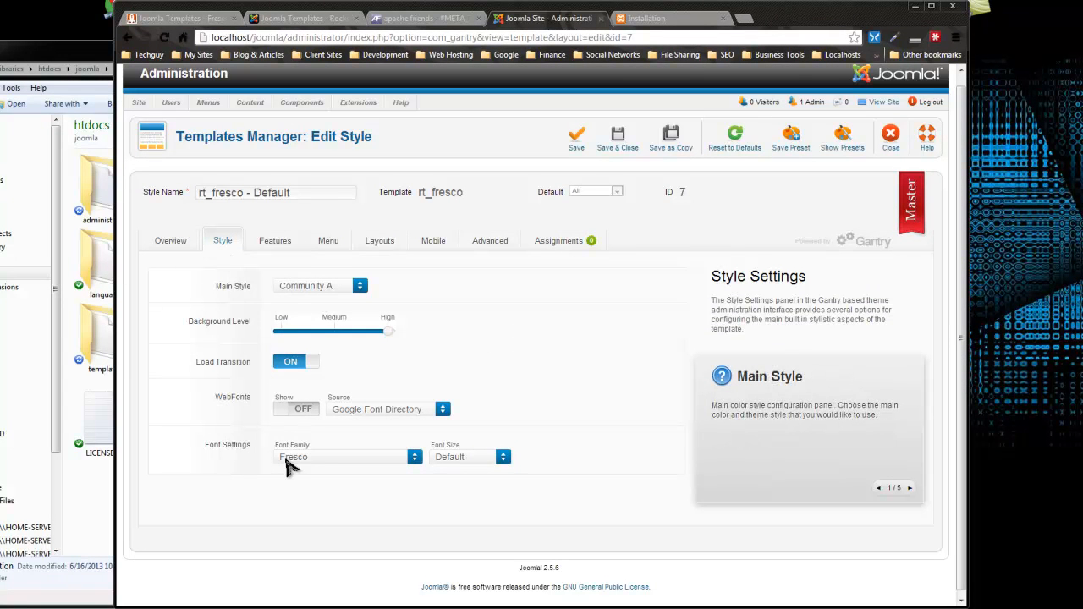
pyautogui.moveTo(274, 246)
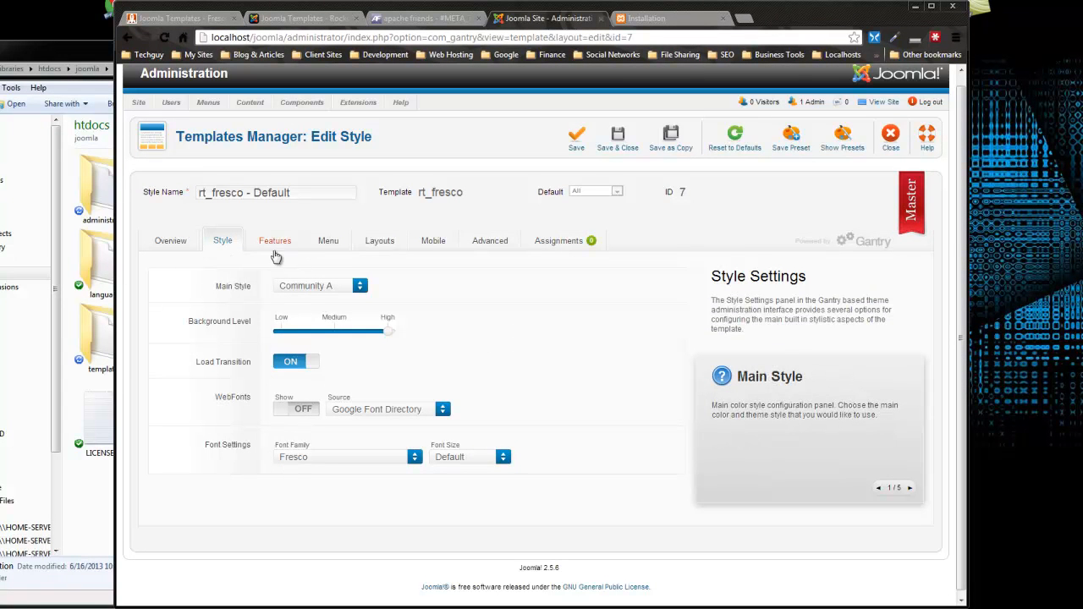
pyautogui.click(275, 241)
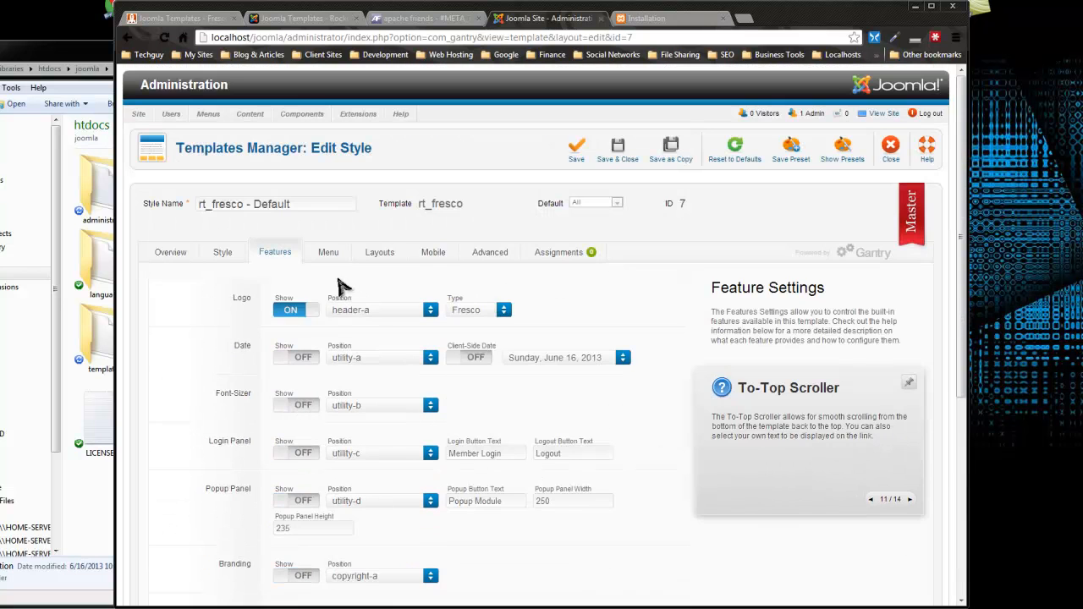
pyautogui.click(379, 251)
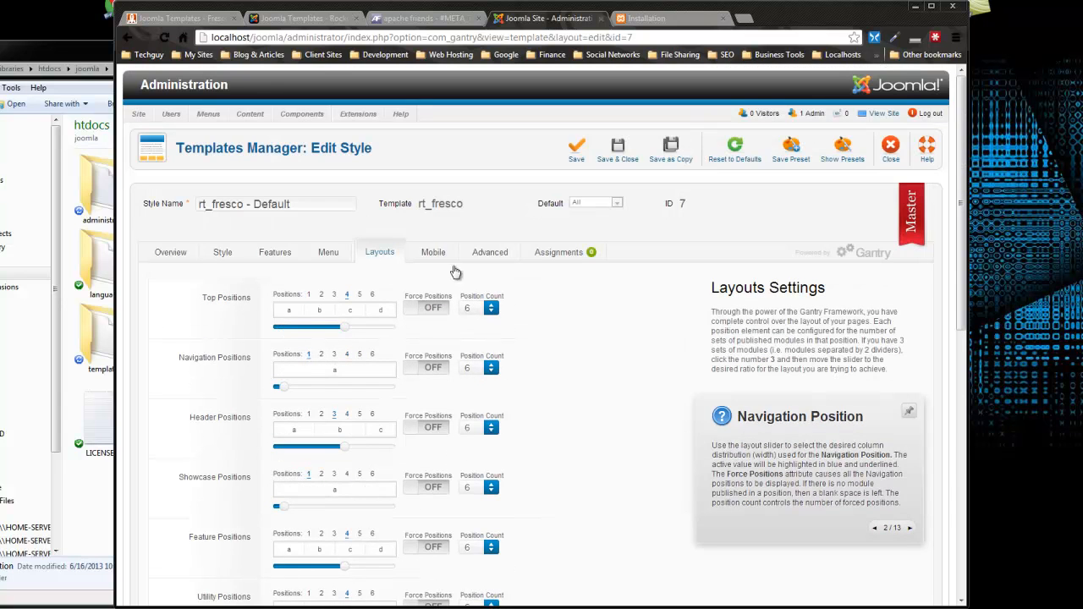
pyautogui.click(432, 251)
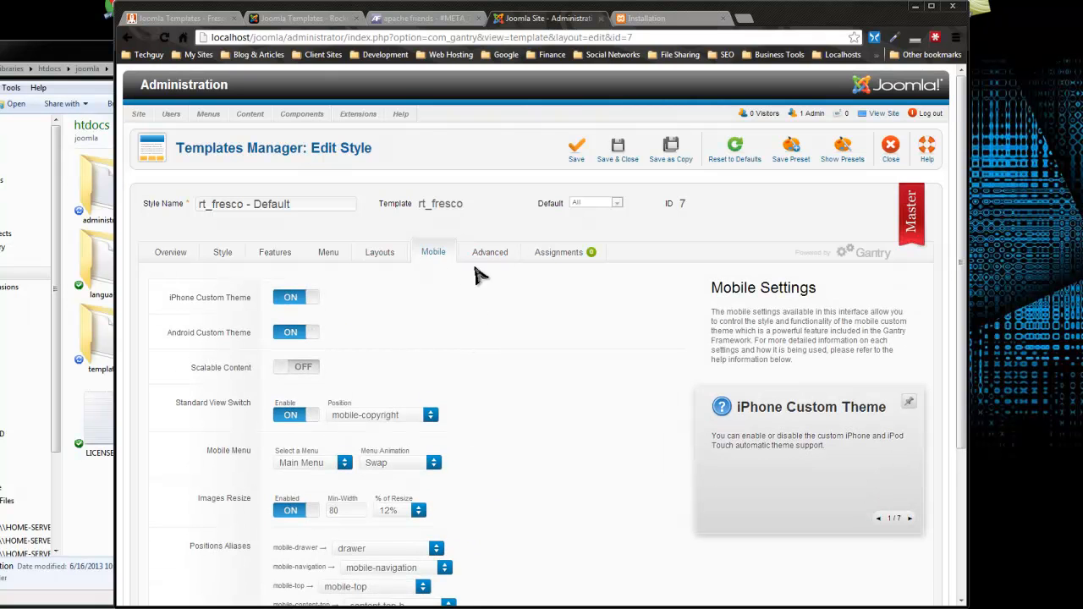
pyautogui.scroll(-3)
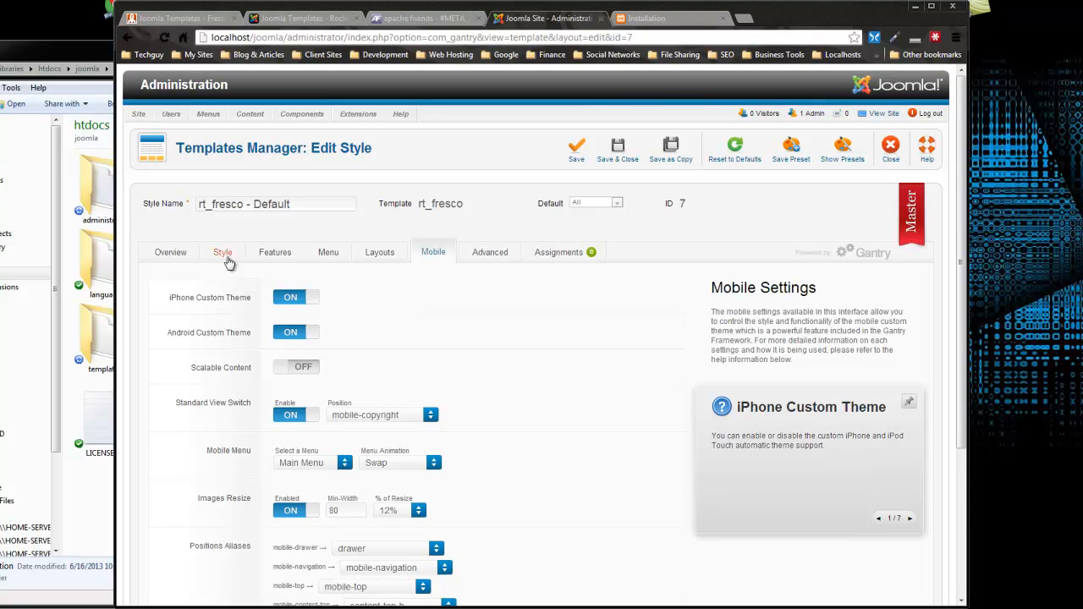
pyautogui.click(170, 252)
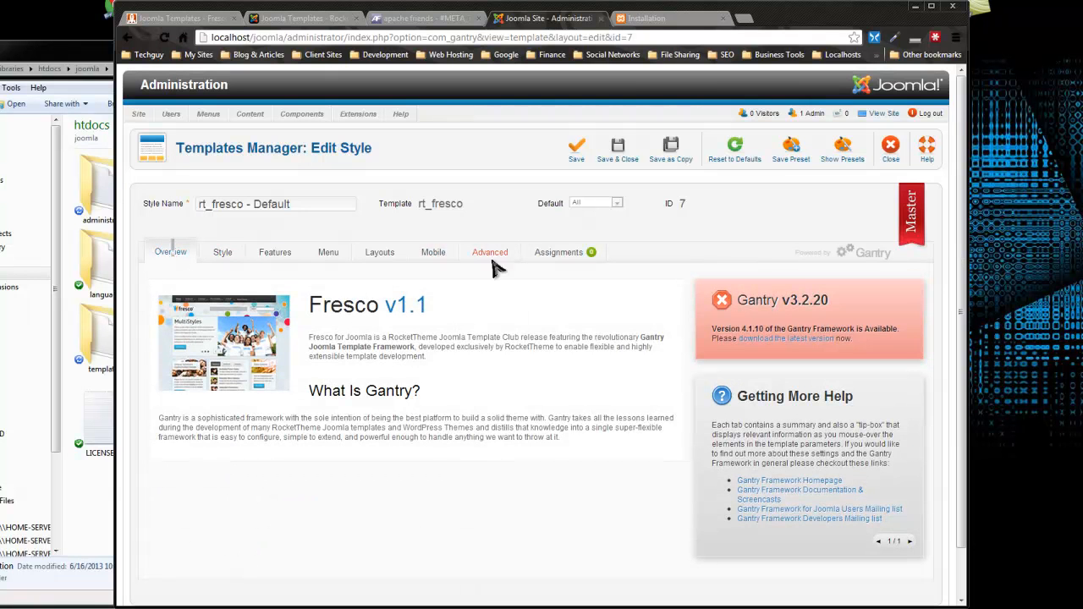
pyautogui.click(668, 18)
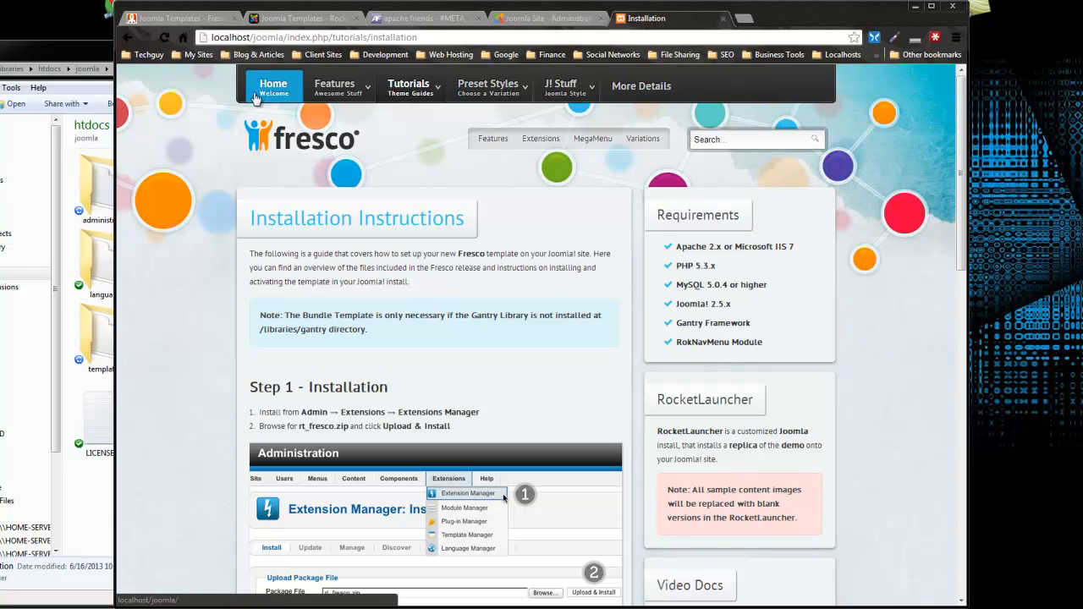
# Step: Return to the Fresco site's homepage via the Home menu item
pyautogui.click(272, 87)
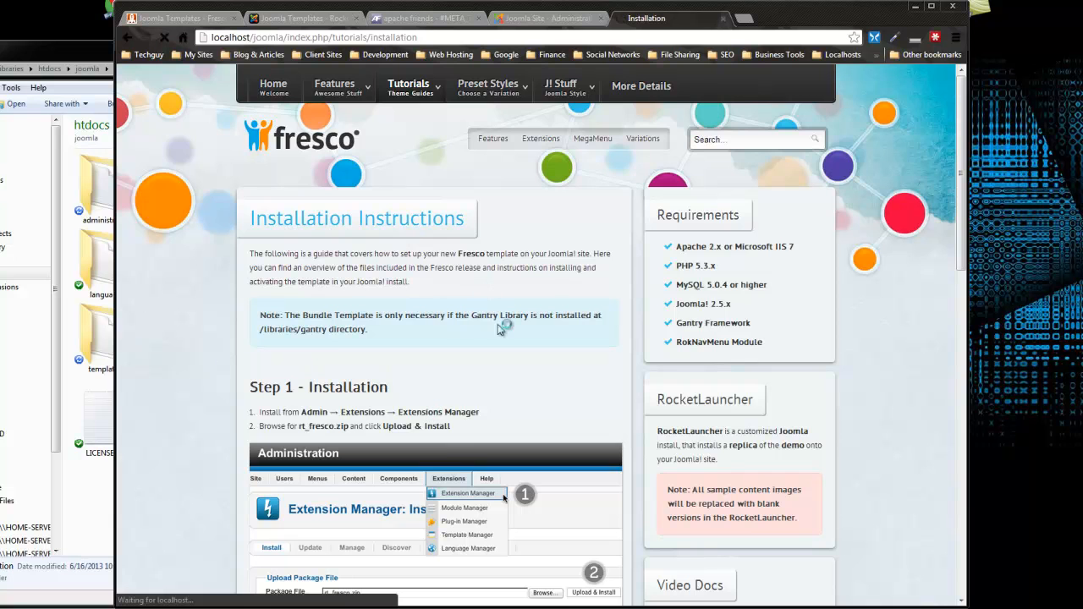
pyautogui.click(273, 86)
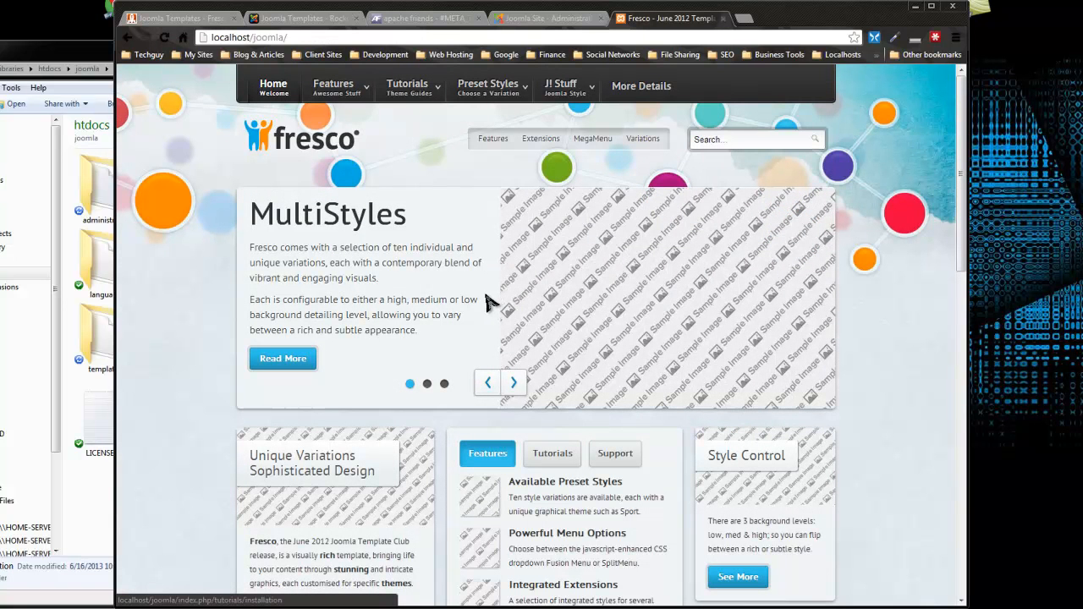